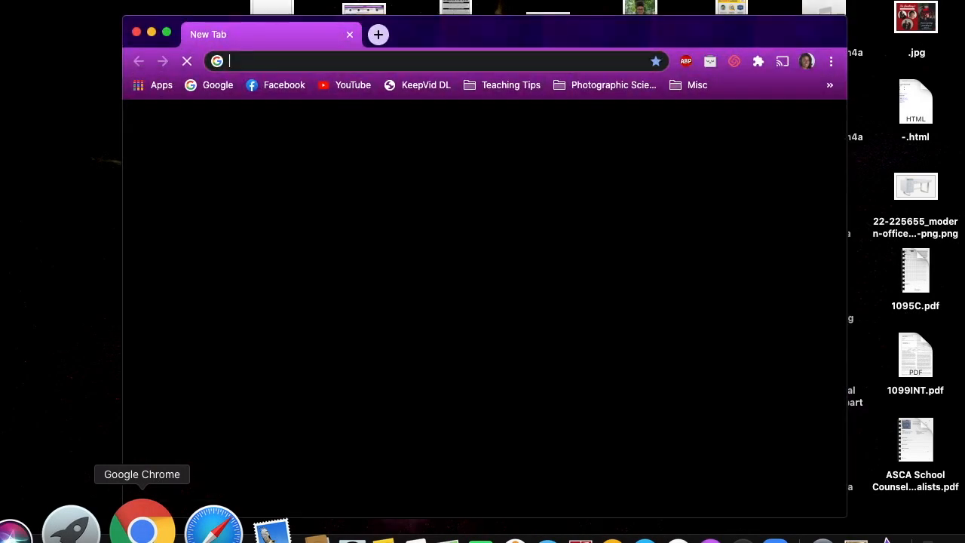
Step: Go to bitmoji.com and scroll down the home page toward the Chrome extension link
type("bitmoji.com")
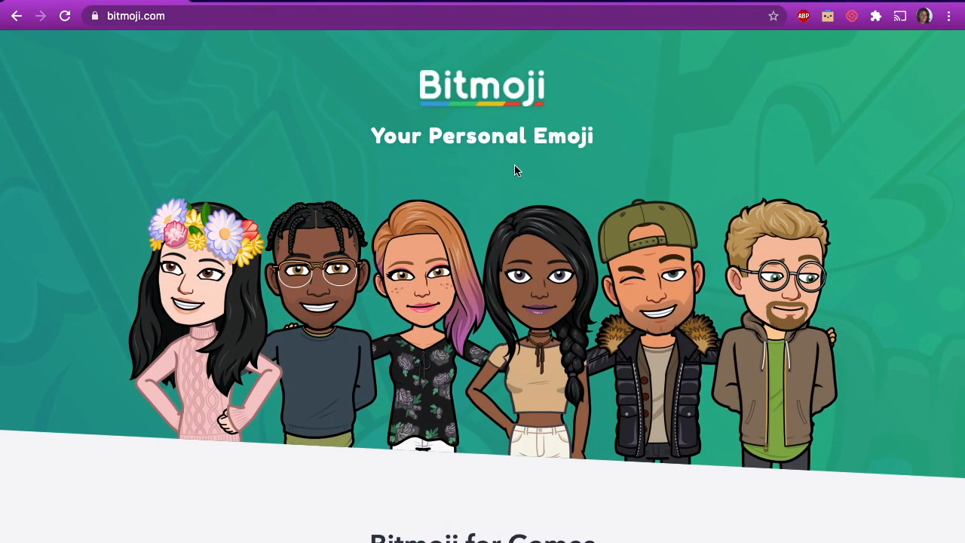
scroll("down", 3)
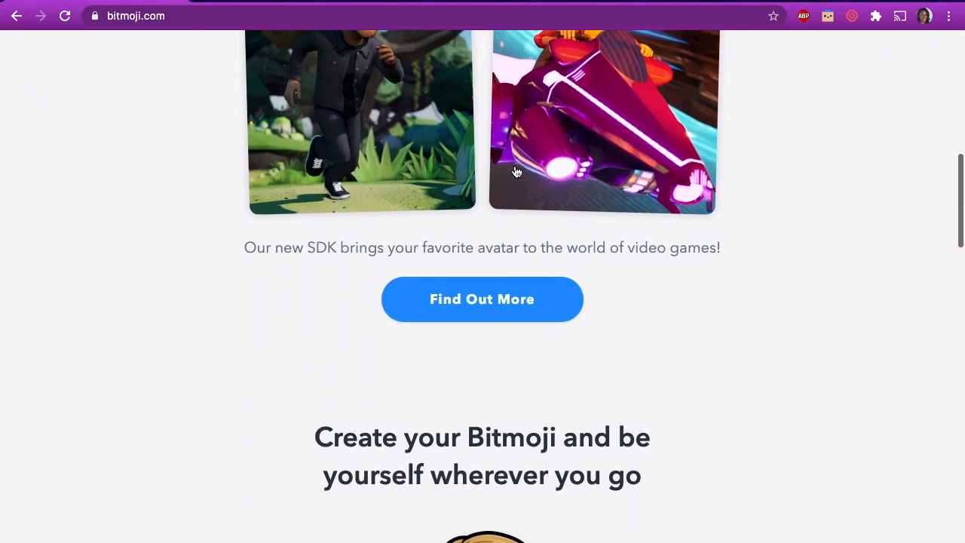
scroll("down", 3)
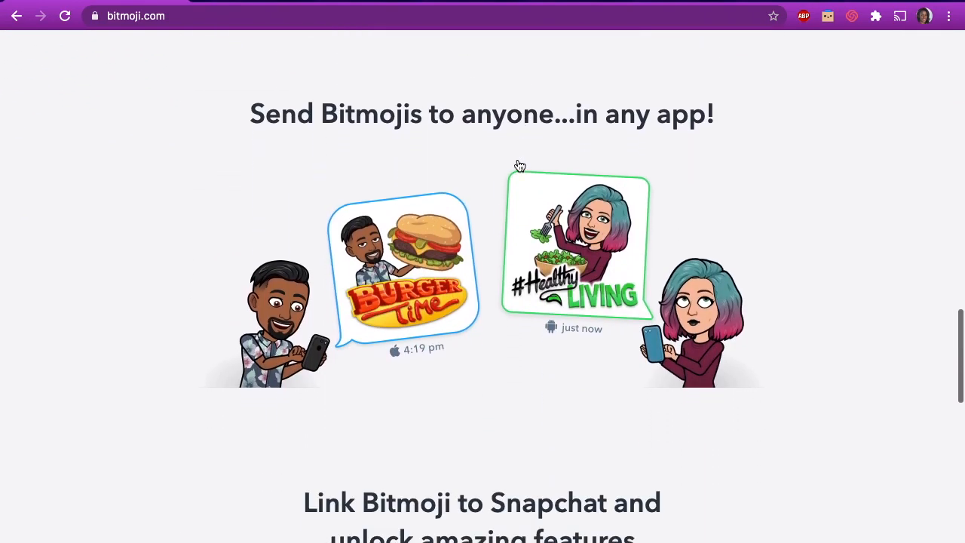
scroll("down", 3)
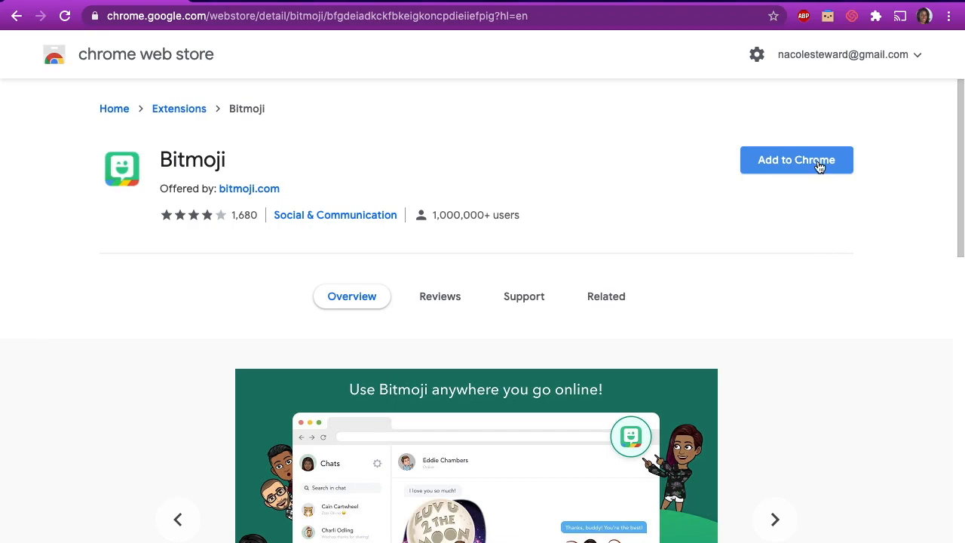
Step: Add the Bitmoji extension to Chrome, accept its permissions, and reach the logged-in account page
left_click(796, 160)
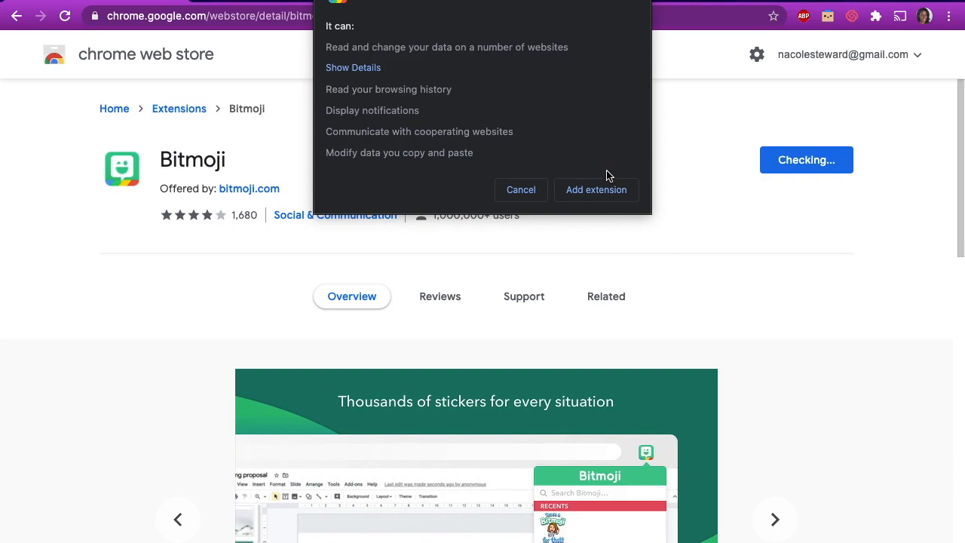
left_click(596, 190)
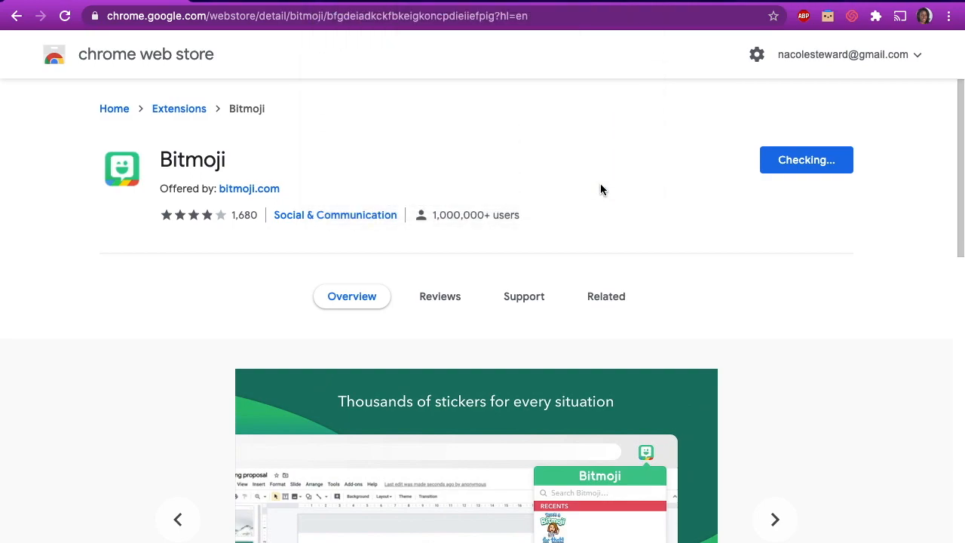
left_click(827, 17)
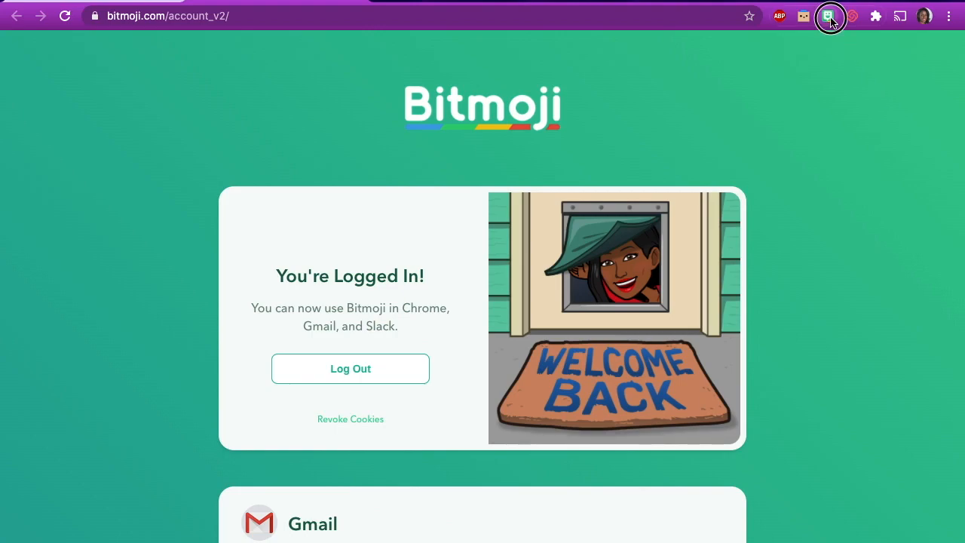
Step: Open the Bitmoji extension popup and browse the greeting and other sticker categories
left_click(828, 16)
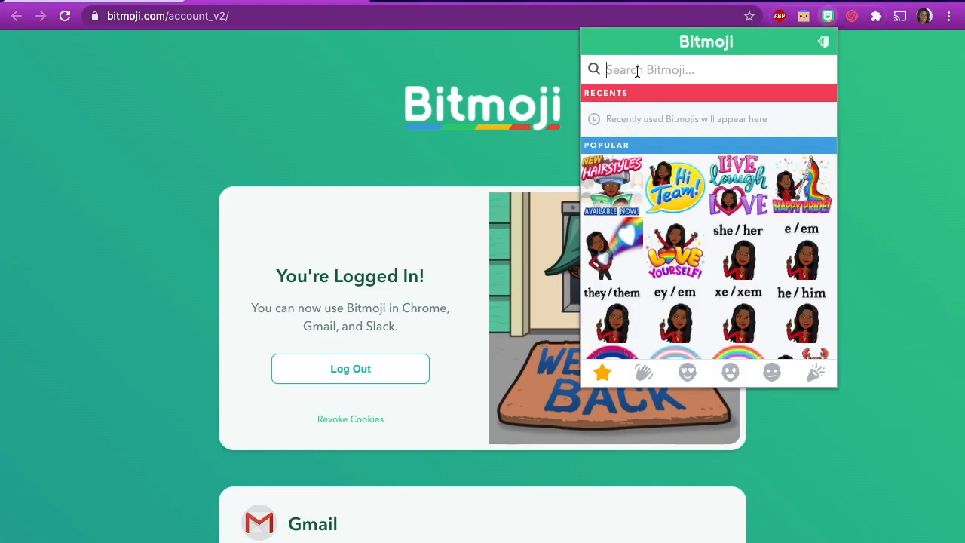
left_click(642, 372)
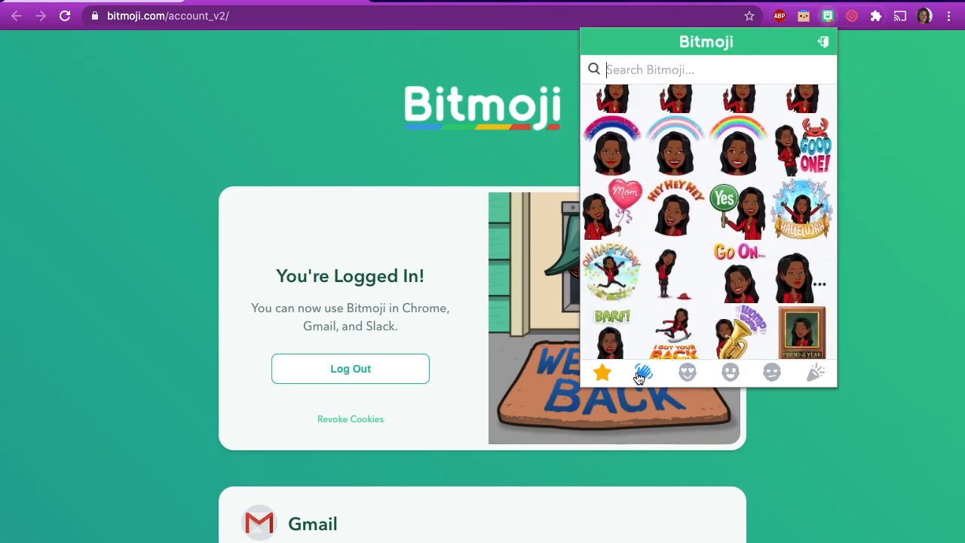
left_click(815, 372)
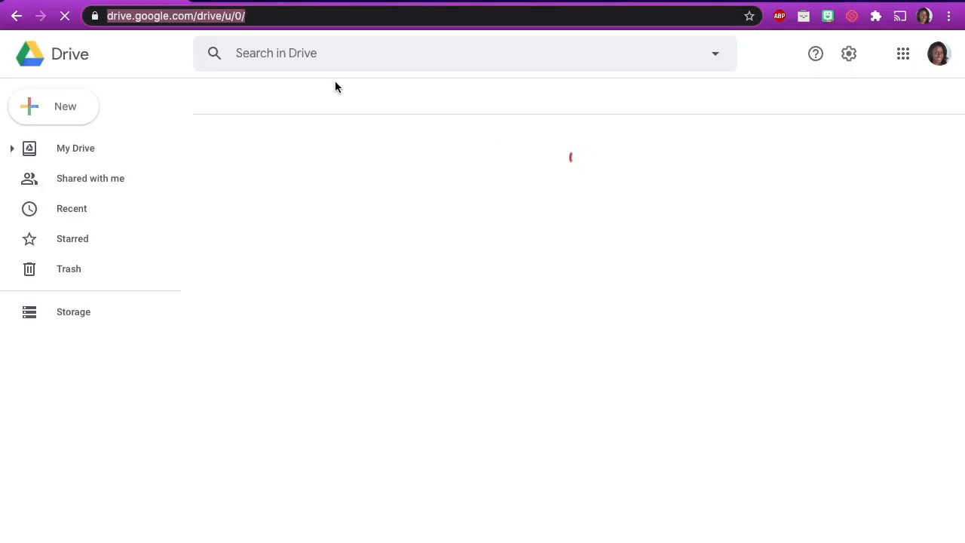
Step: Create a new blank Google Slides presentation from Drive's New menu
left_click(76, 148)
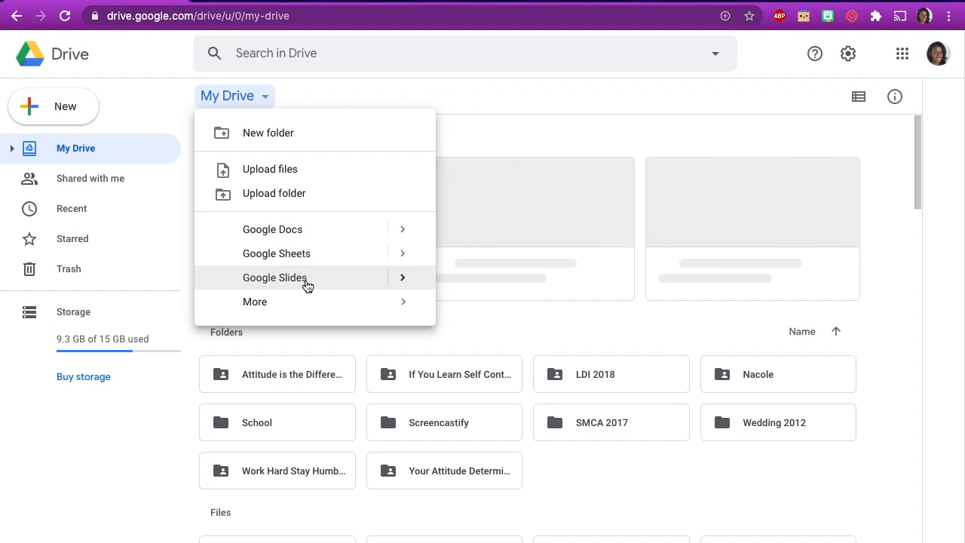
left_click(275, 277)
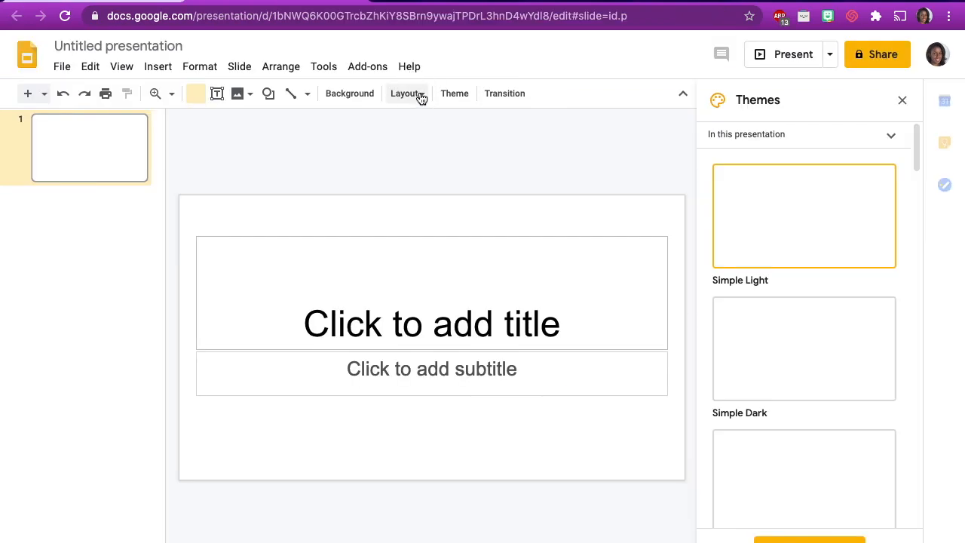
Step: Apply the Blank layout to the first slide and close the Themes panel
left_click(407, 93)
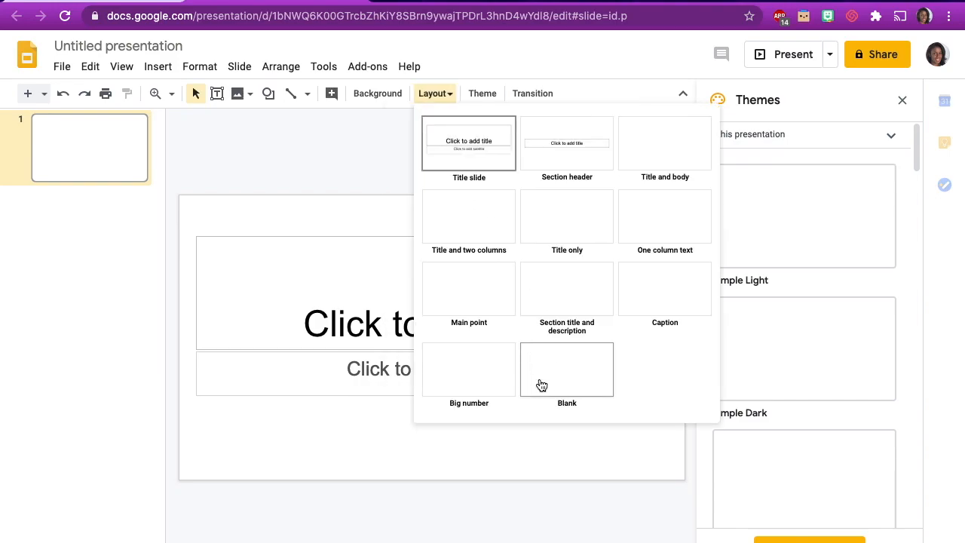
left_click(565, 369)
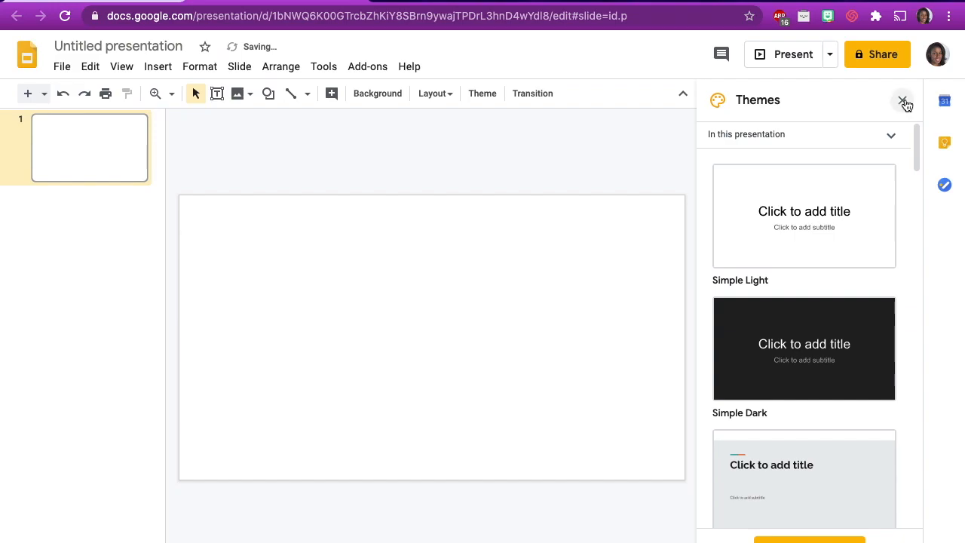
left_click(900, 100)
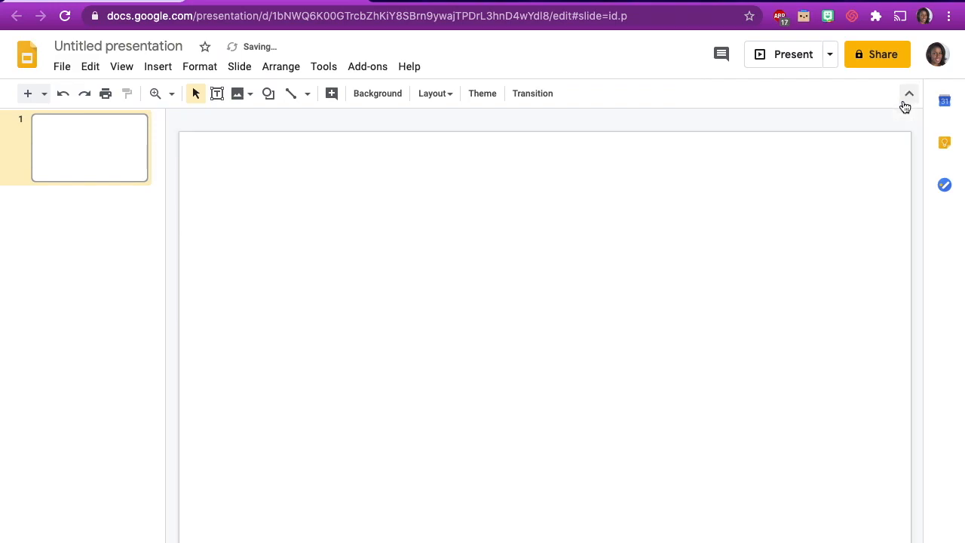
mouse_move(908, 94)
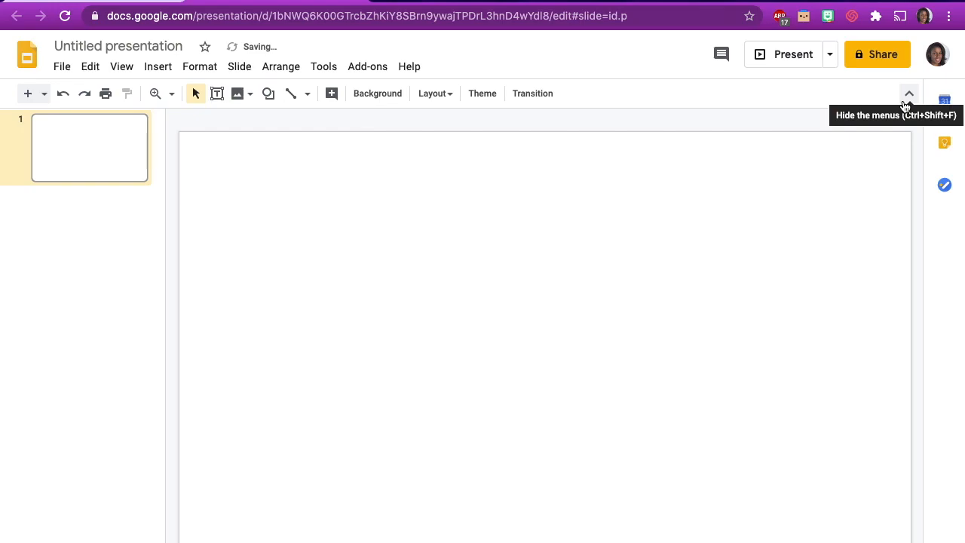
Step: Set the slide background to the white brick wall photo from a 'wall and floor background' image search
left_click(377, 93)
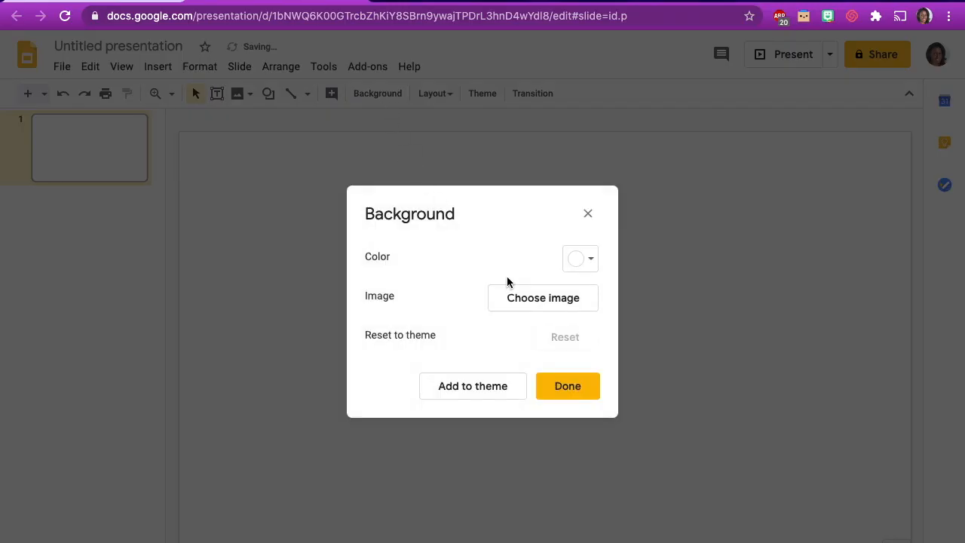
left_click(541, 297)
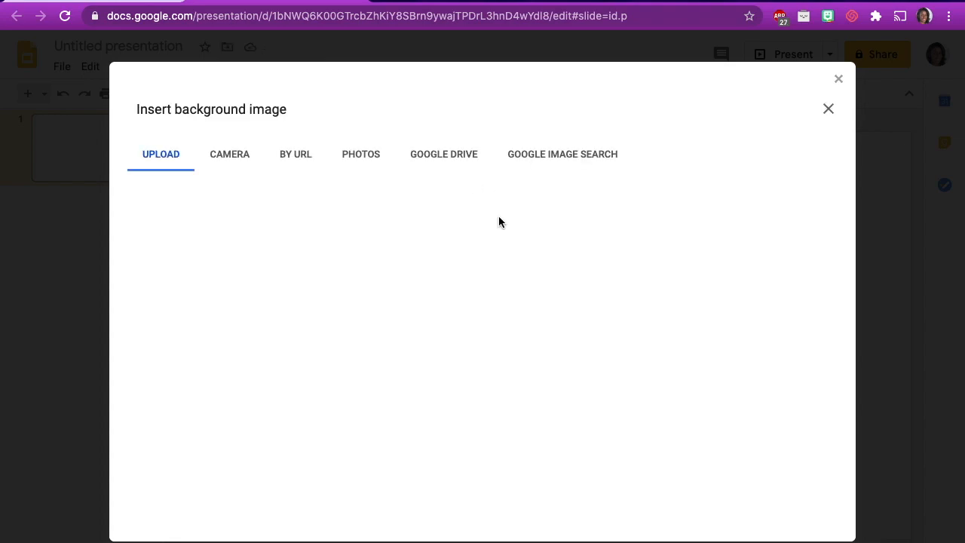
left_click(562, 154)
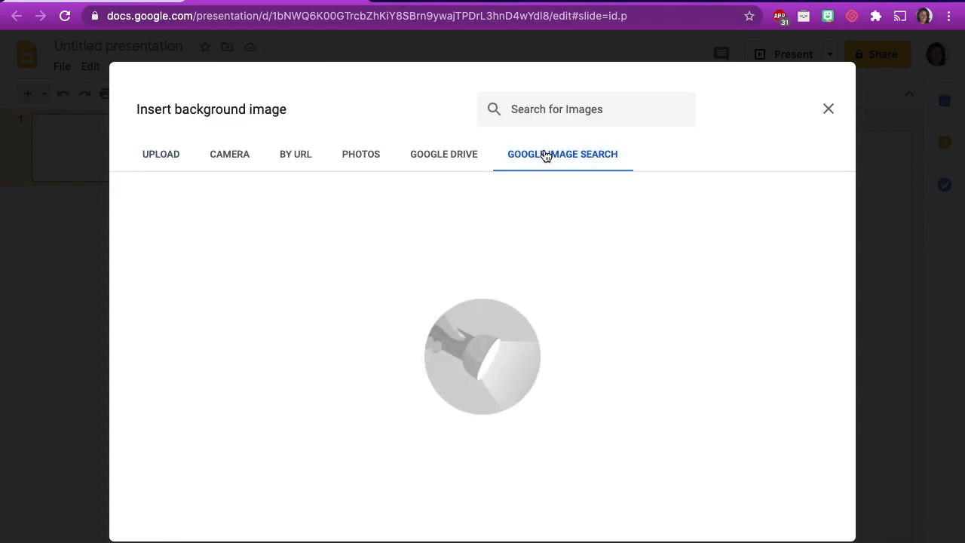
type("wall and floor")
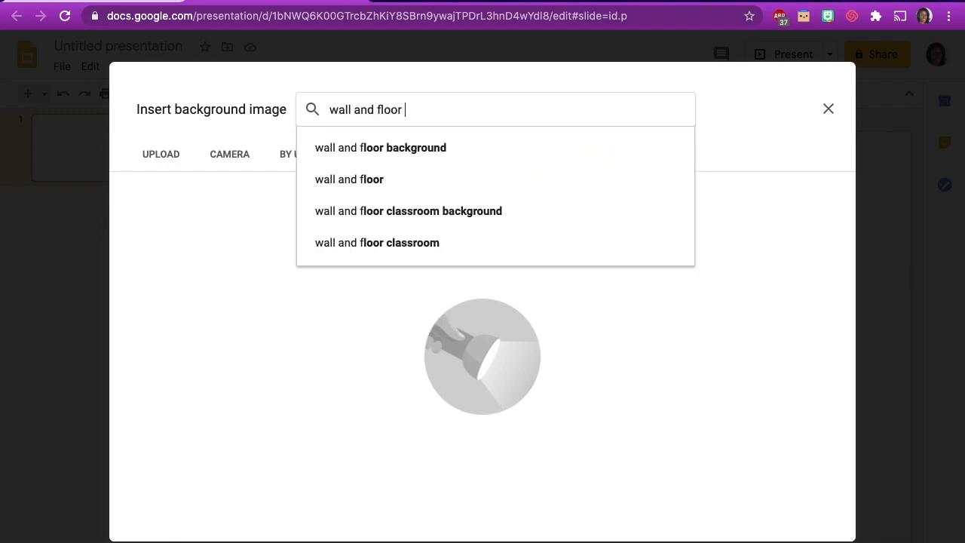
left_click(380, 147)
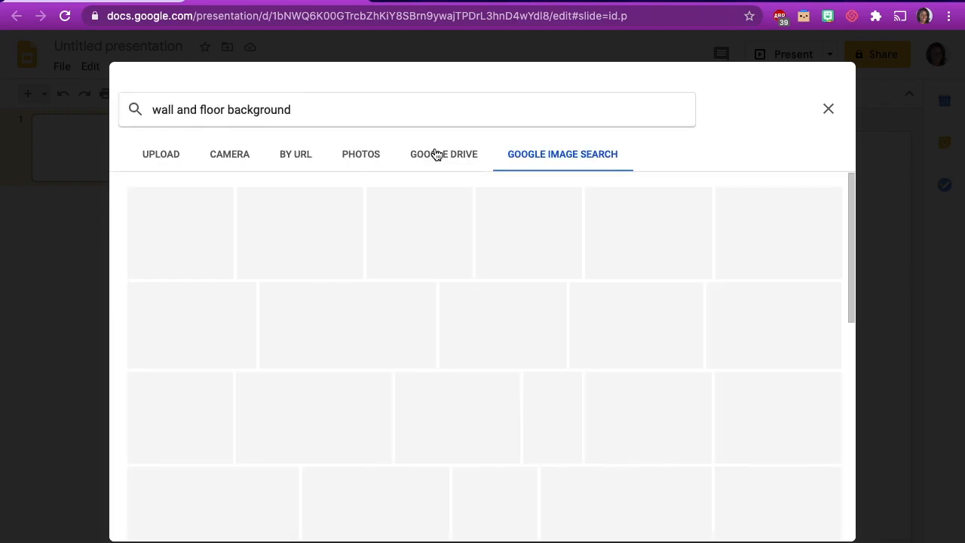
left_click(542, 245)
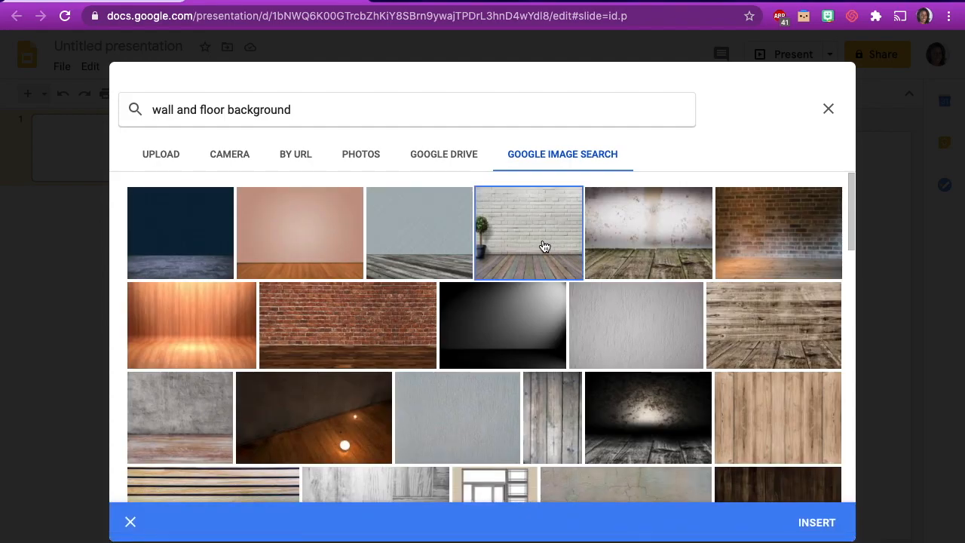
left_click(130, 522)
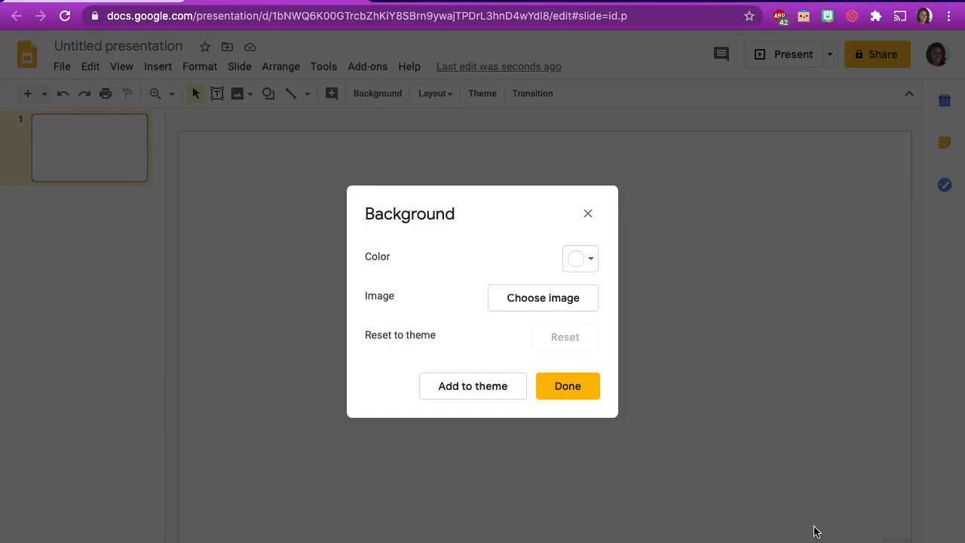
left_click(567, 386)
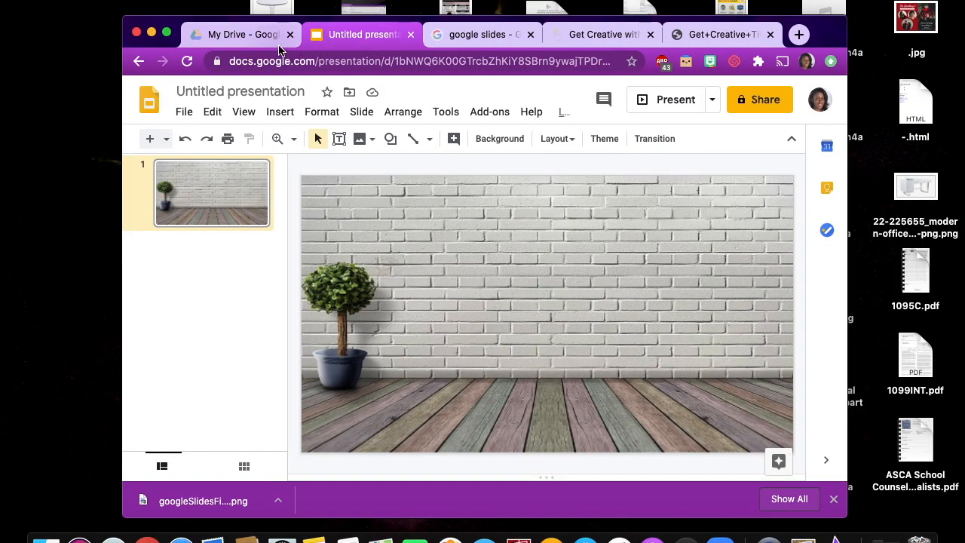
mouse_move(149, 22)
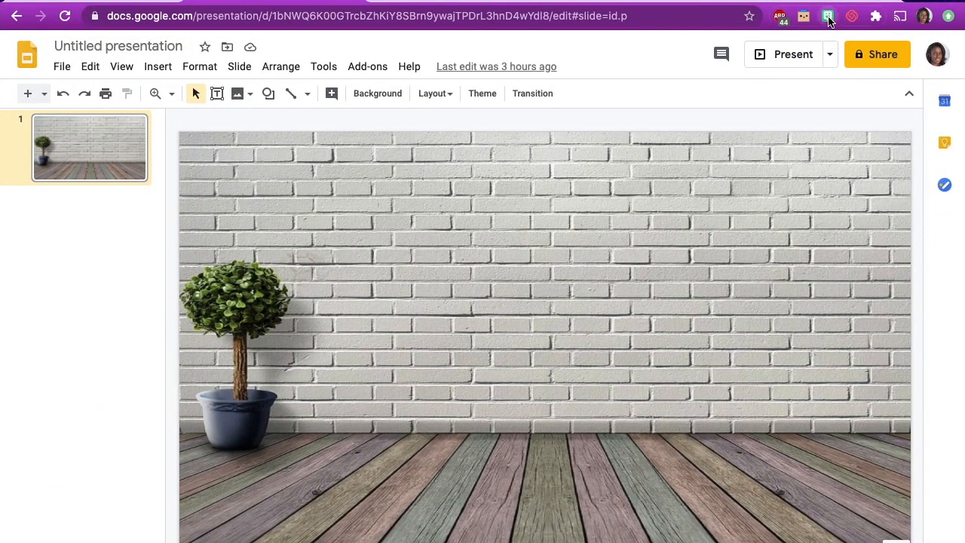
Step: Search Bitmoji stickers for 'pose' and drop the pointing avatar onto the slide
left_click(825, 17)
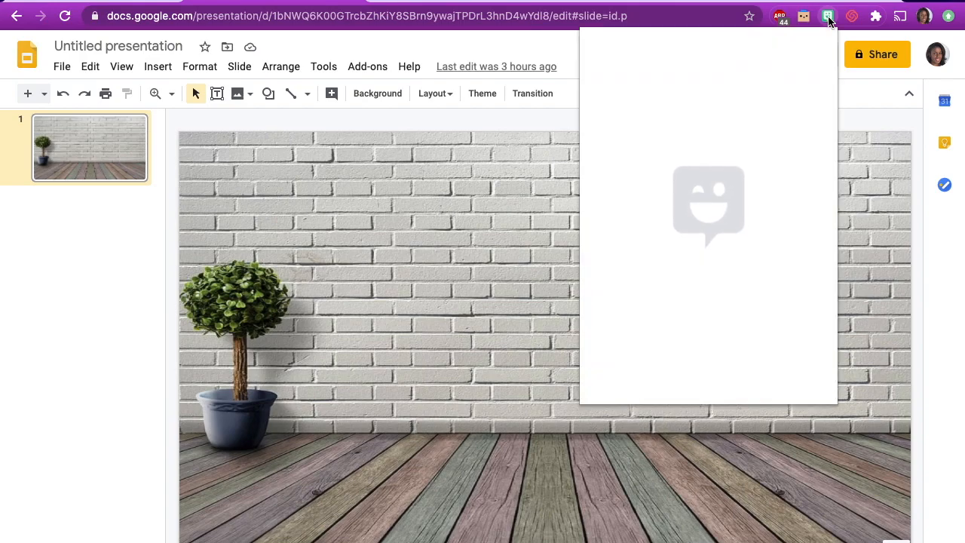
left_click(827, 17)
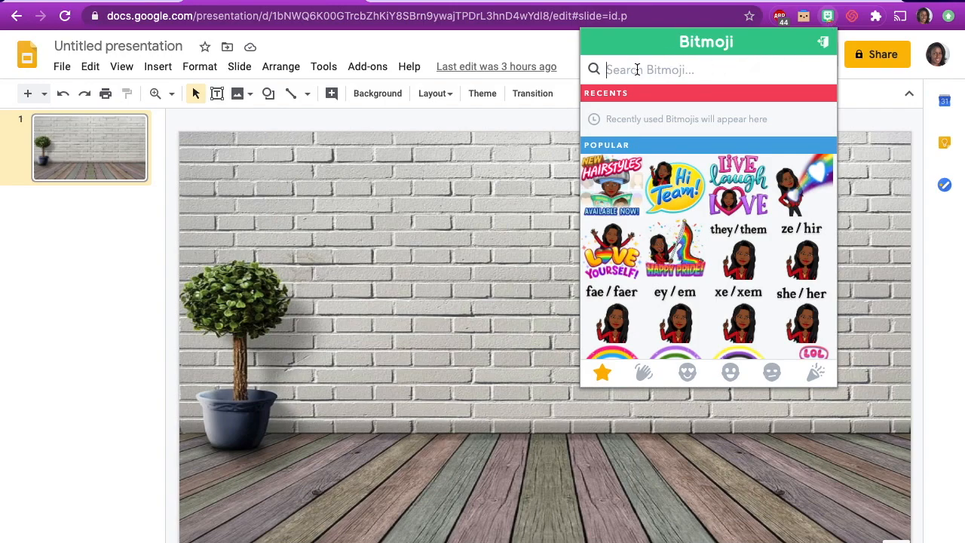
type("p")
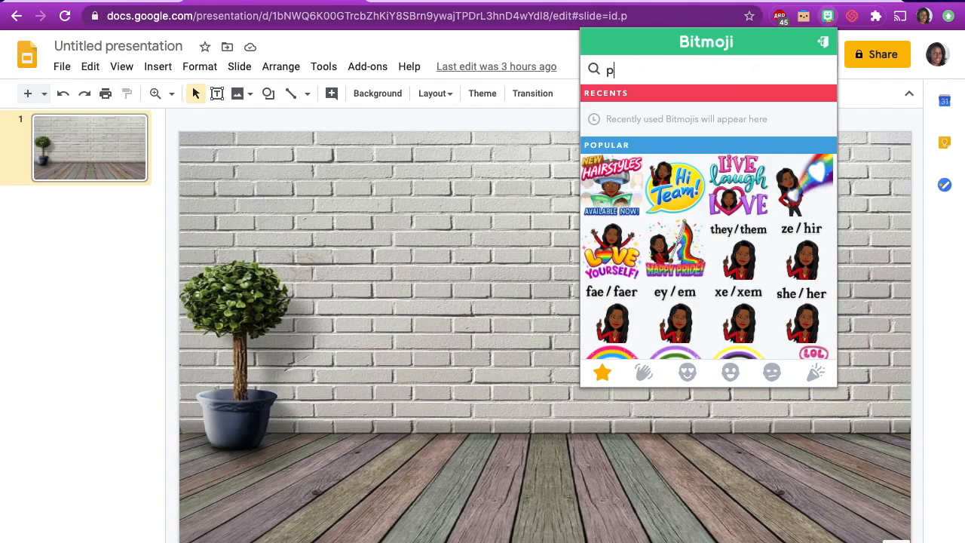
type("ose")
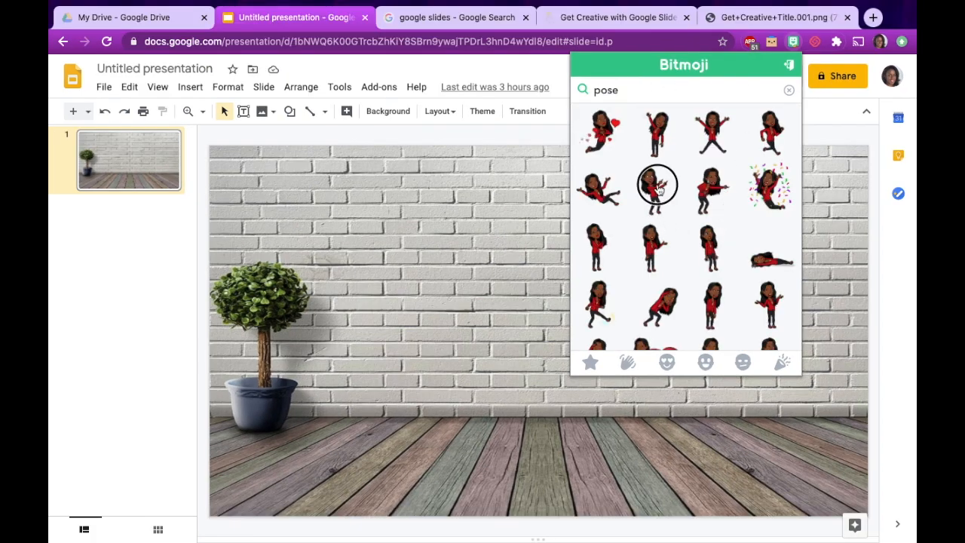
left_click(658, 187)
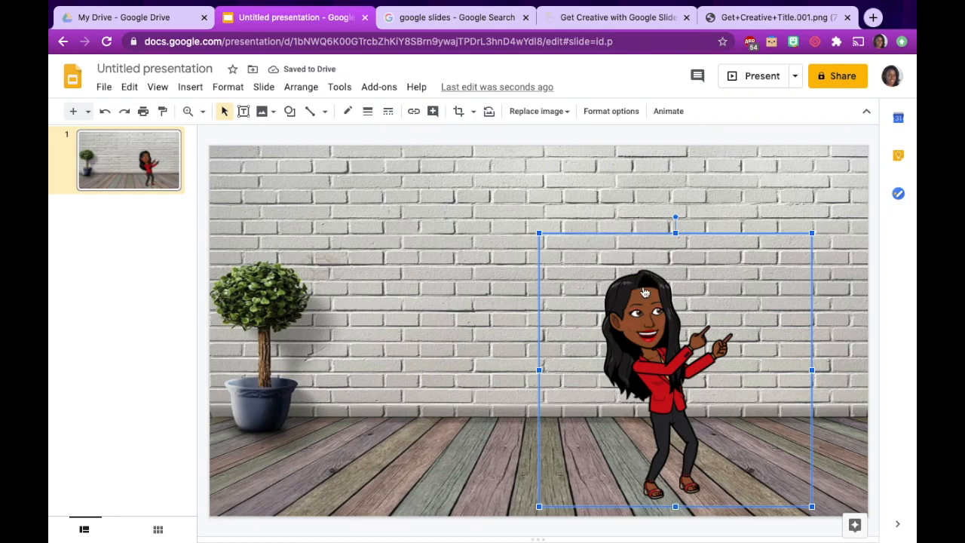
Step: Flip the Bitmoji avatar horizontally using Rotate in its right-click menu
right_click(642, 290)
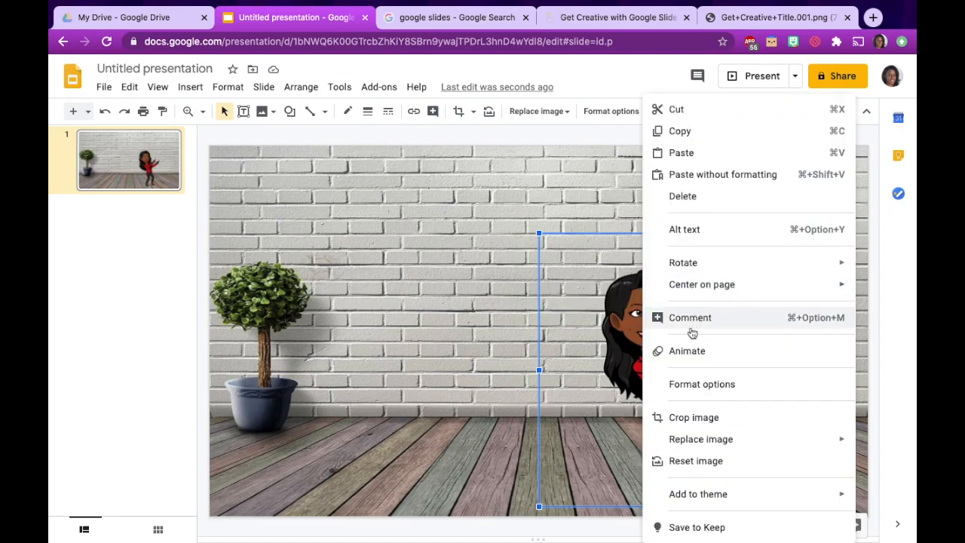
mouse_move(683, 262)
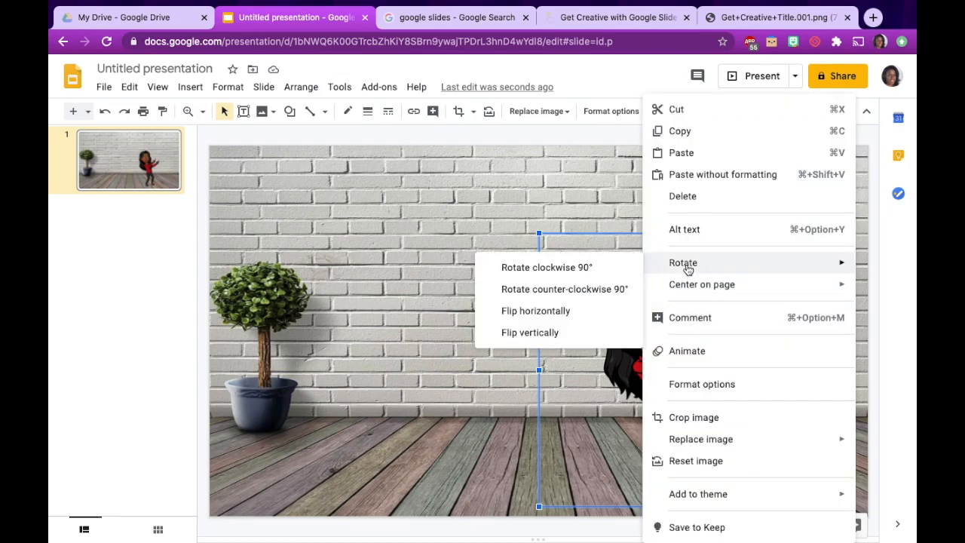
mouse_move(548, 310)
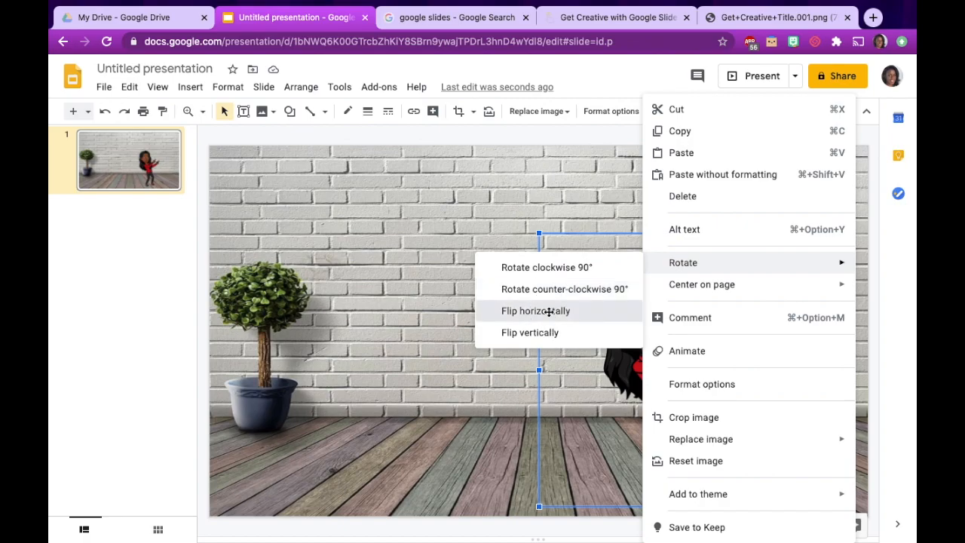
left_click(535, 310)
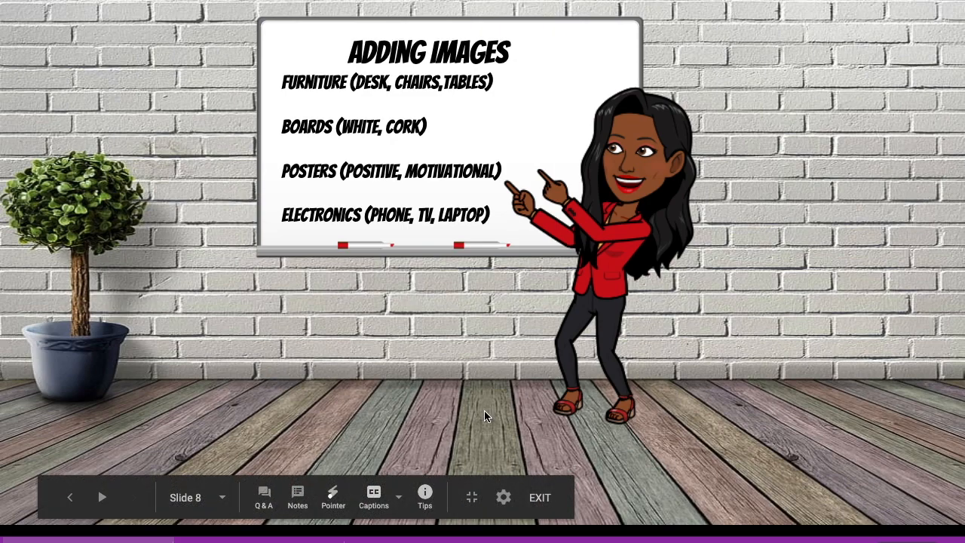
Step: Exit the full-screen preview of the example deck's Adding Images slide
left_click(539, 496)
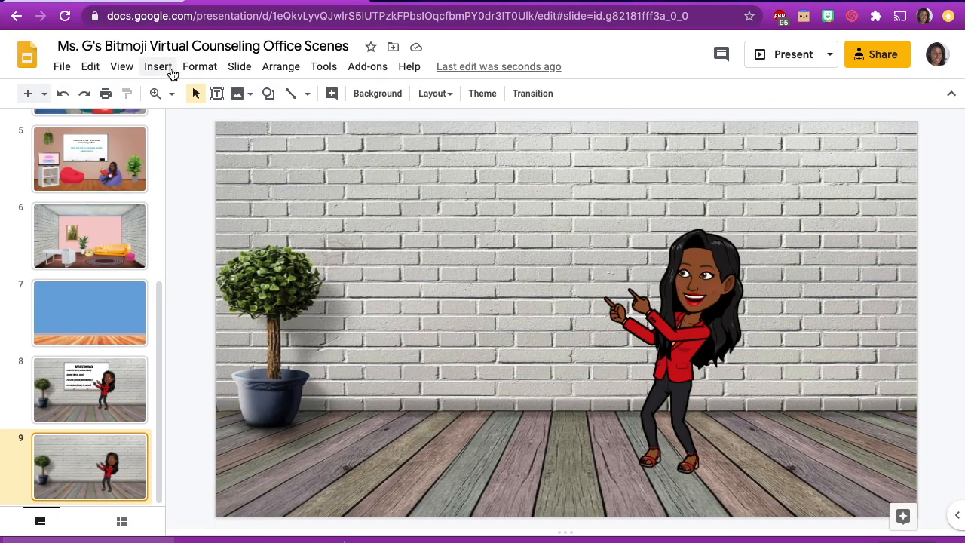
Step: Search the web for 'whiteboard transparent' images and scroll through the results
left_click(157, 67)
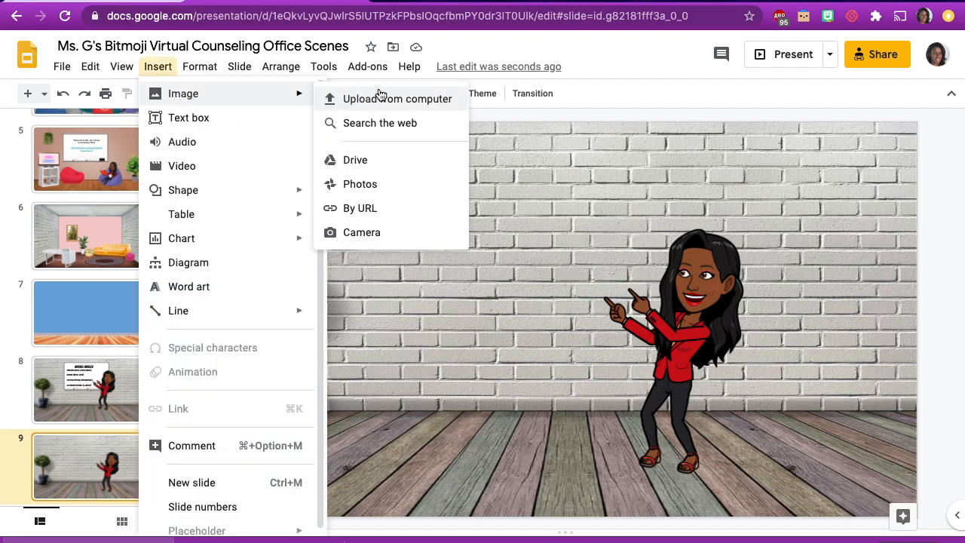
mouse_move(387, 136)
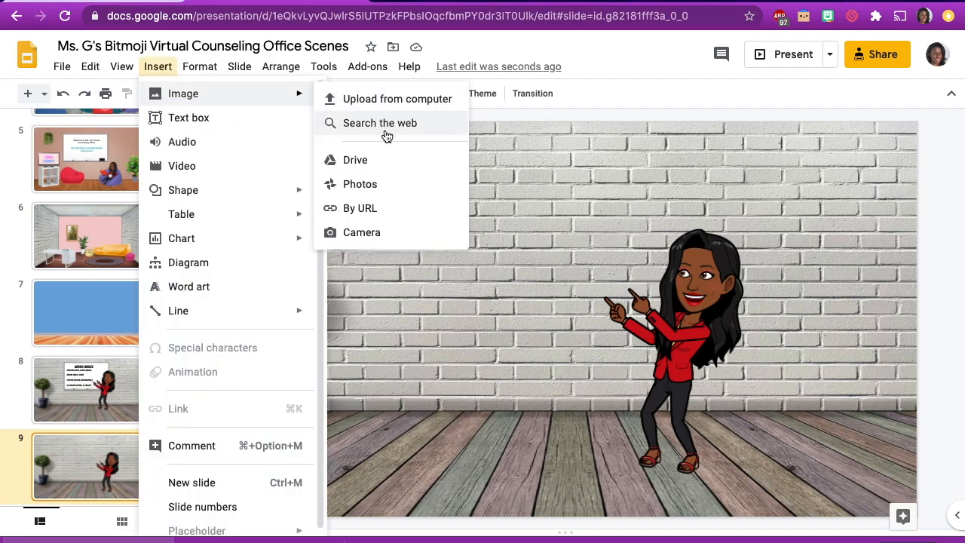
left_click(379, 122)
type("whiteboard transparent")
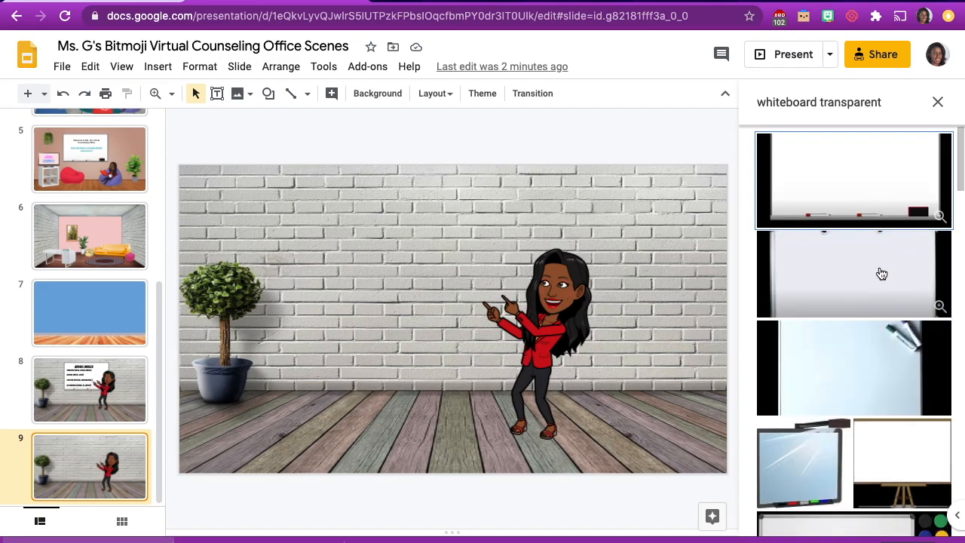
scroll("down", 3)
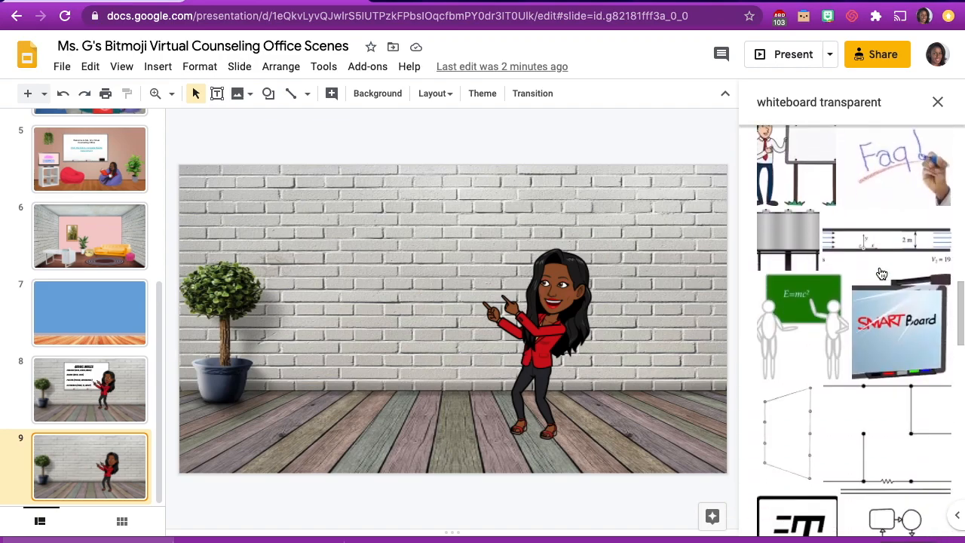
scroll("down", 3)
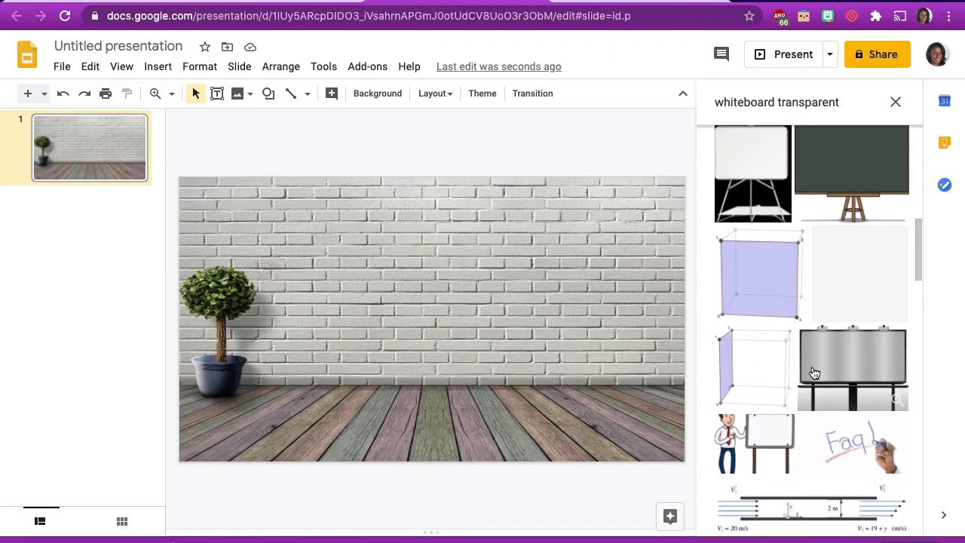
Step: Insert the plain whiteboard from the web search and crop its empty margins
scroll("down", 3)
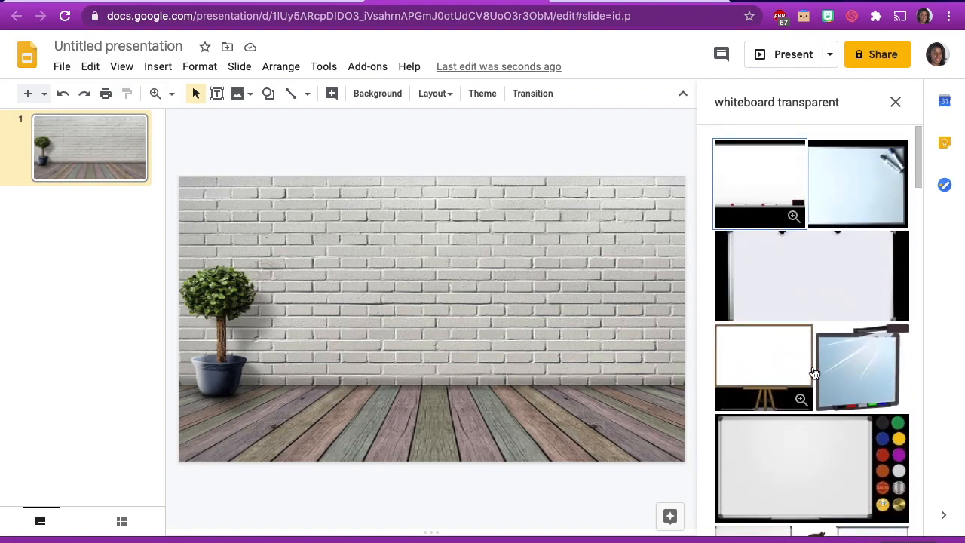
mouse_move(752, 181)
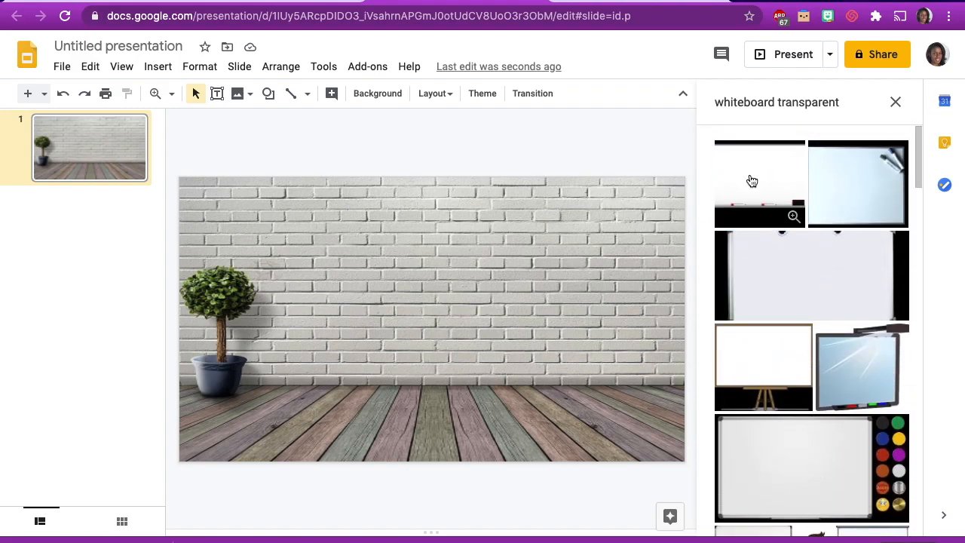
left_click(759, 183)
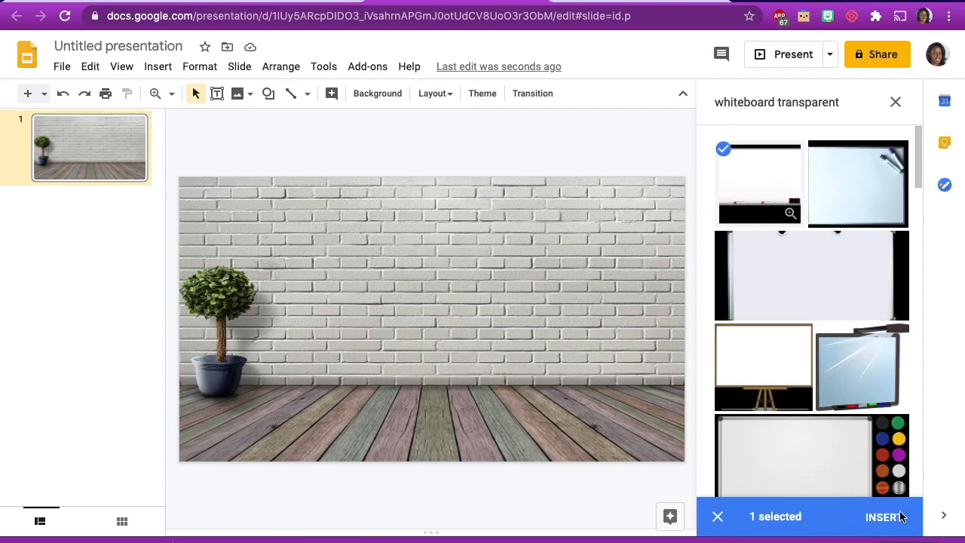
left_click(881, 516)
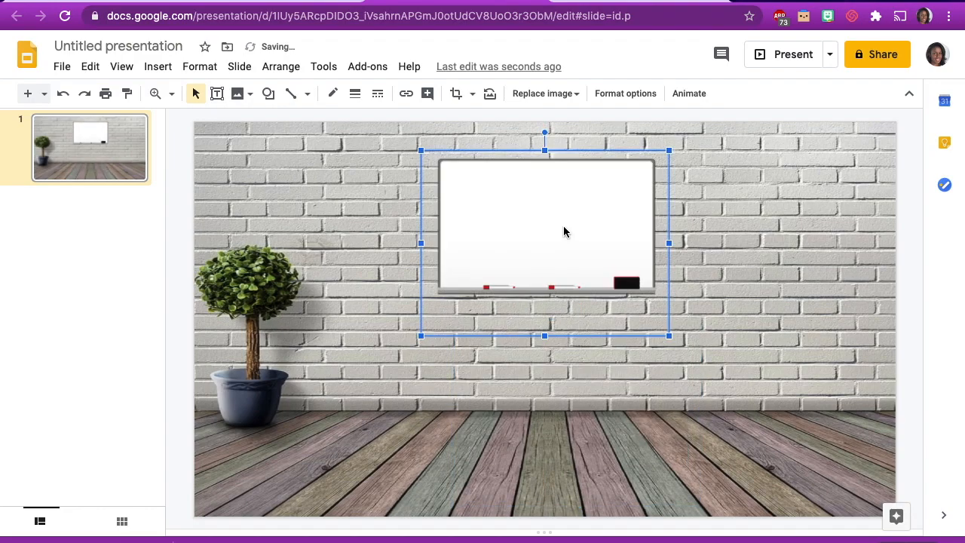
mouse_move(556, 325)
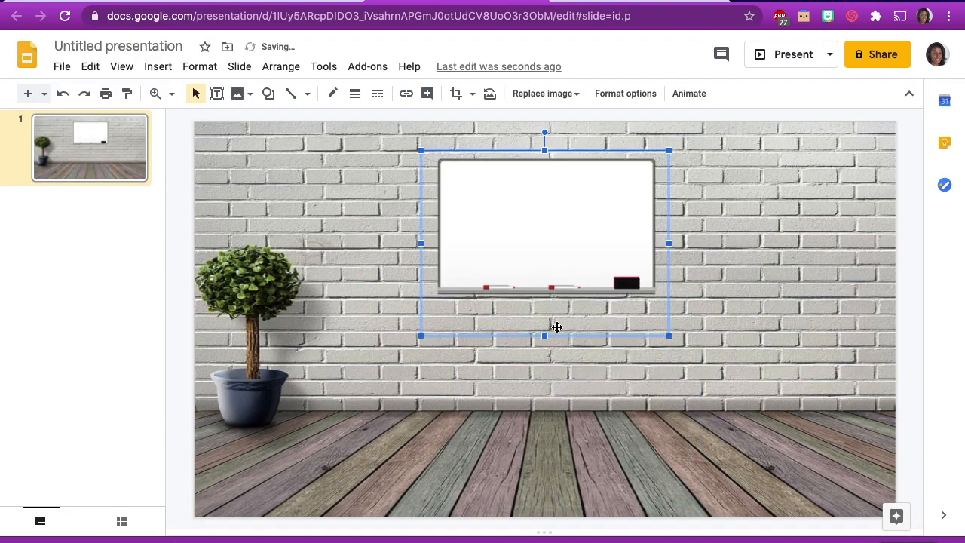
left_click(456, 93)
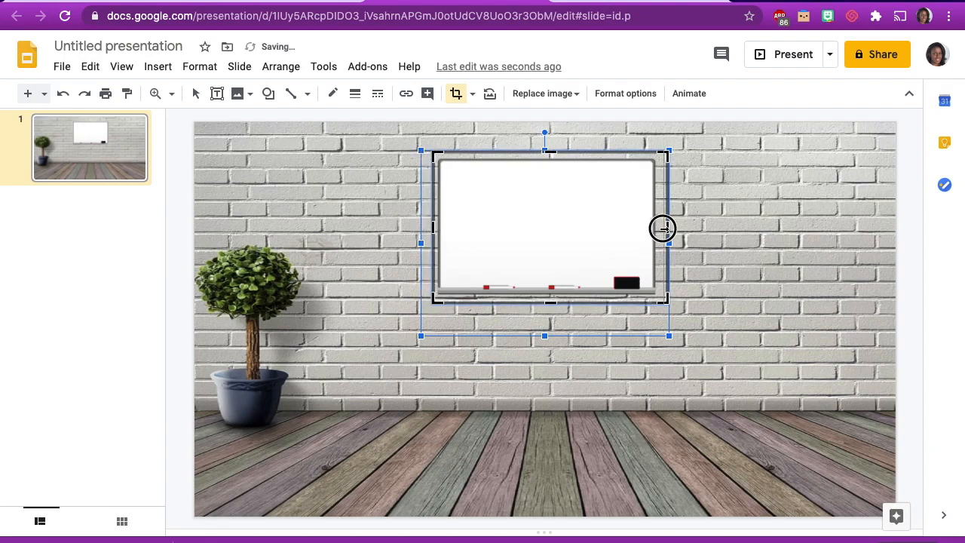
left_click(724, 223)
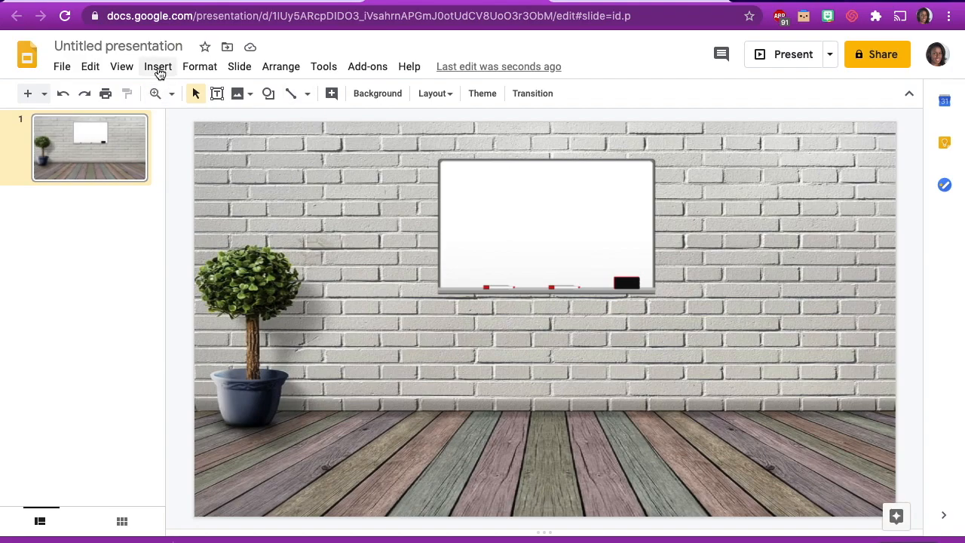
Step: Search the web for 'rug transparent' and insert the red oval rug
left_click(158, 66)
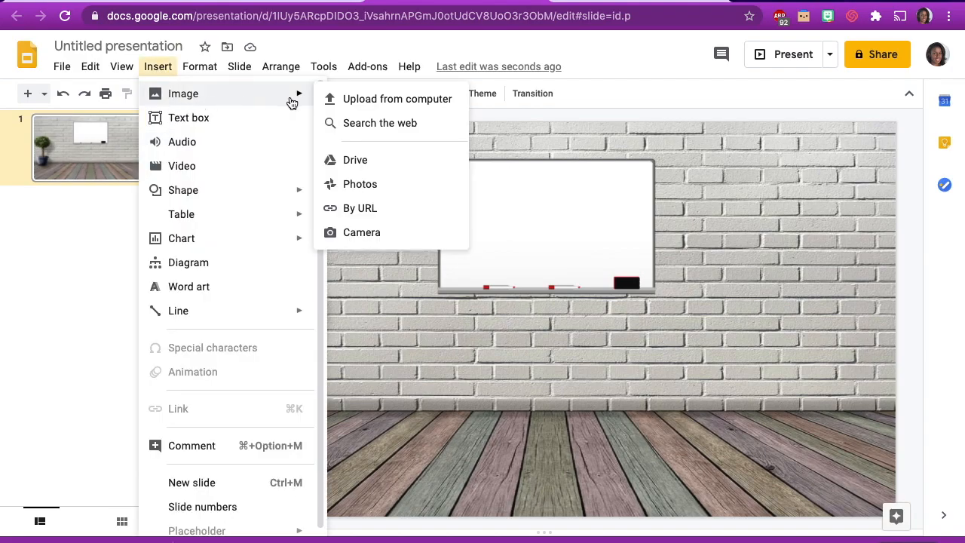
left_click(379, 122)
type("rug transparent")
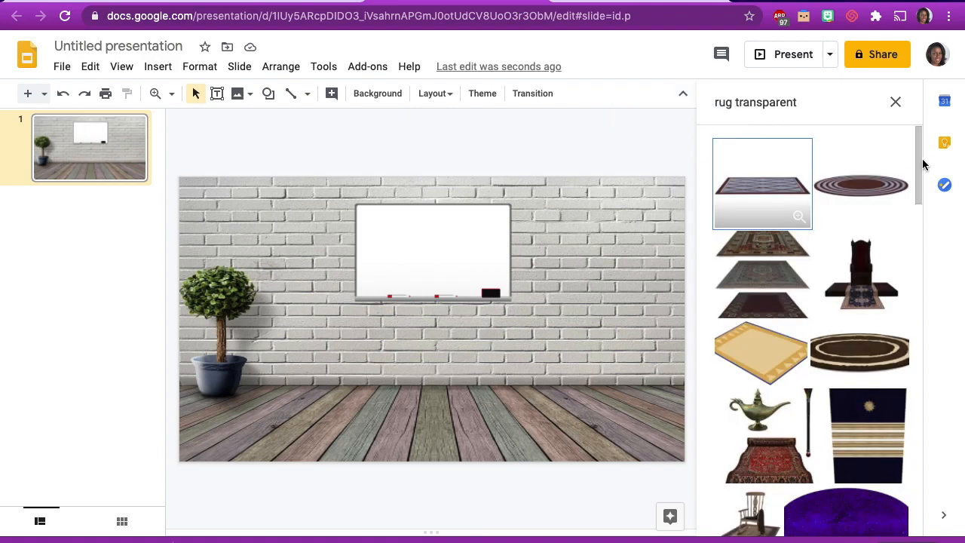
scroll("down", 3)
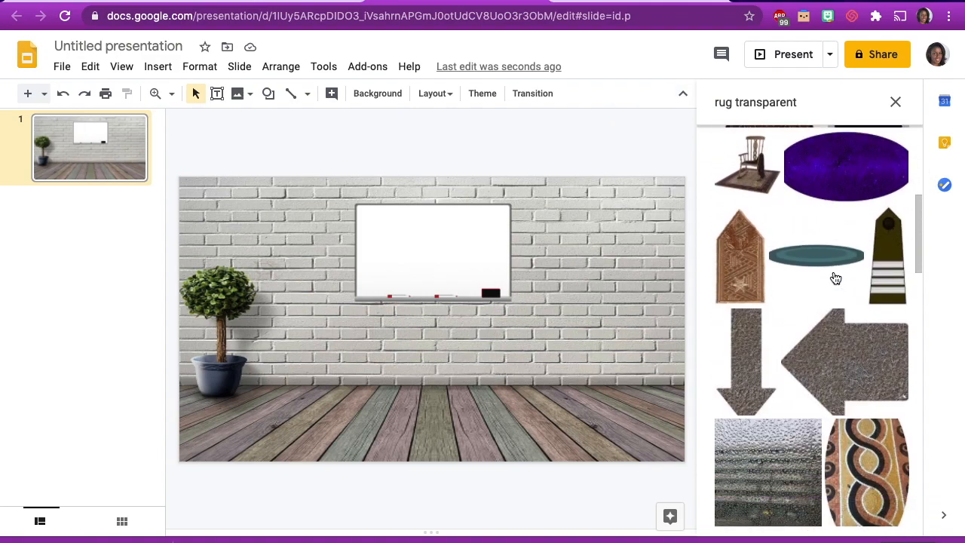
scroll("down", 3)
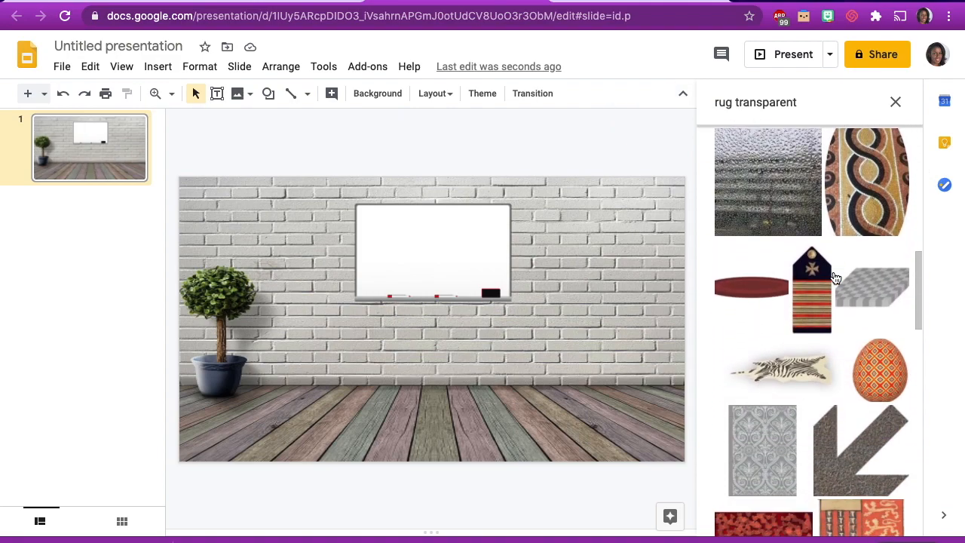
mouse_move(749, 292)
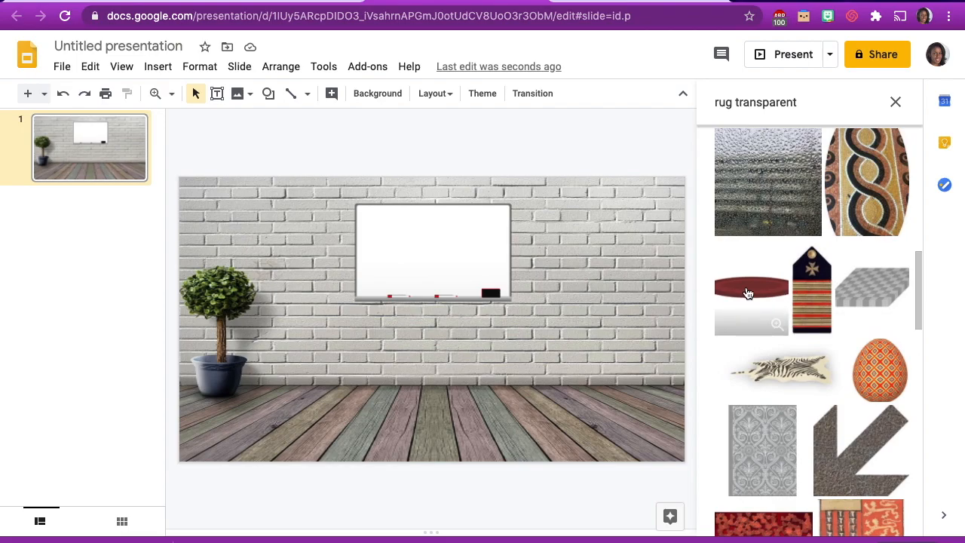
left_click(751, 290)
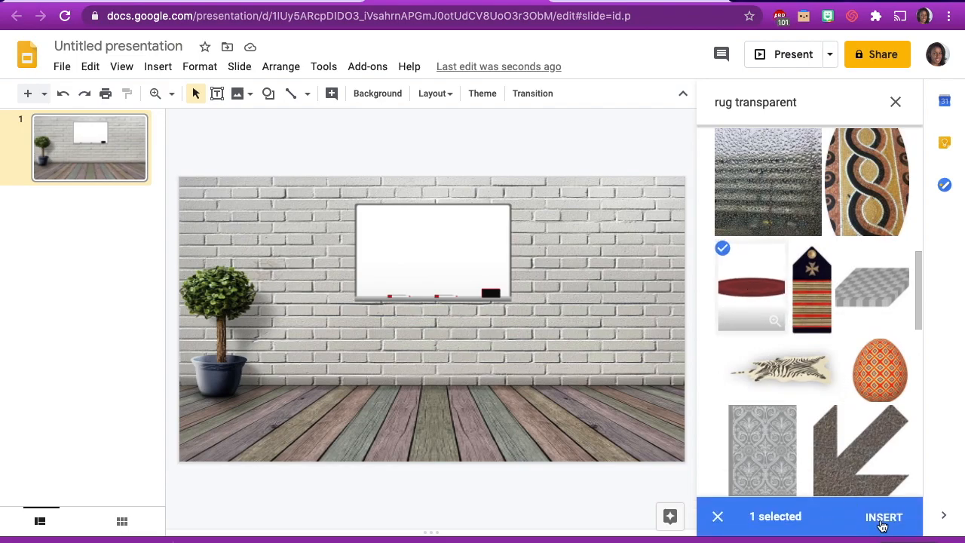
left_click(884, 516)
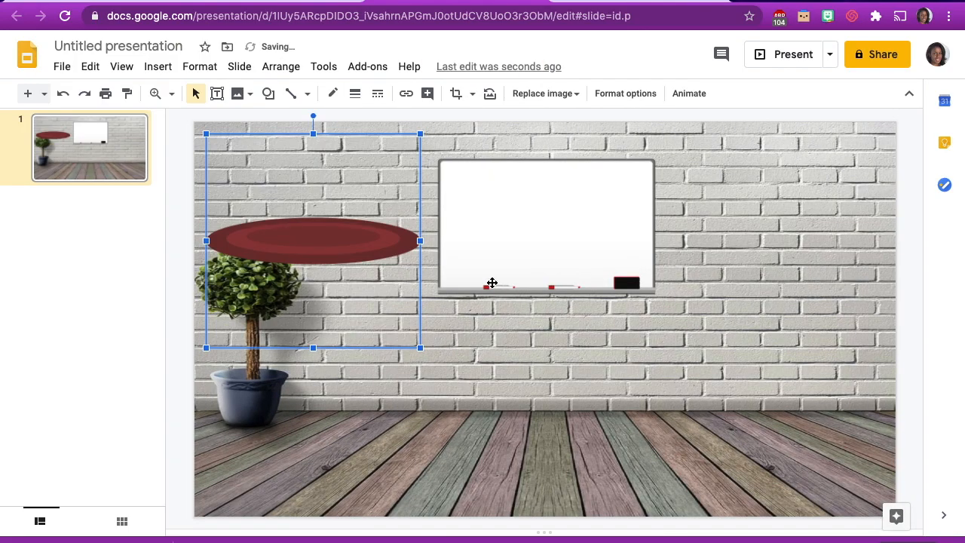
Step: Move the rug onto the wooden floor, stretching it wider and flatter
left_click_drag(313, 241, 550, 416)
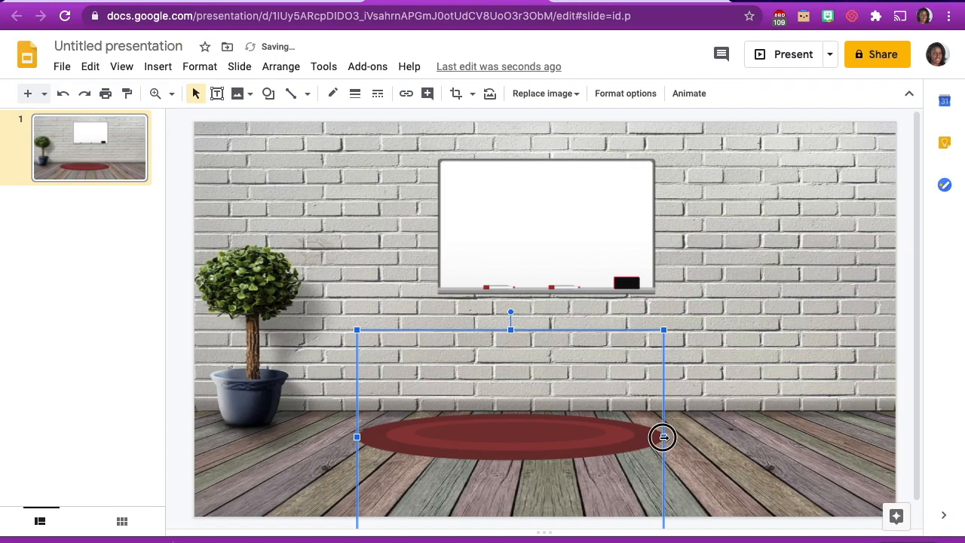
left_click_drag(663, 436, 743, 437)
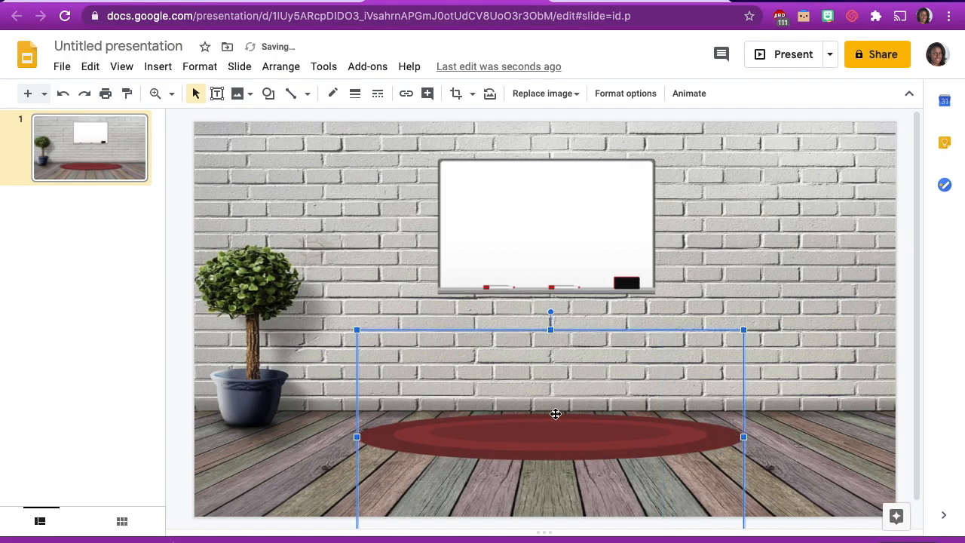
left_click_drag(556, 414, 550, 491)
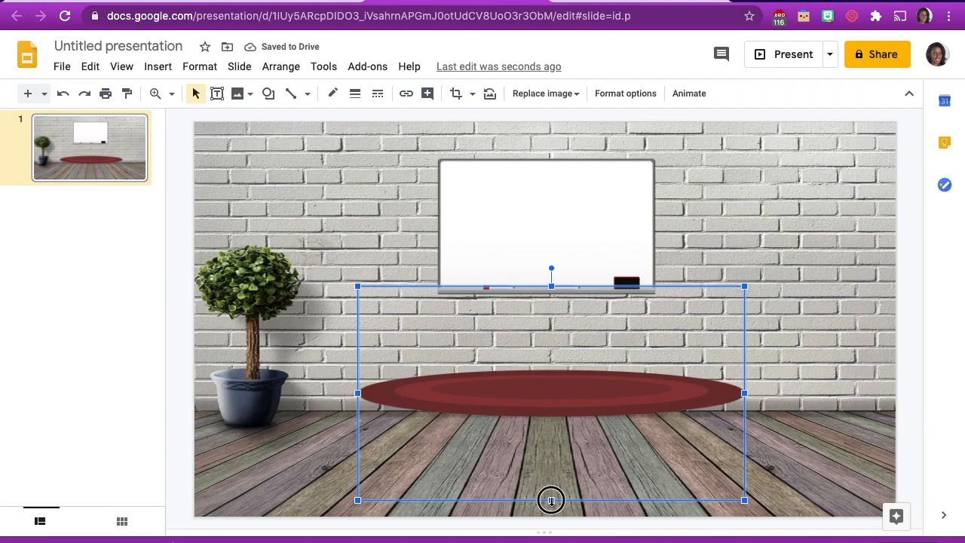
left_click_drag(550, 500, 550, 453)
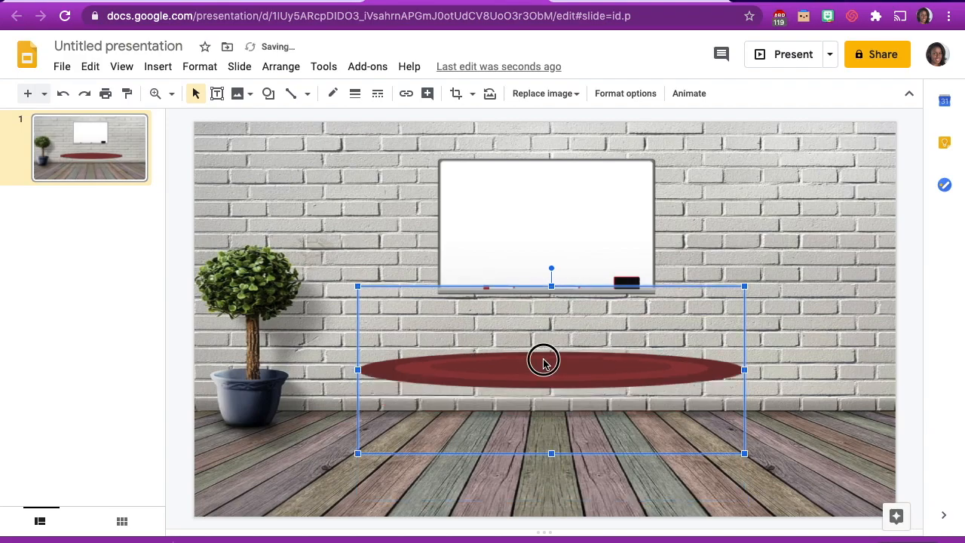
left_click_drag(543, 360, 562, 429)
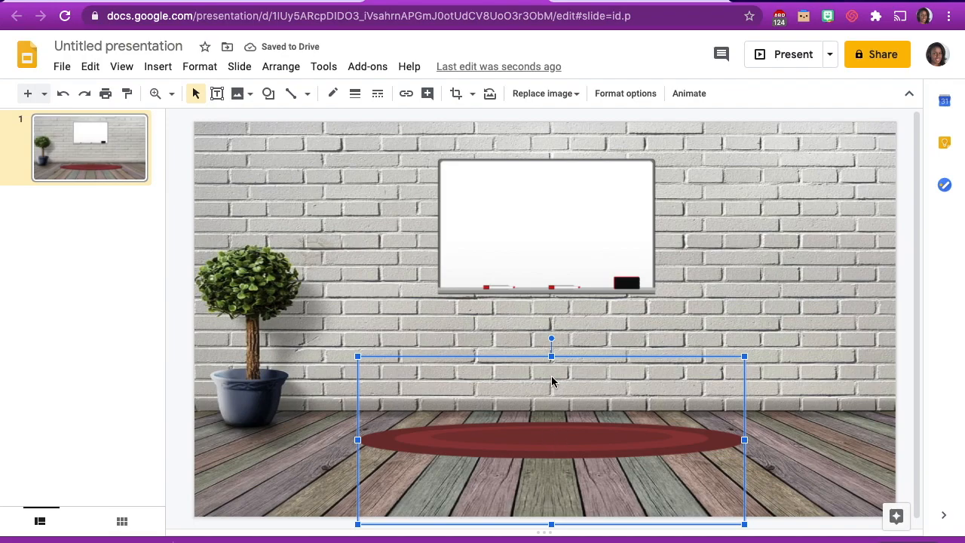
left_click(456, 93)
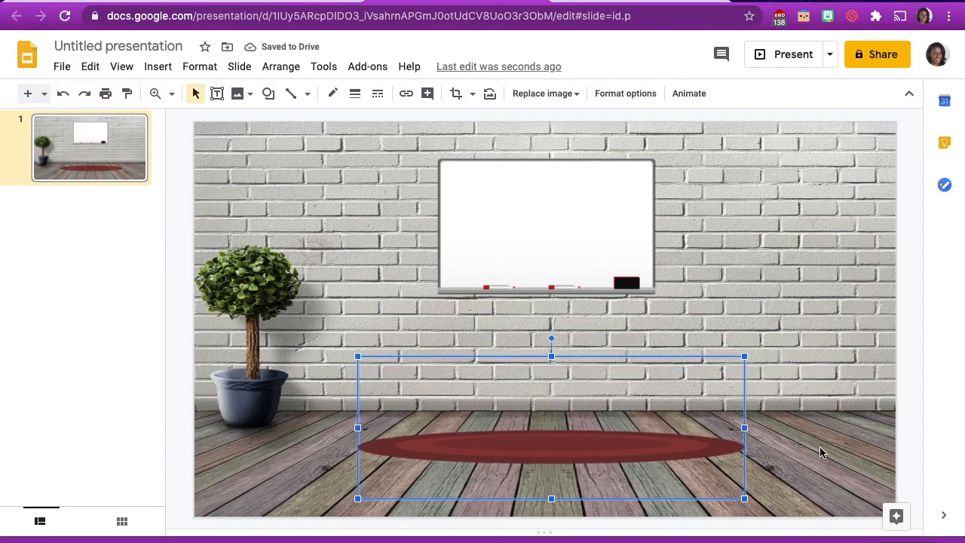
mouse_move(694, 470)
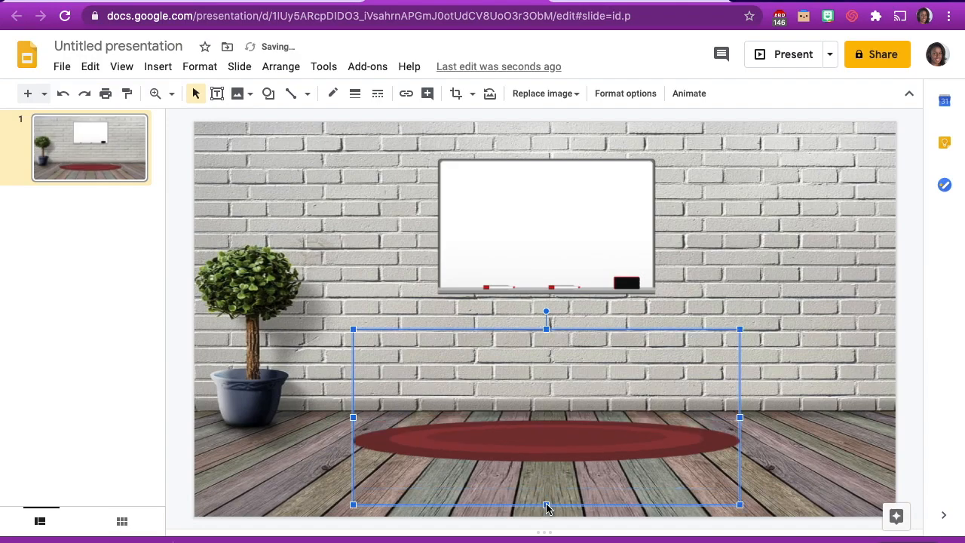
left_click(780, 490)
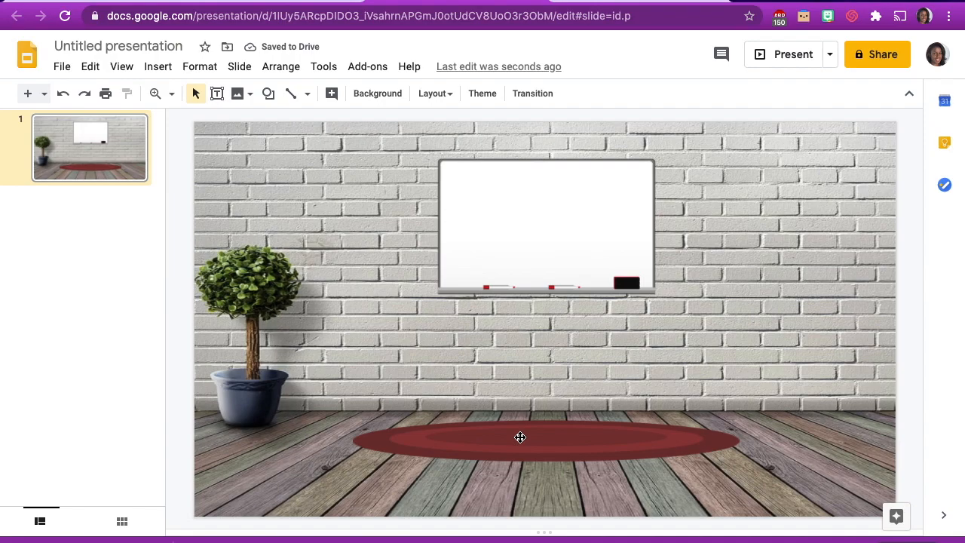
mouse_move(519, 440)
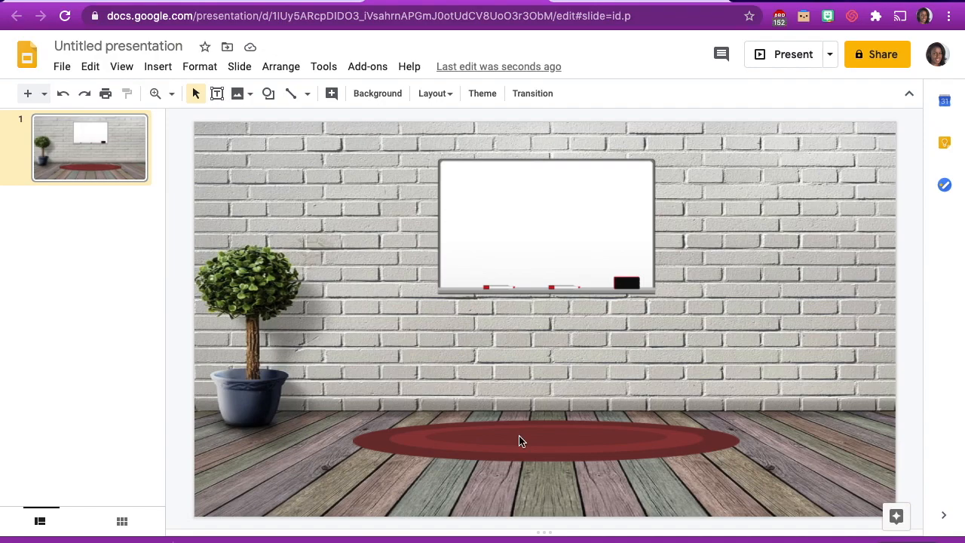
Step: Recolor the rug teal with the Light 7 option in Format options
right_click(521, 440)
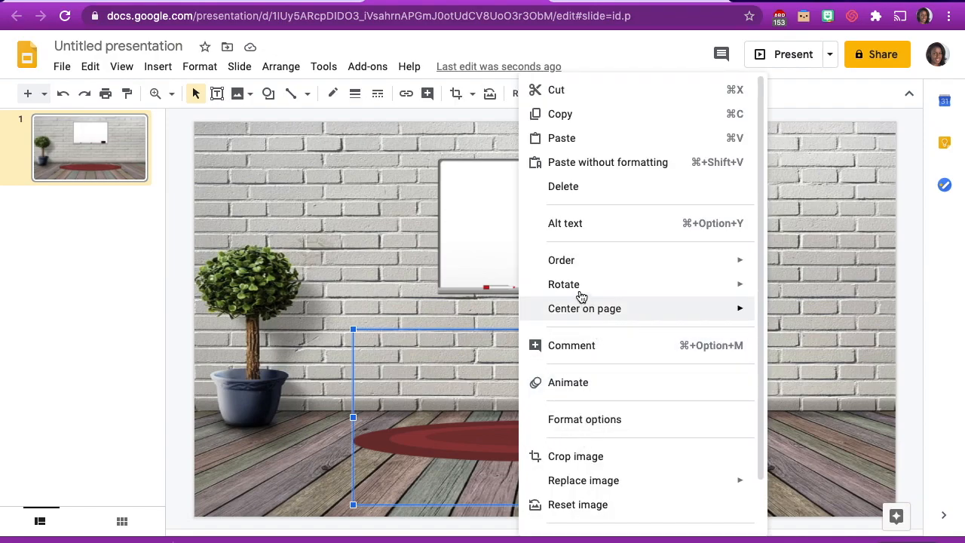
mouse_move(567, 346)
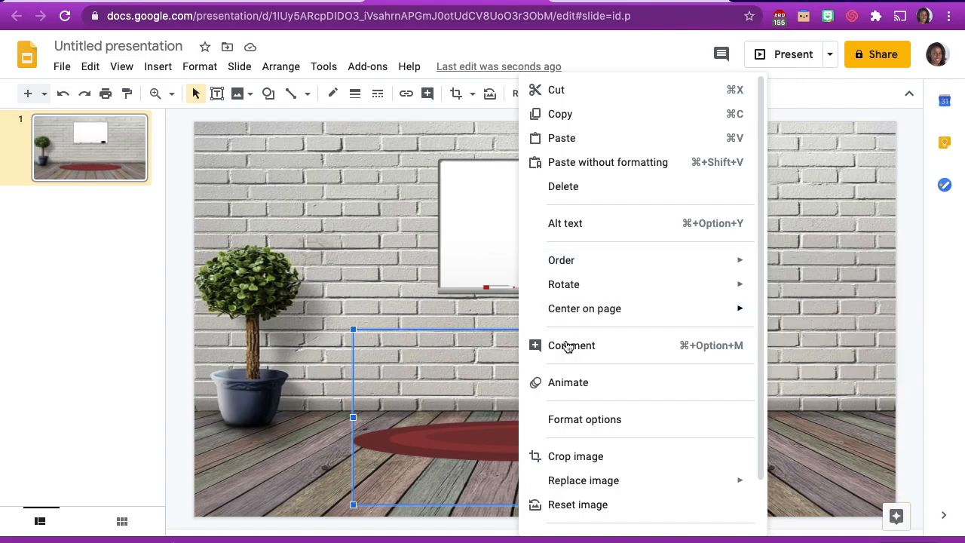
left_click(584, 419)
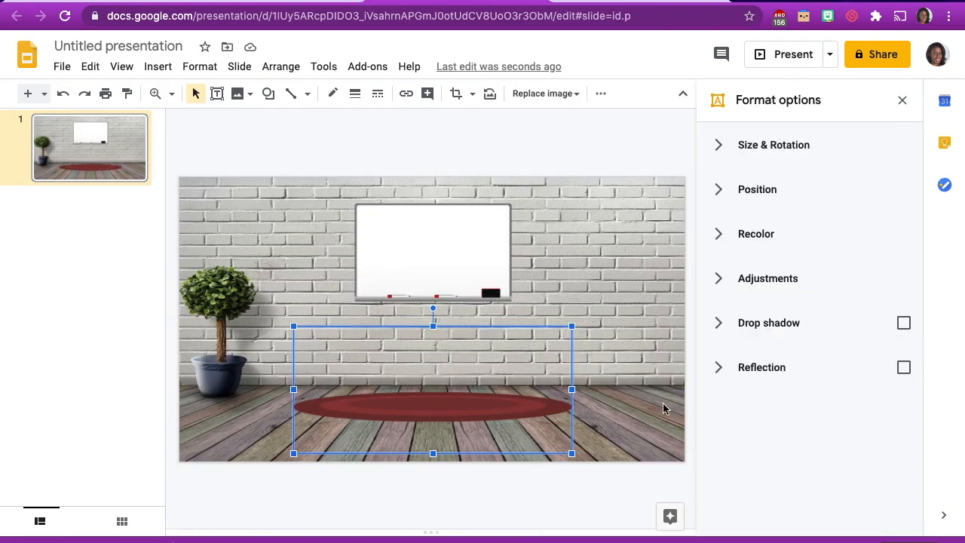
left_click(756, 233)
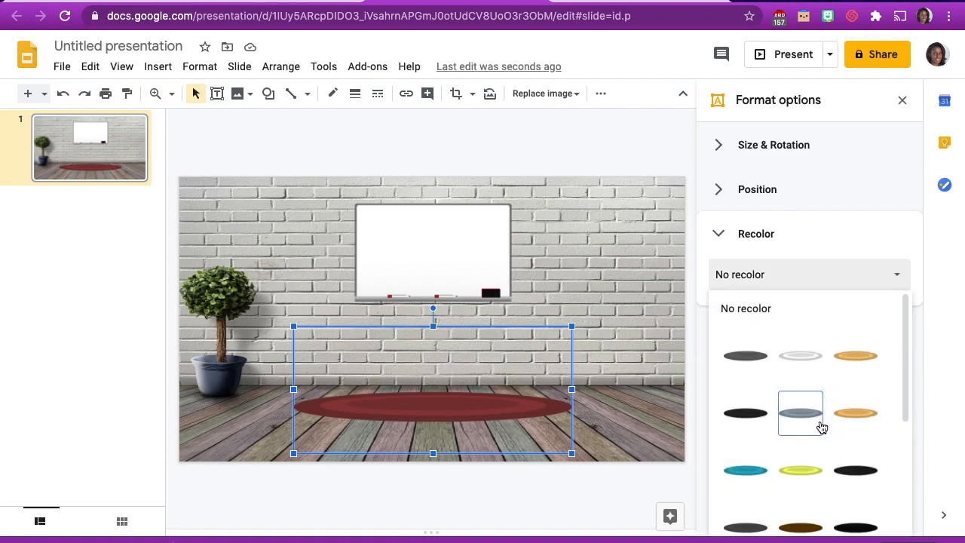
scroll("down", 3)
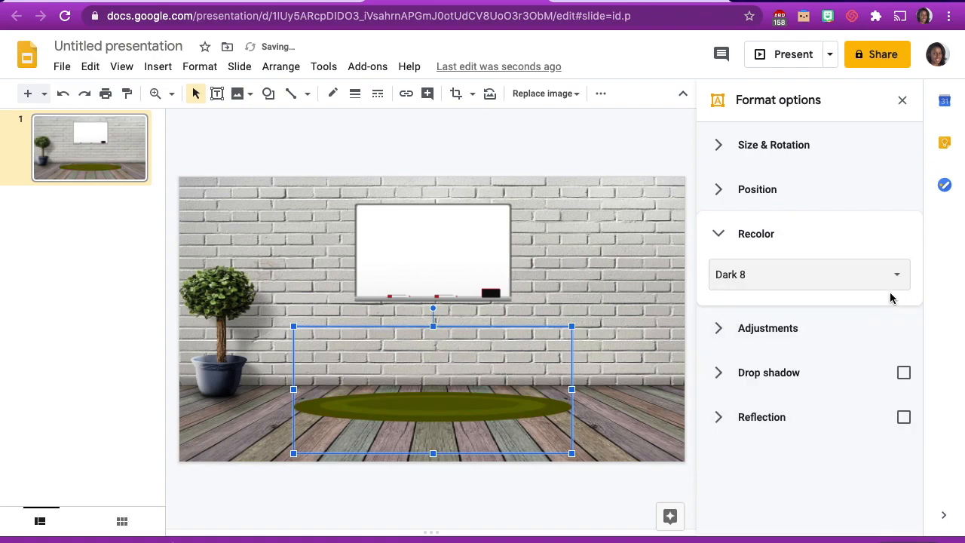
left_click(809, 274)
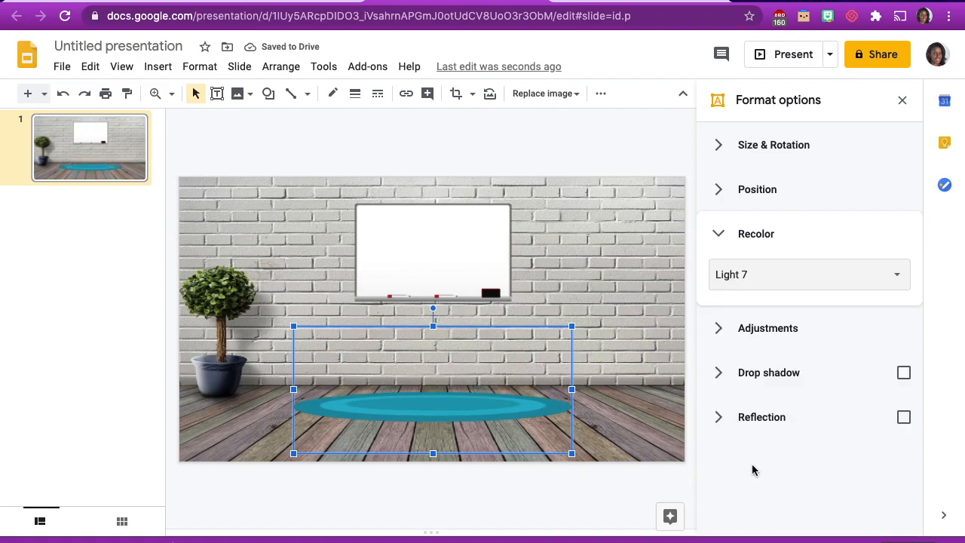
left_click(623, 417)
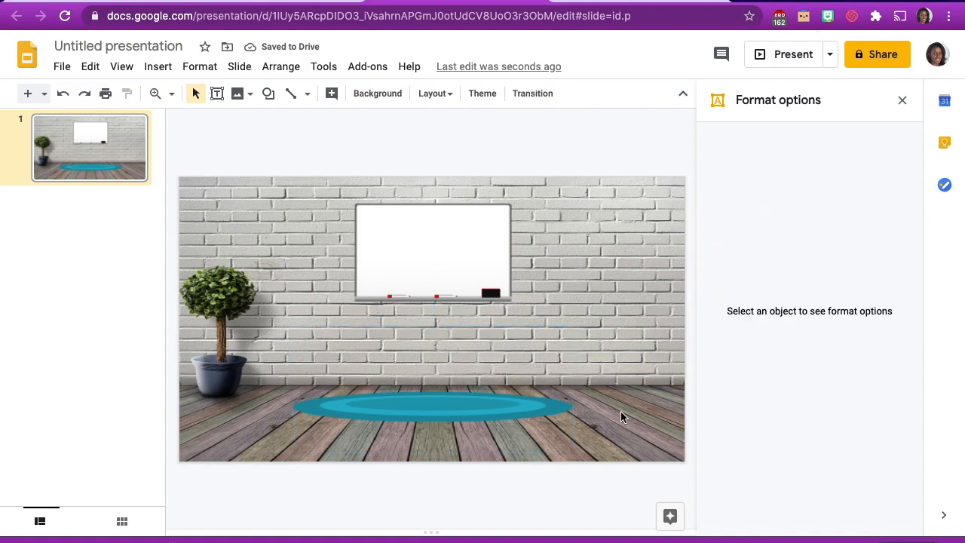
mouse_move(902, 100)
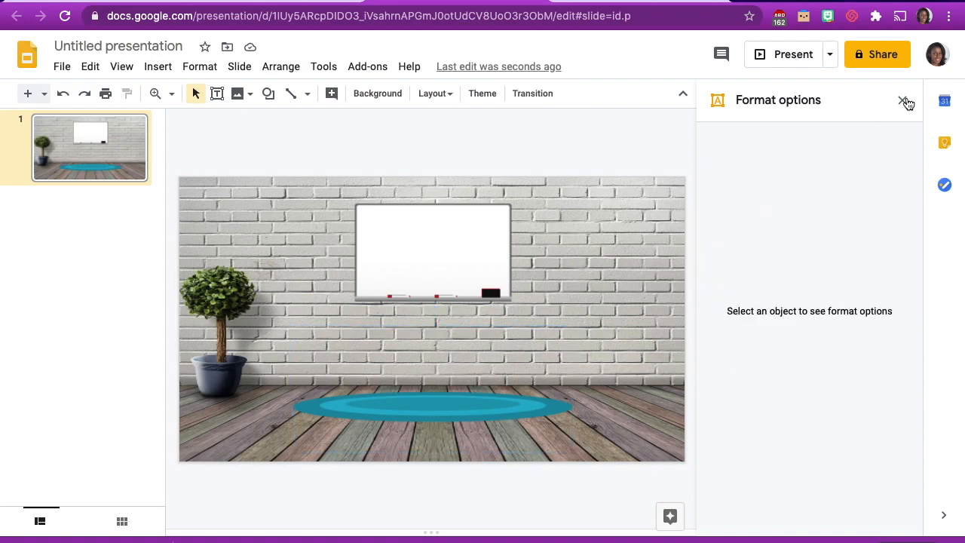
left_click(903, 101)
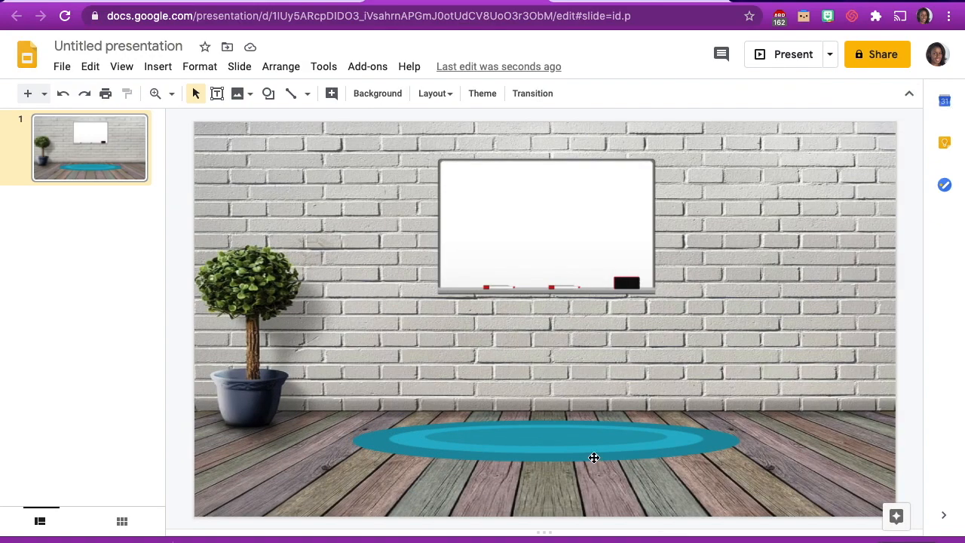
mouse_move(569, 422)
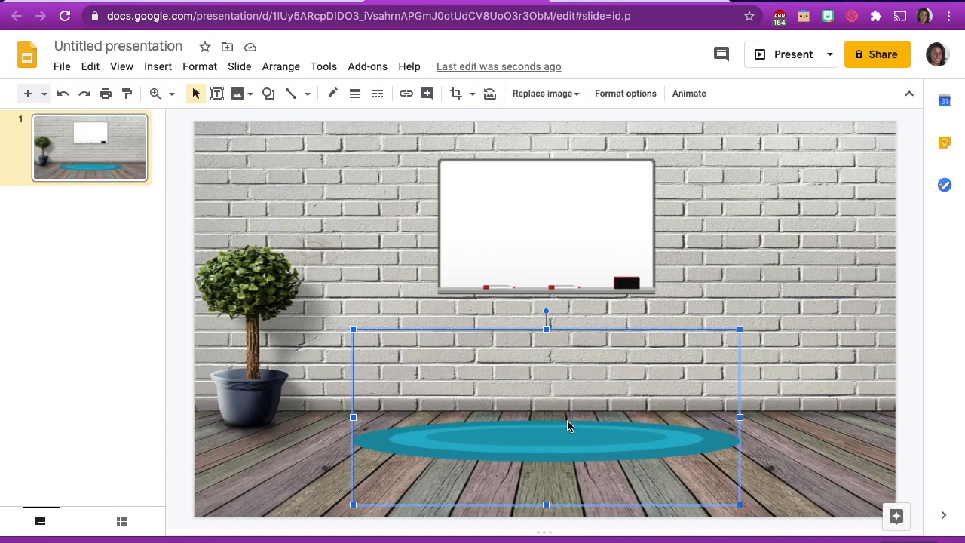
mouse_move(471, 356)
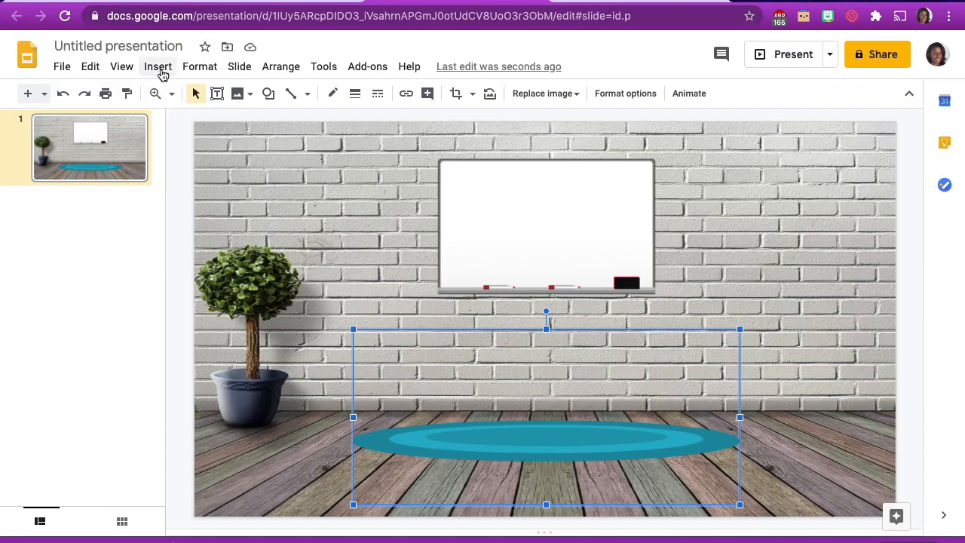
left_click(158, 66)
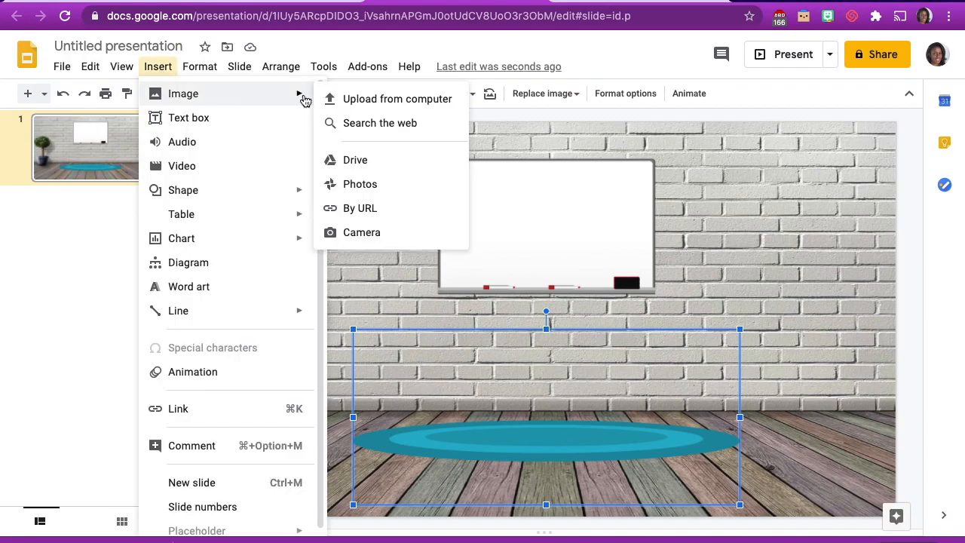
left_click(379, 123)
type("bookcase transparent")
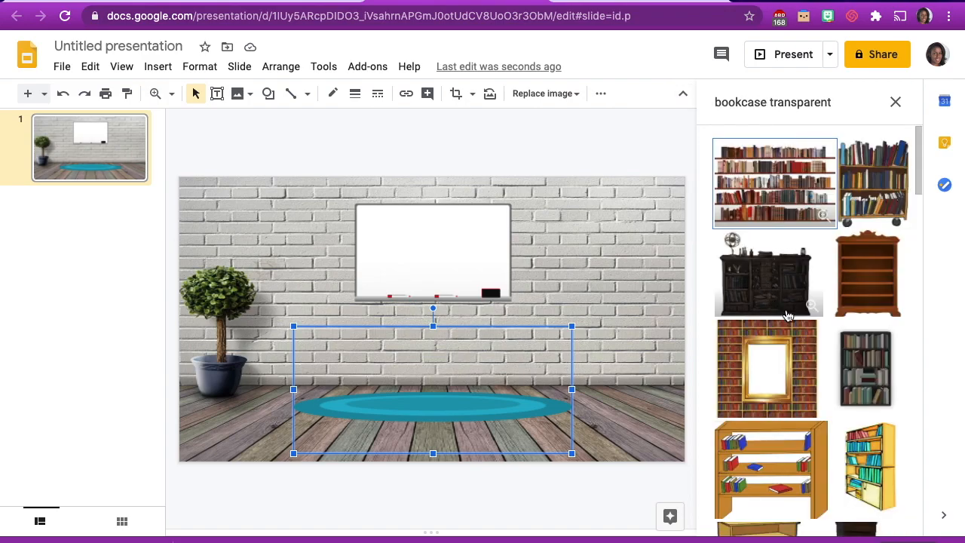
scroll("down", 3)
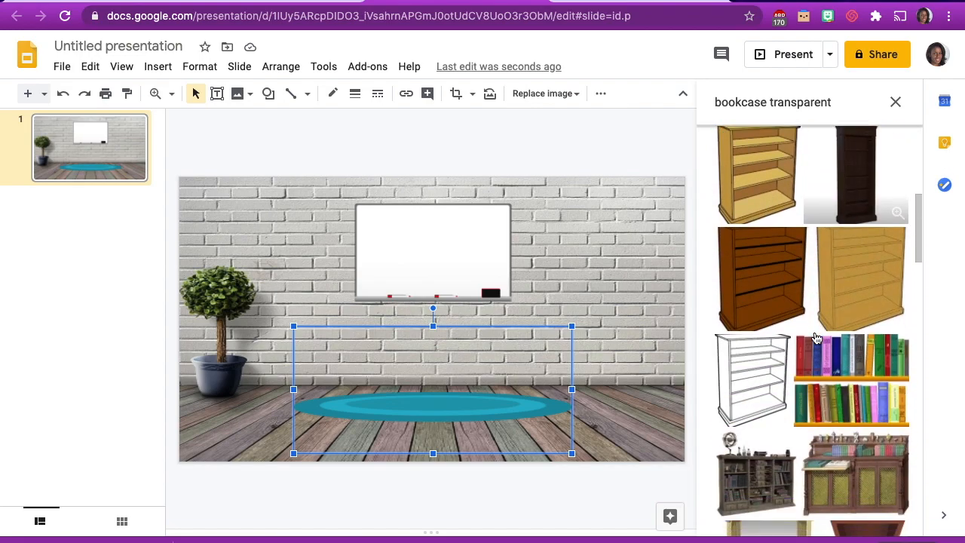
scroll("down", 3)
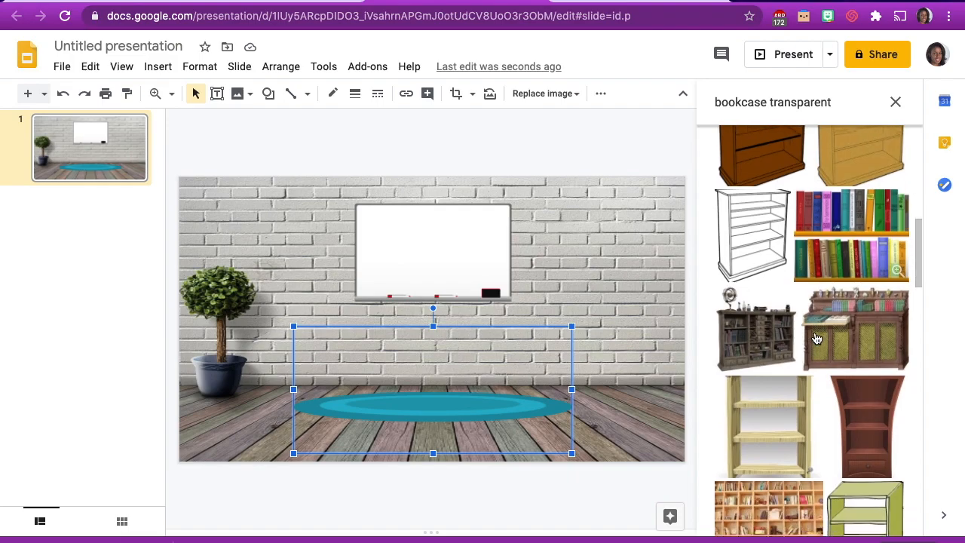
scroll("down", 3)
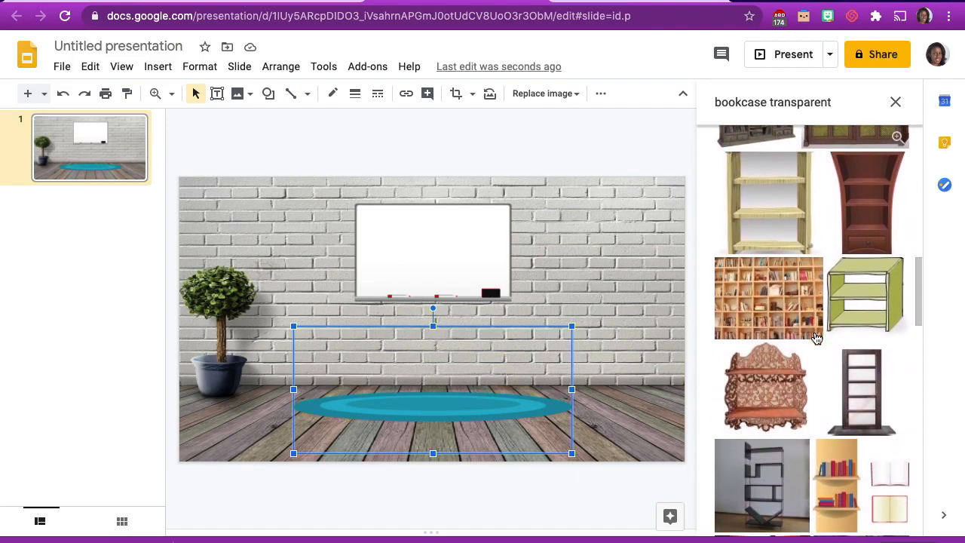
scroll("down", 3)
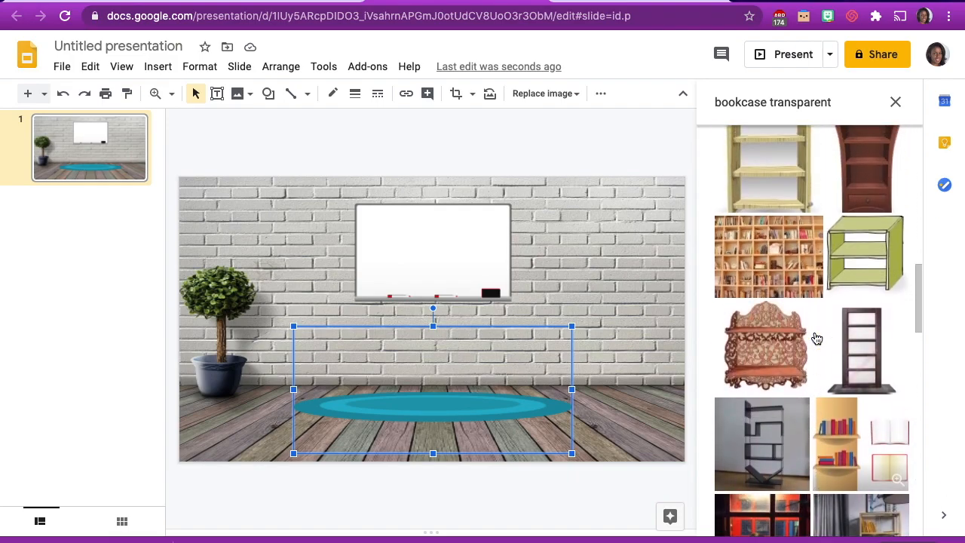
scroll("down", 3)
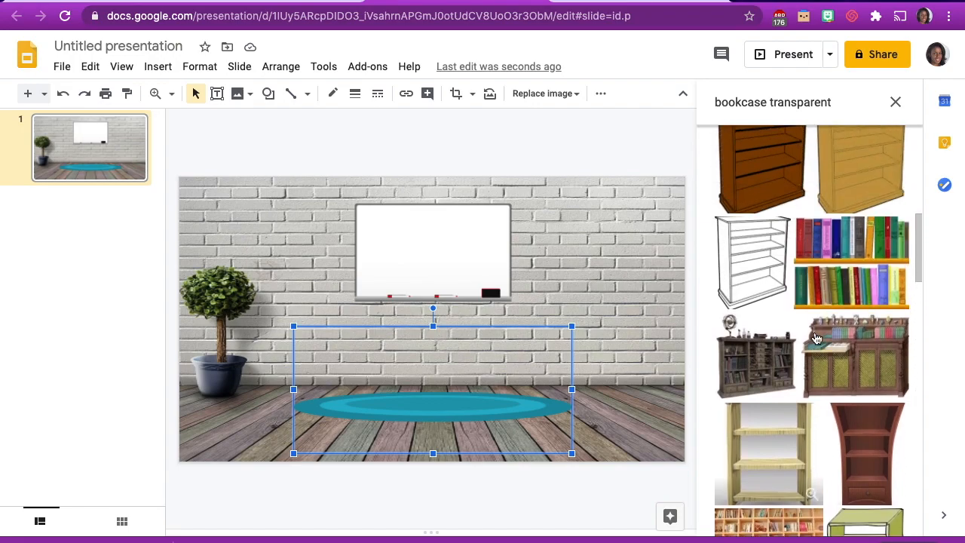
scroll("down", 3)
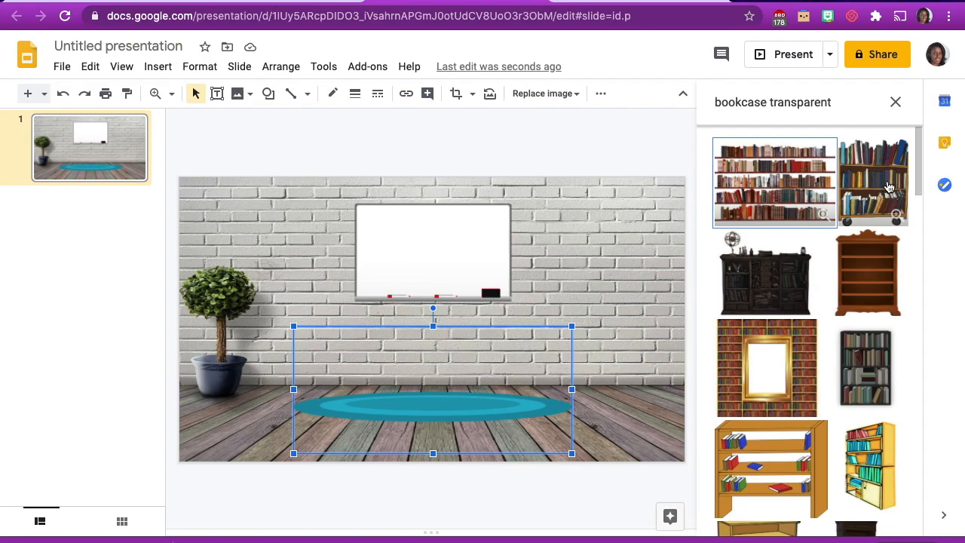
left_click(896, 102)
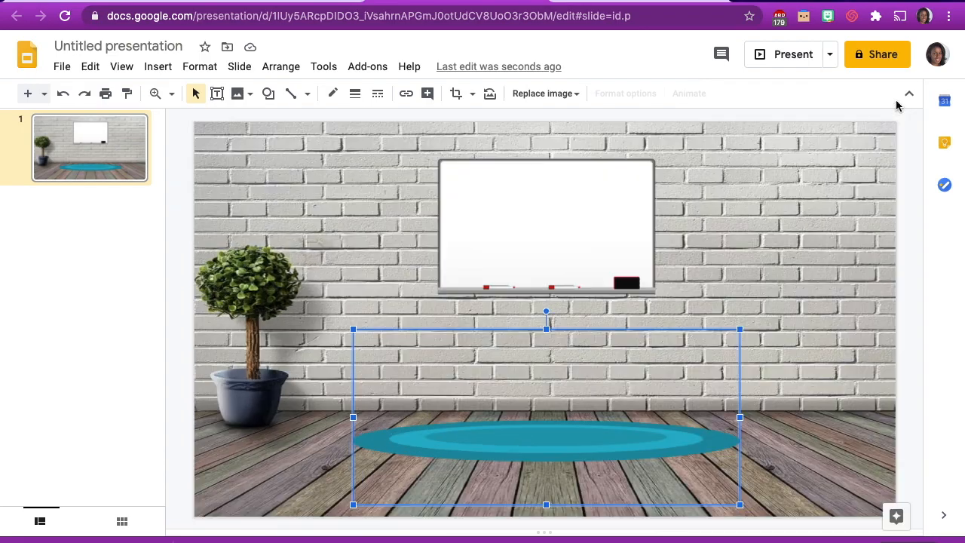
Step: Upload the white cube bookcase PNG and stand it on the floor at right
left_click(158, 67)
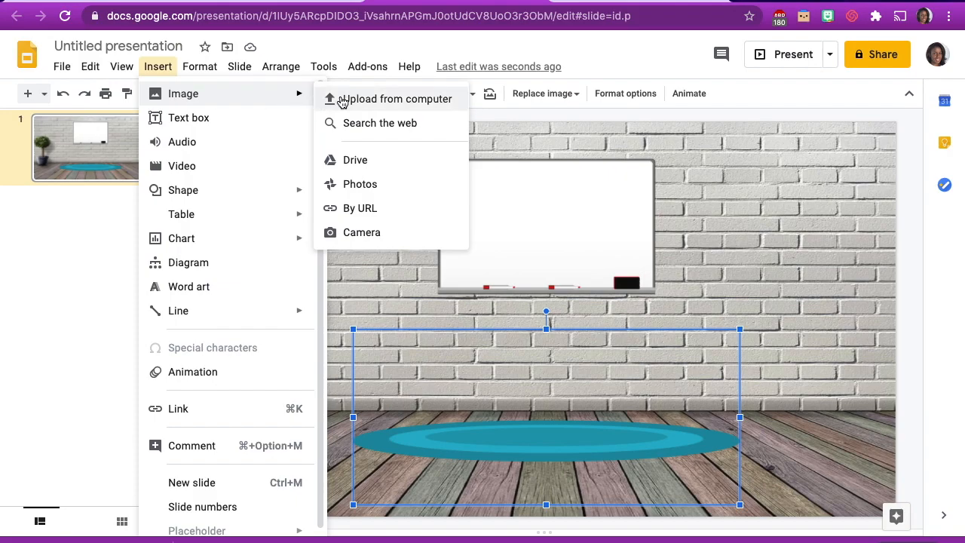
left_click(396, 98)
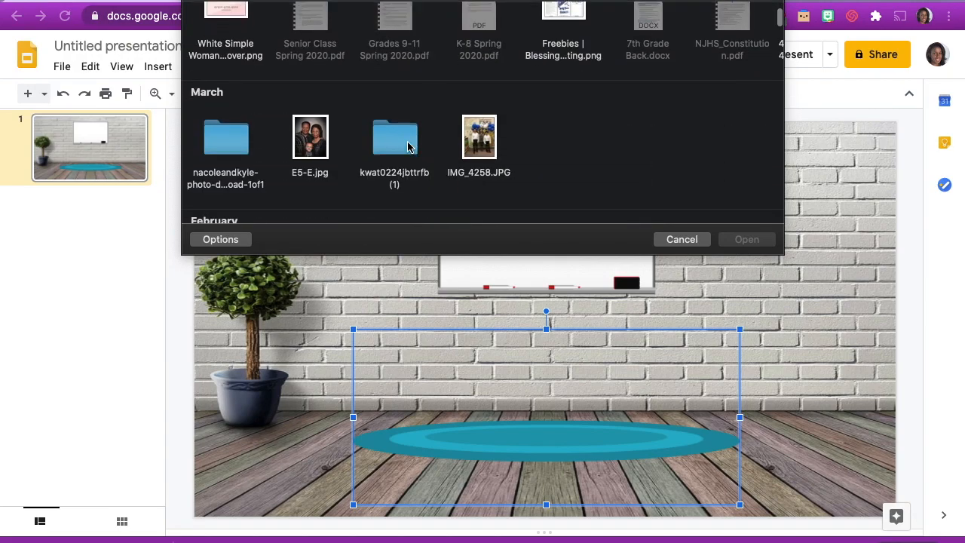
scroll("down", 3)
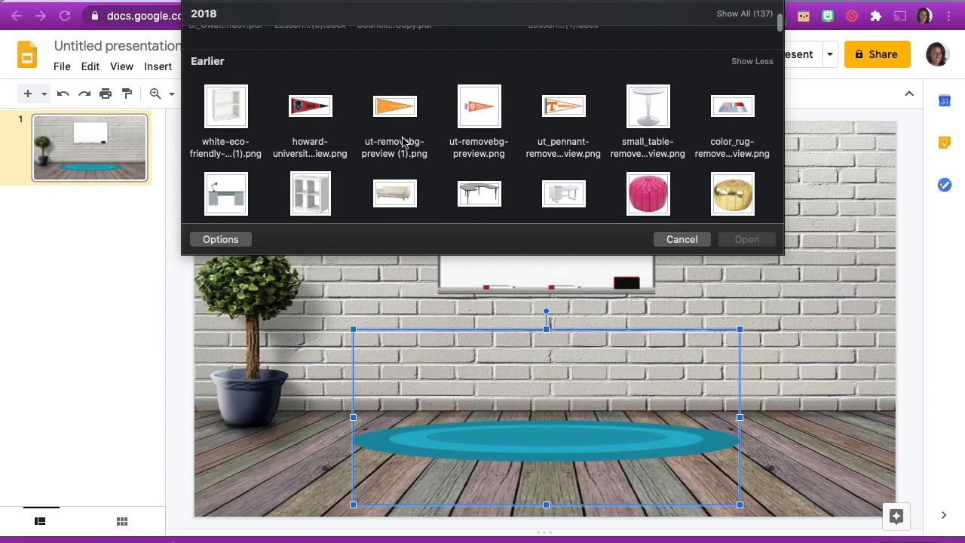
mouse_move(296, 154)
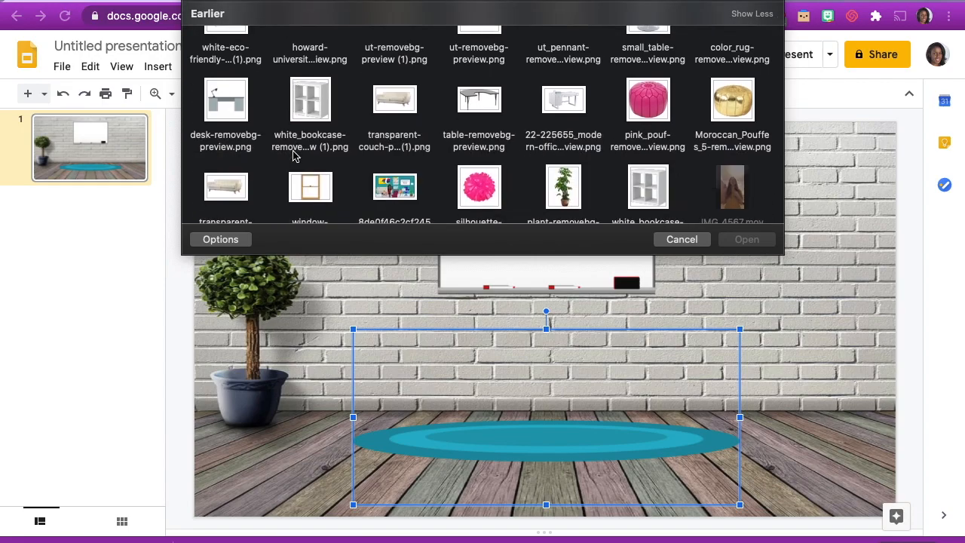
scroll("down", 3)
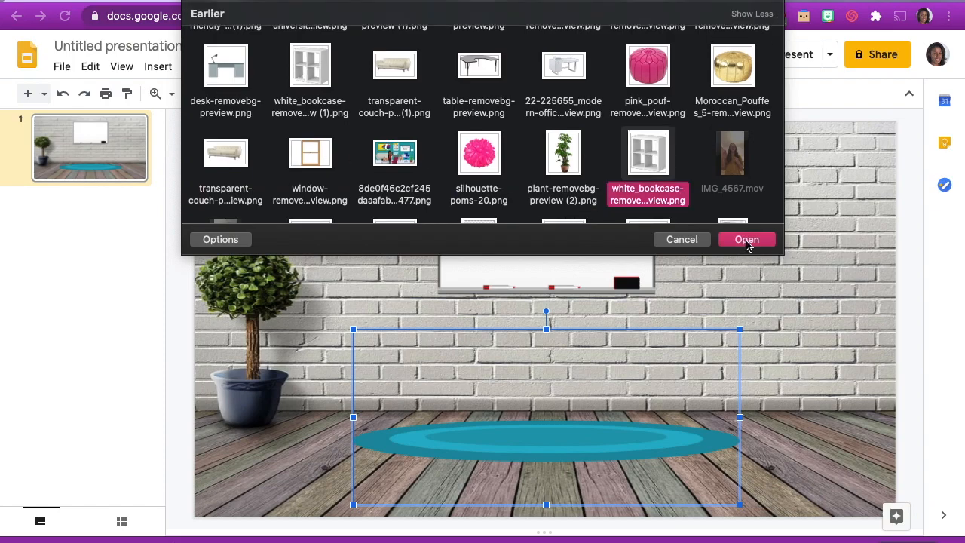
left_click(746, 239)
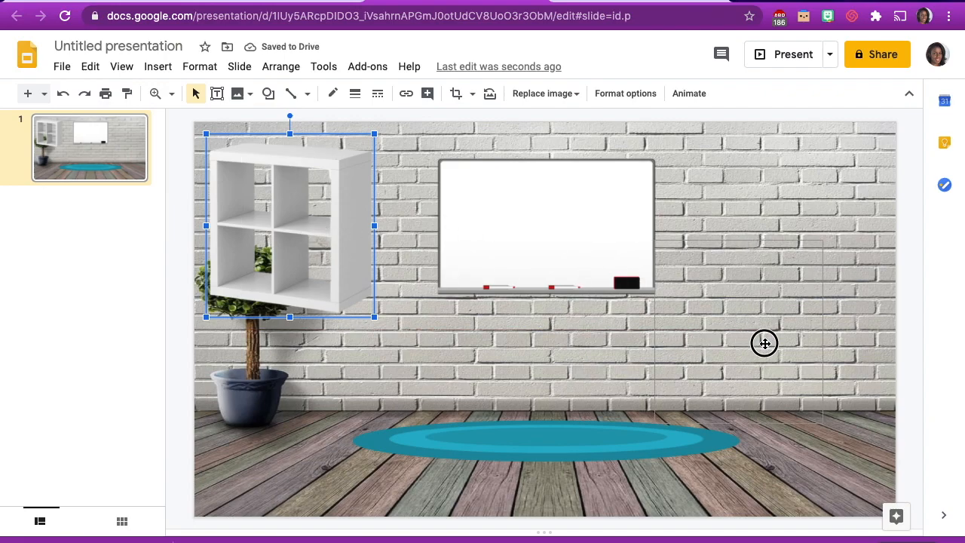
left_click_drag(289, 225, 771, 336)
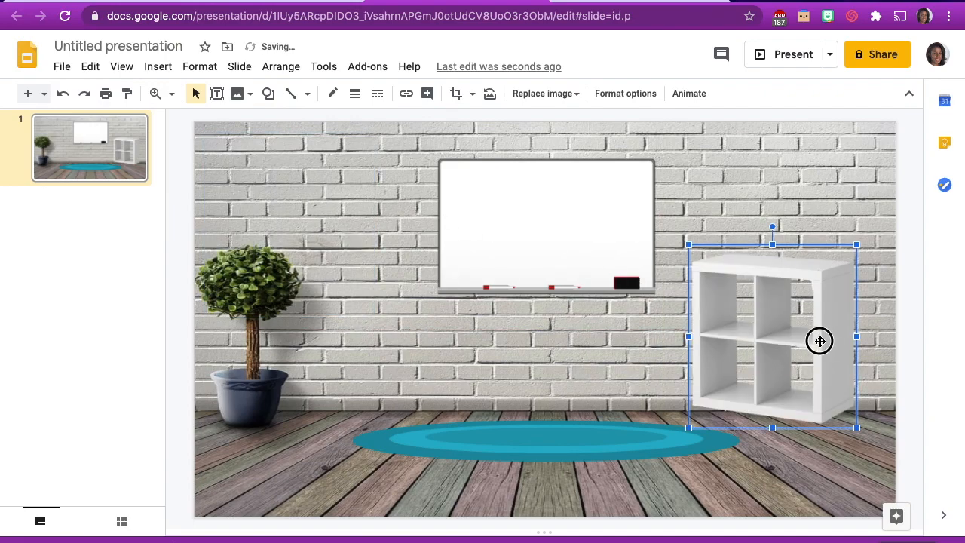
left_click_drag(819, 340, 813, 347)
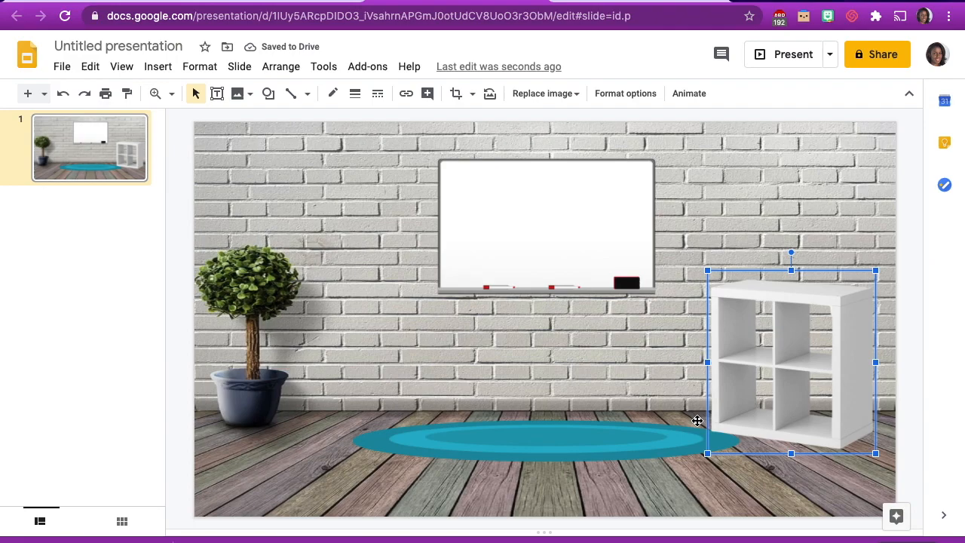
mouse_move(507, 398)
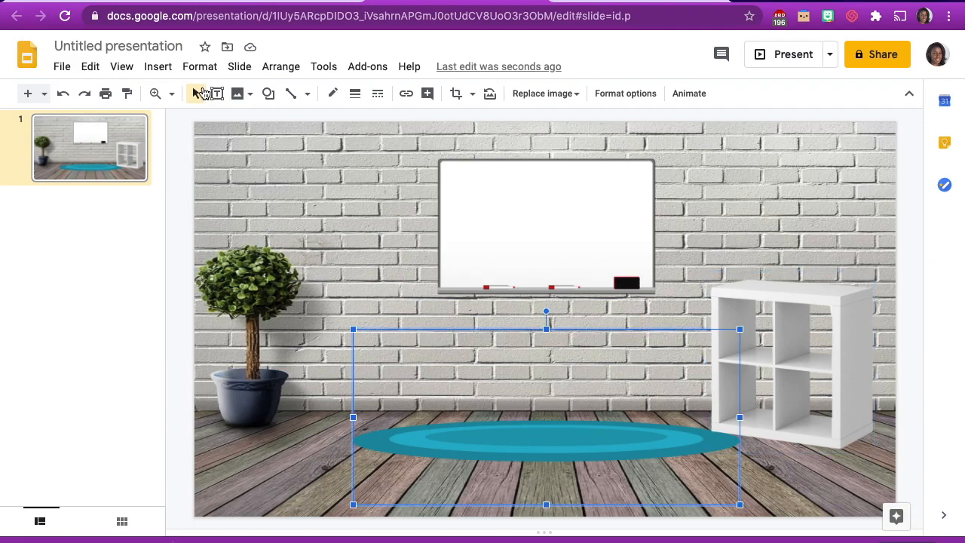
Step: Upload the modern office desk PNG and begin cropping its empty edges
left_click(158, 67)
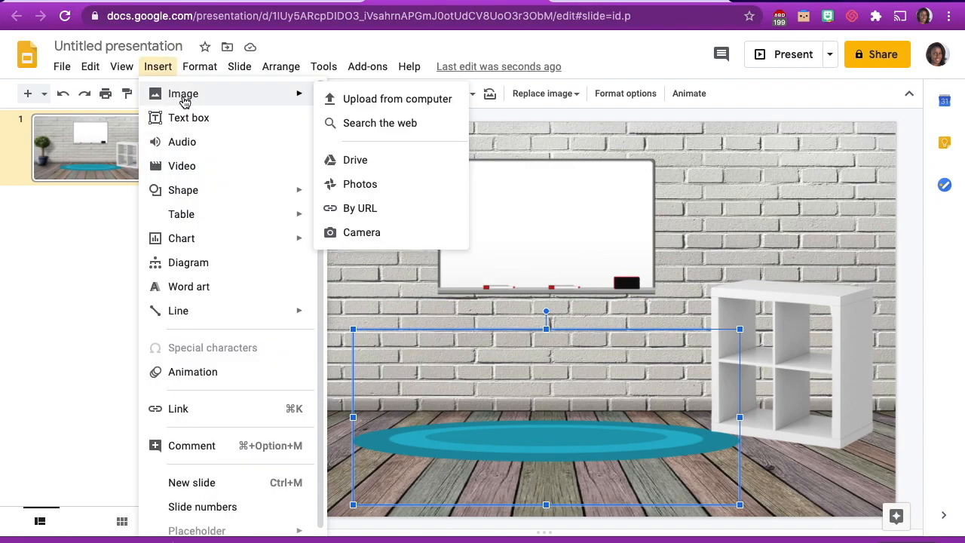
mouse_move(397, 99)
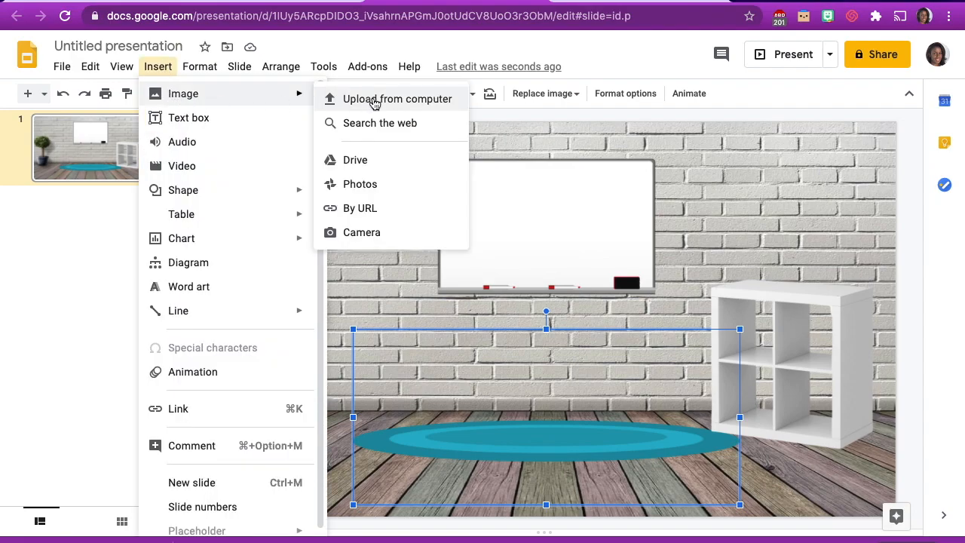
left_click(399, 99)
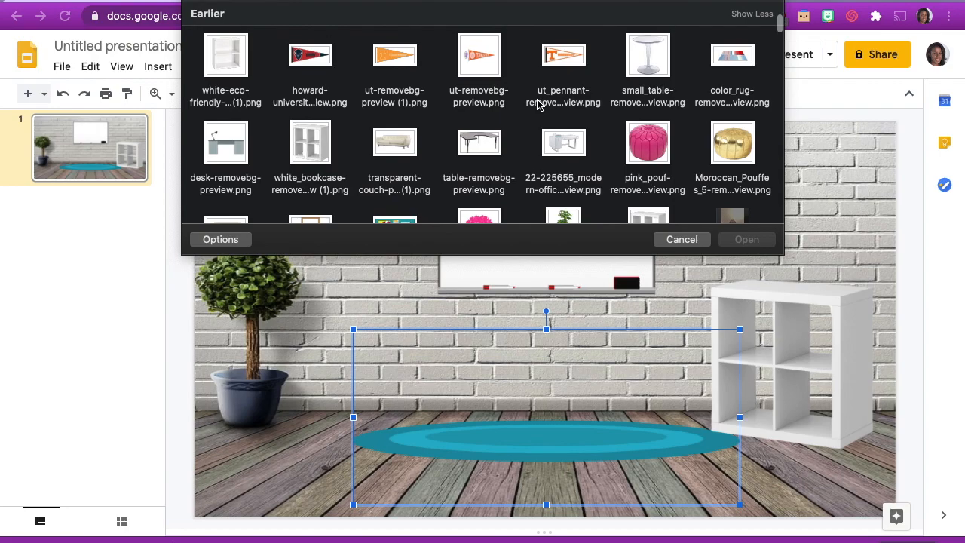
mouse_move(564, 105)
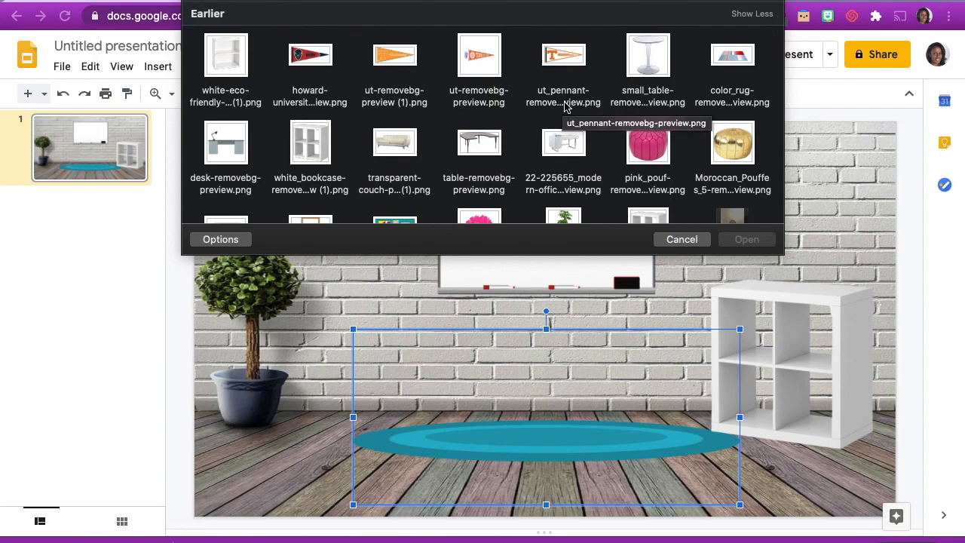
left_click(563, 142)
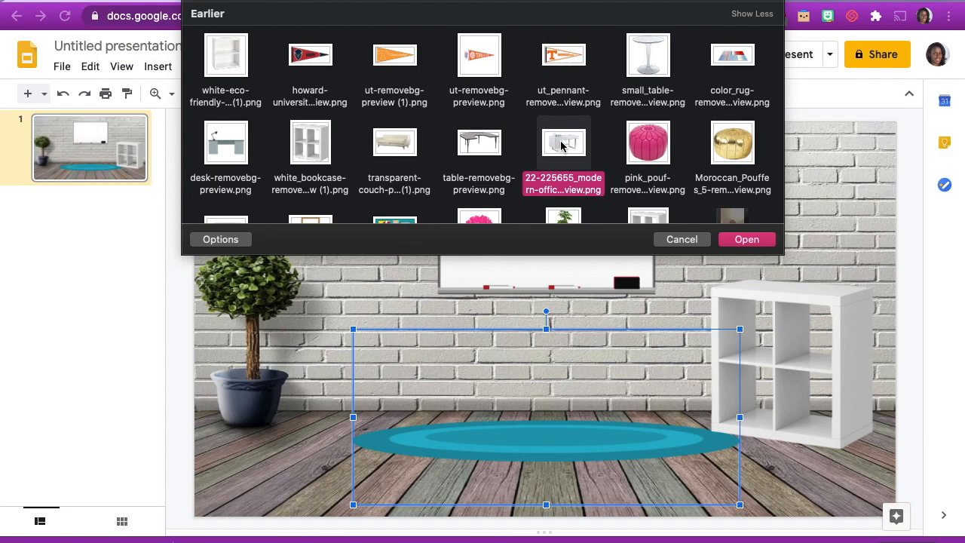
left_click(746, 238)
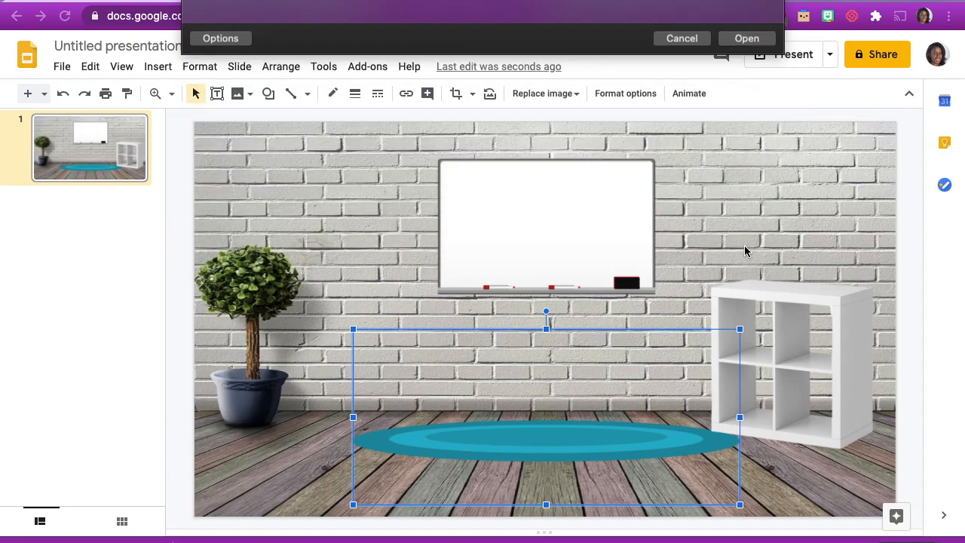
left_click(746, 39)
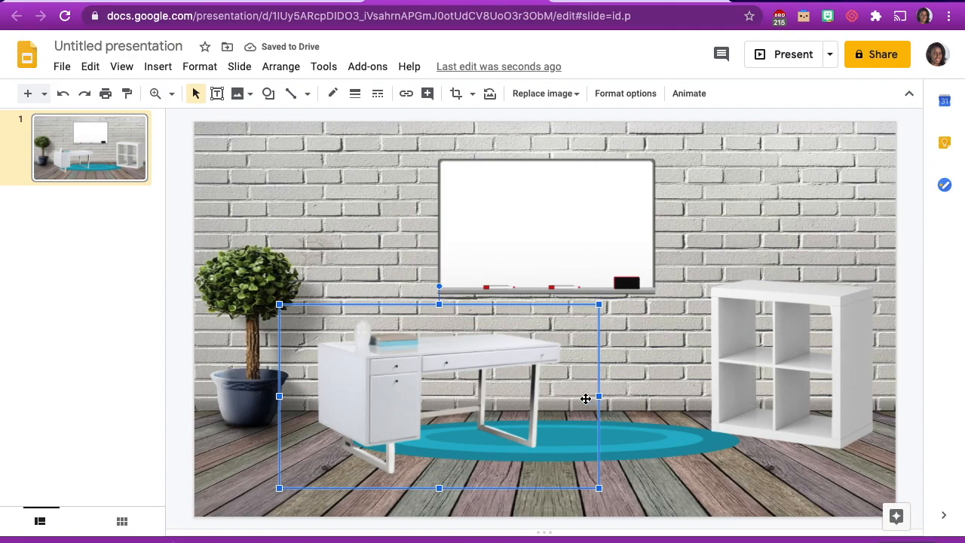
left_click(455, 93)
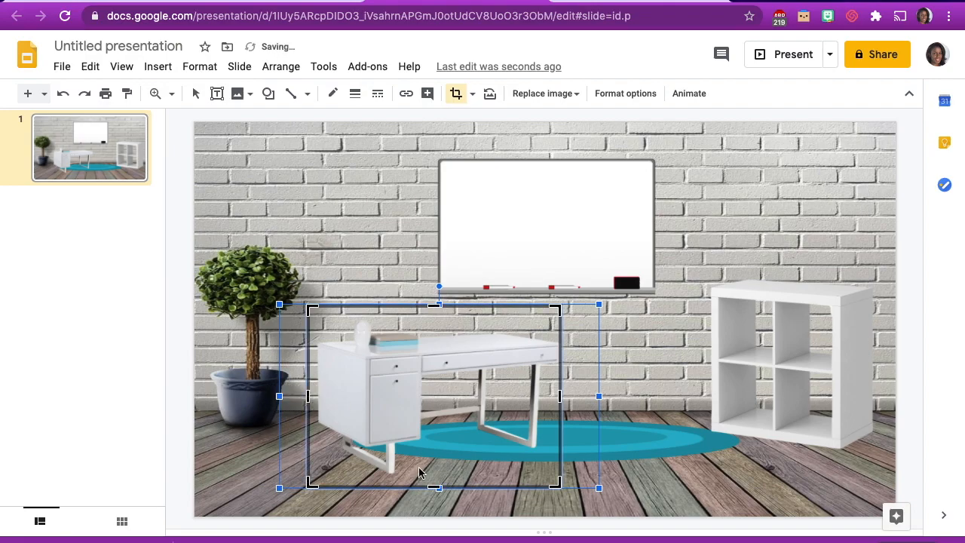
mouse_move(431, 443)
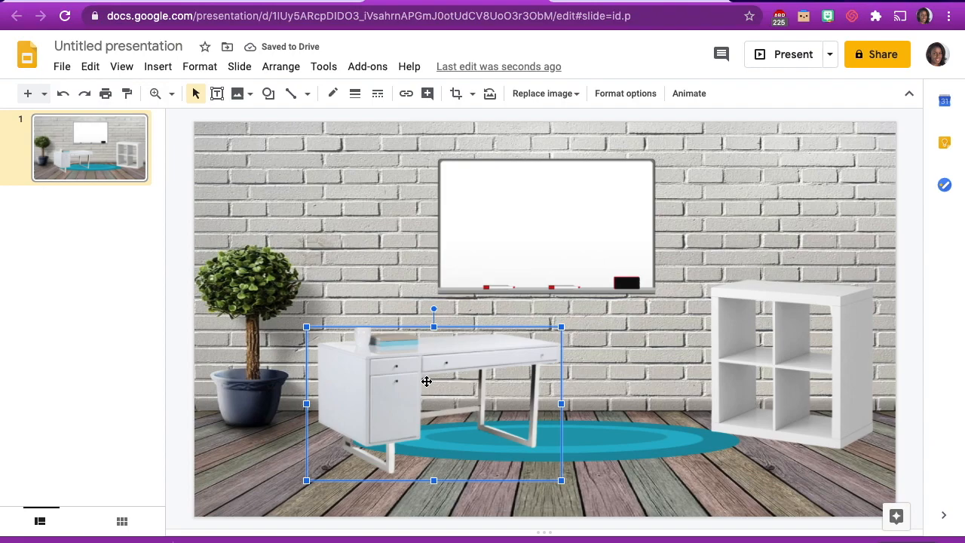
Step: Flip the desk horizontally so it faces the other way
right_click(426, 382)
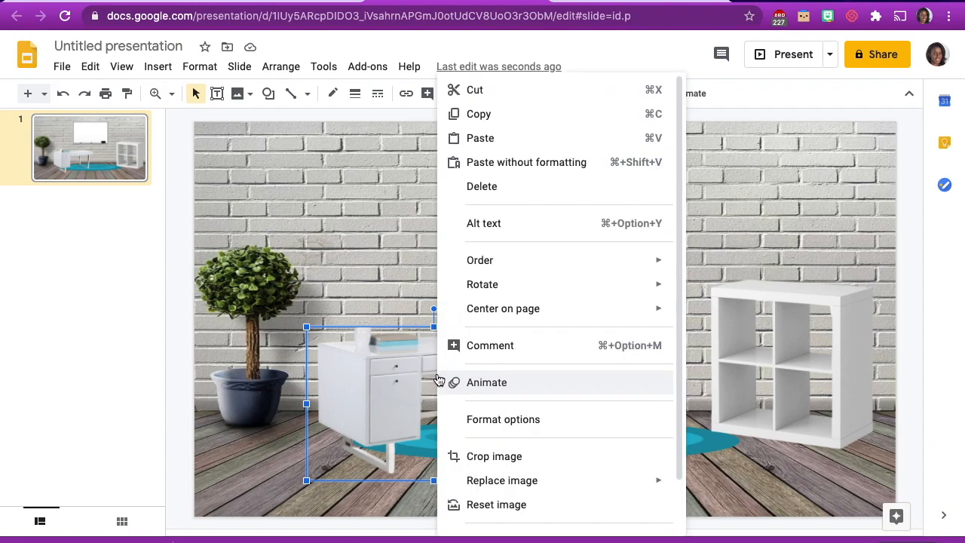
mouse_move(504, 284)
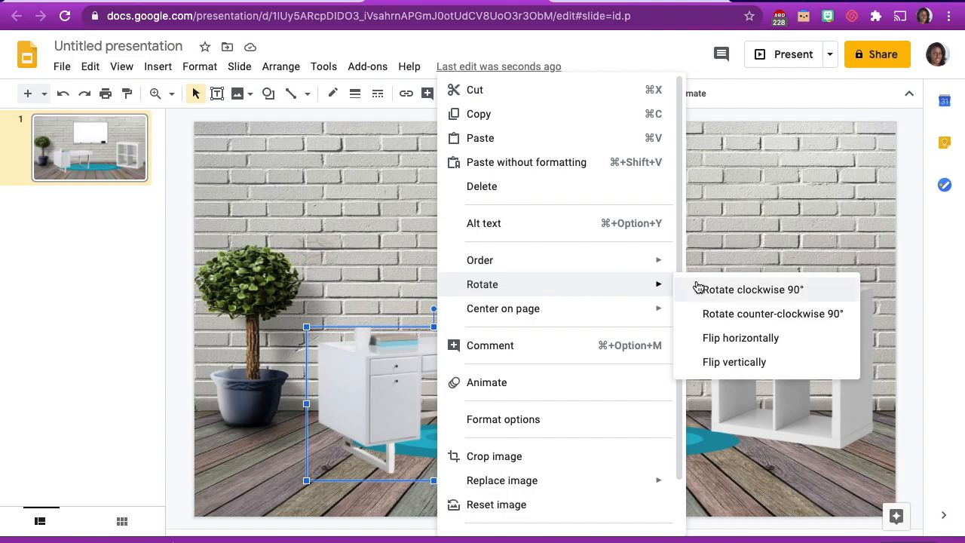
left_click(772, 289)
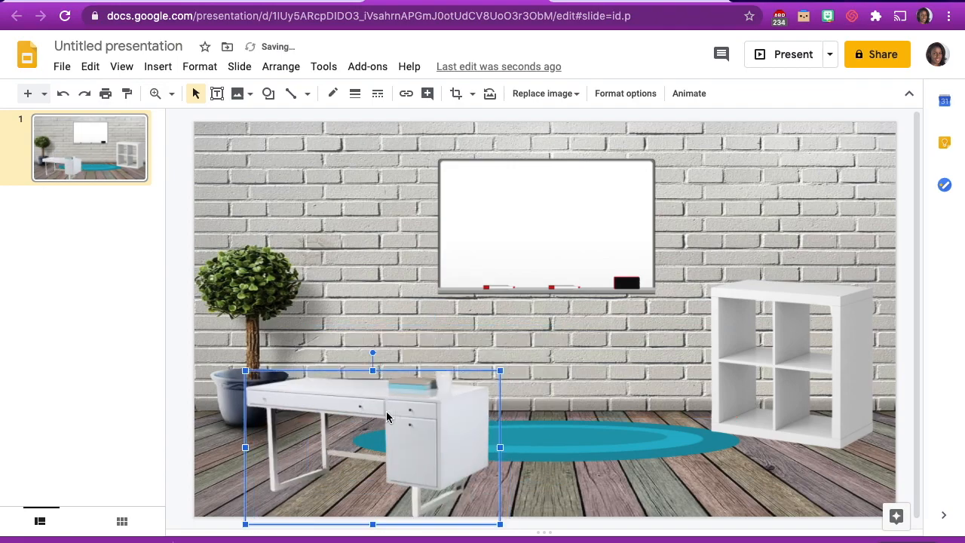
mouse_move(637, 455)
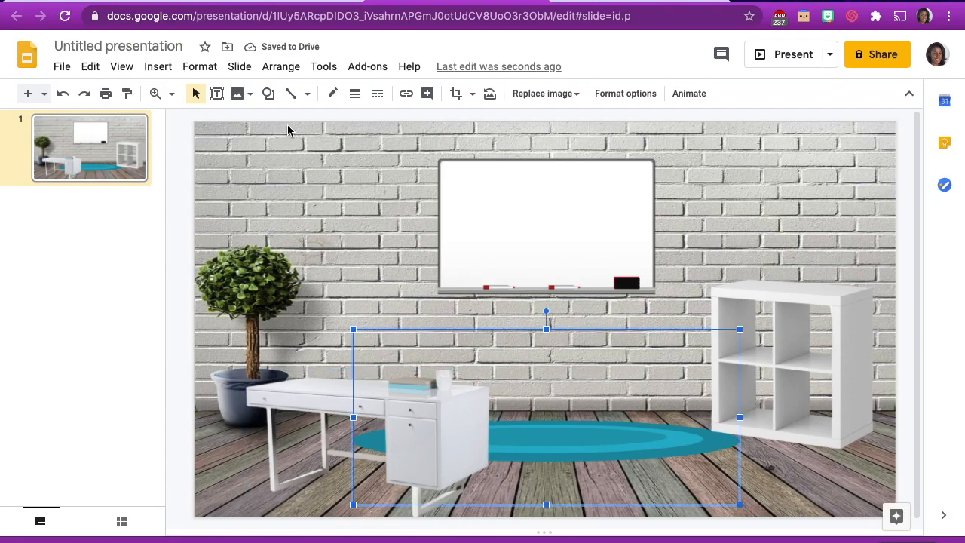
Step: Search the web for a transparent office chair and insert the red chair
left_click(158, 66)
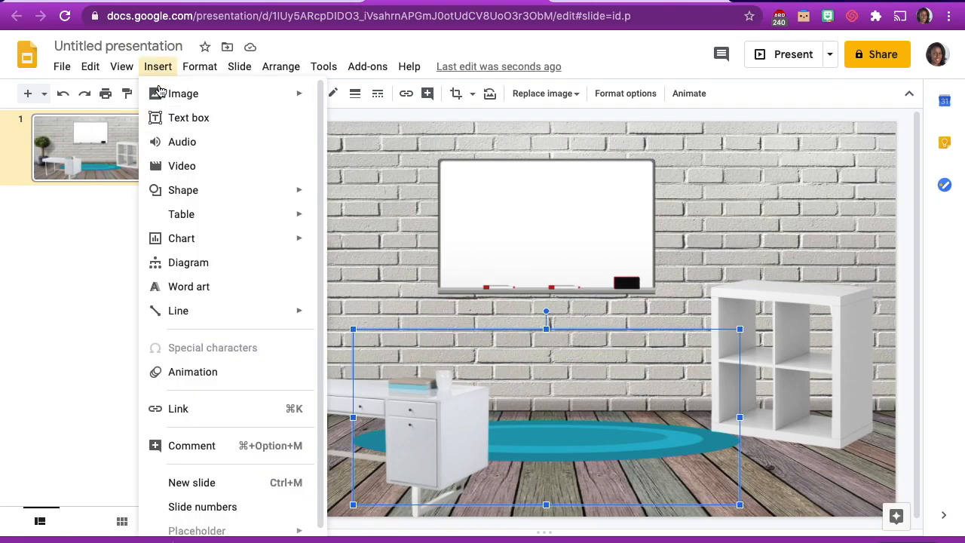
left_click(182, 93)
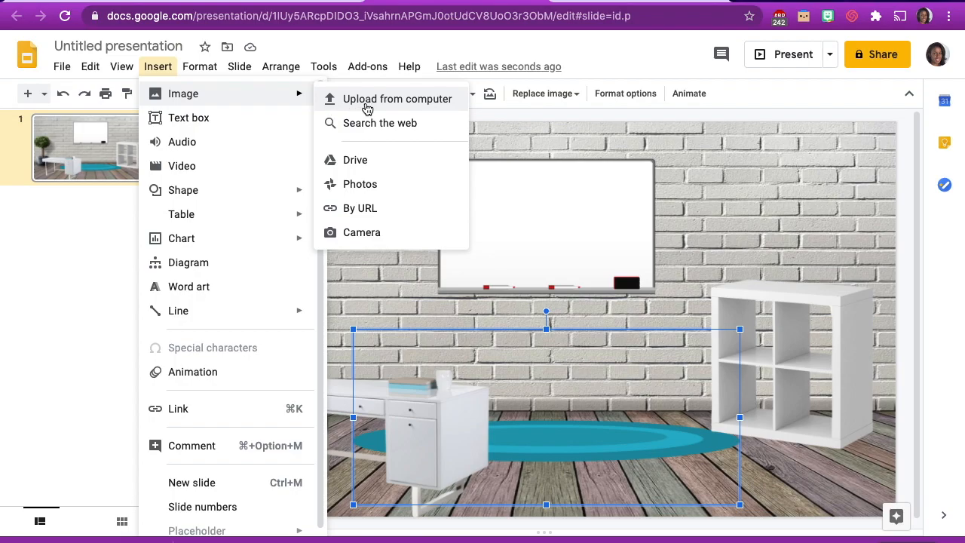
mouse_move(365, 128)
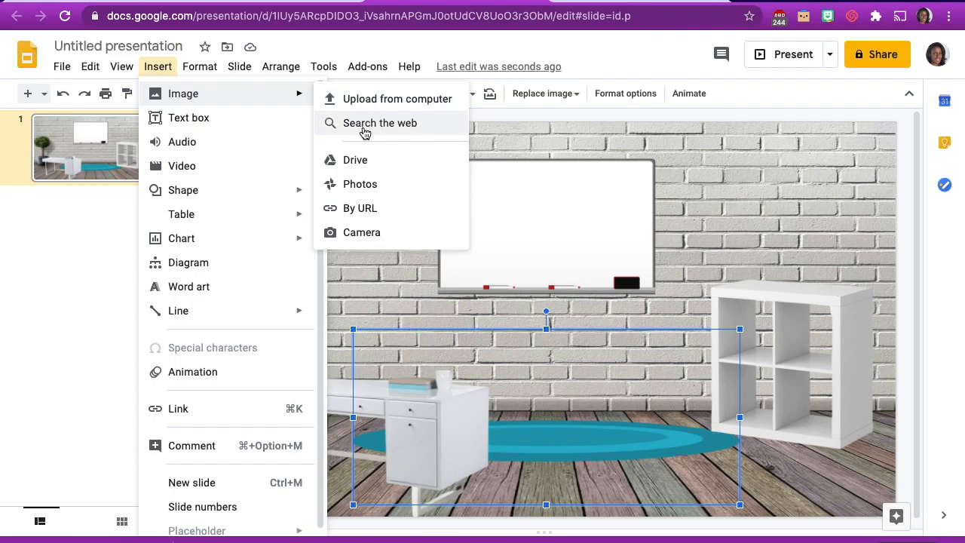
left_click(380, 123)
type("office chair transparent")
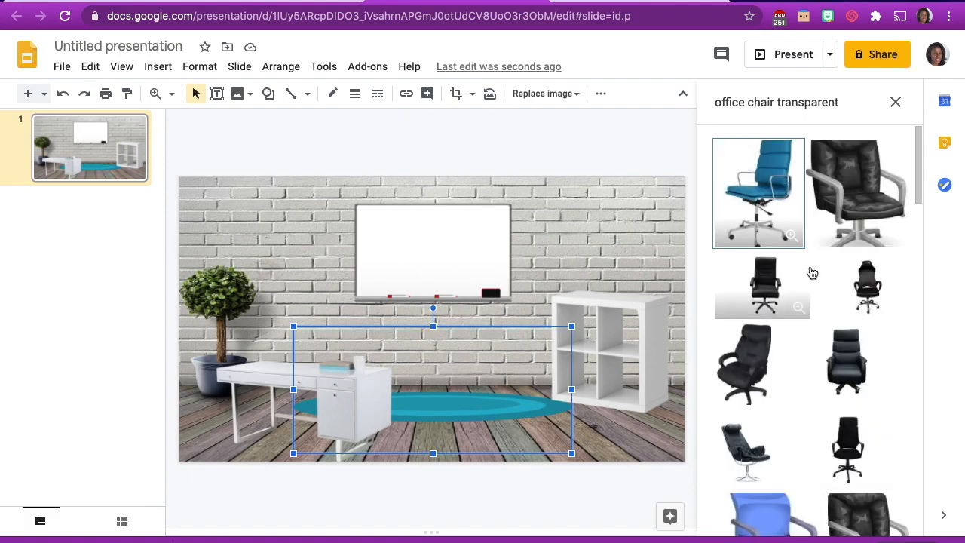
scroll("down", 3)
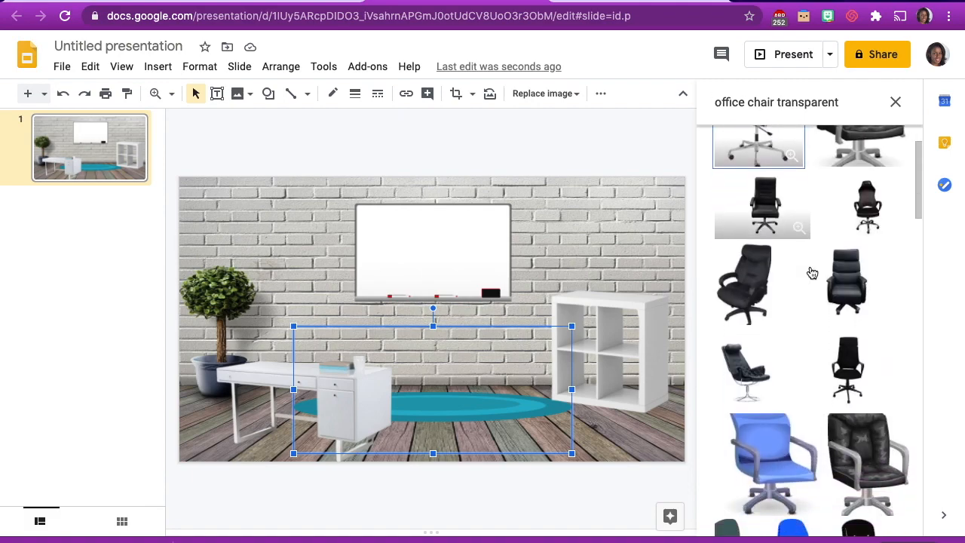
scroll("down", 3)
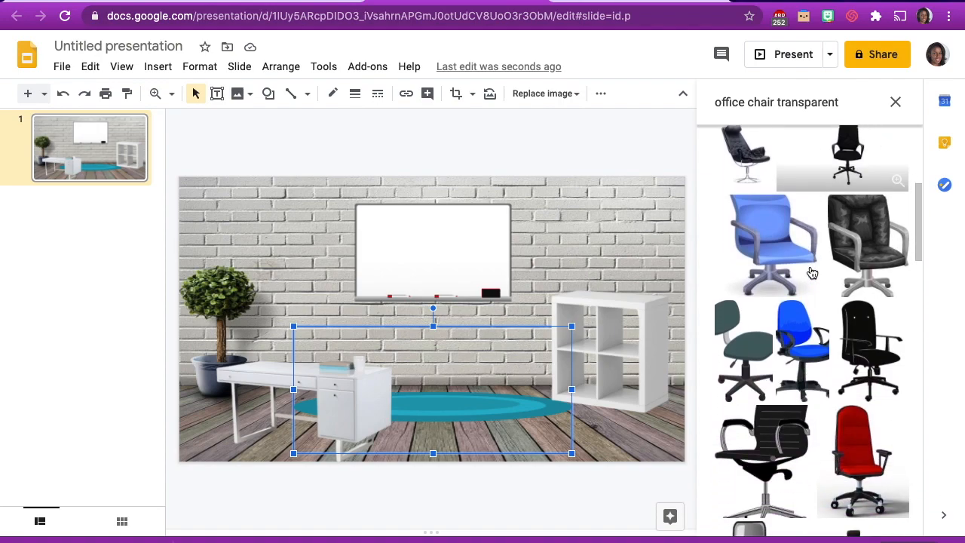
scroll("down", 3)
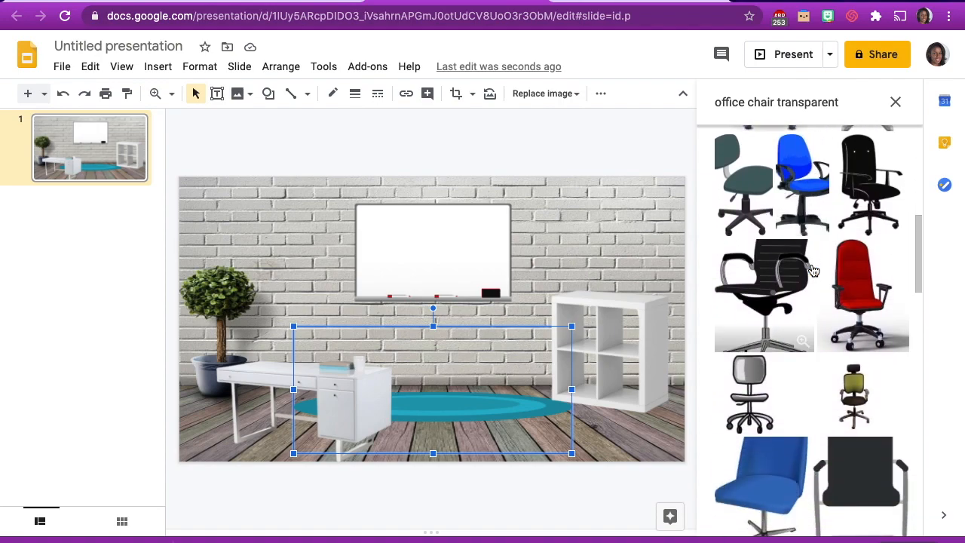
scroll("down", 3)
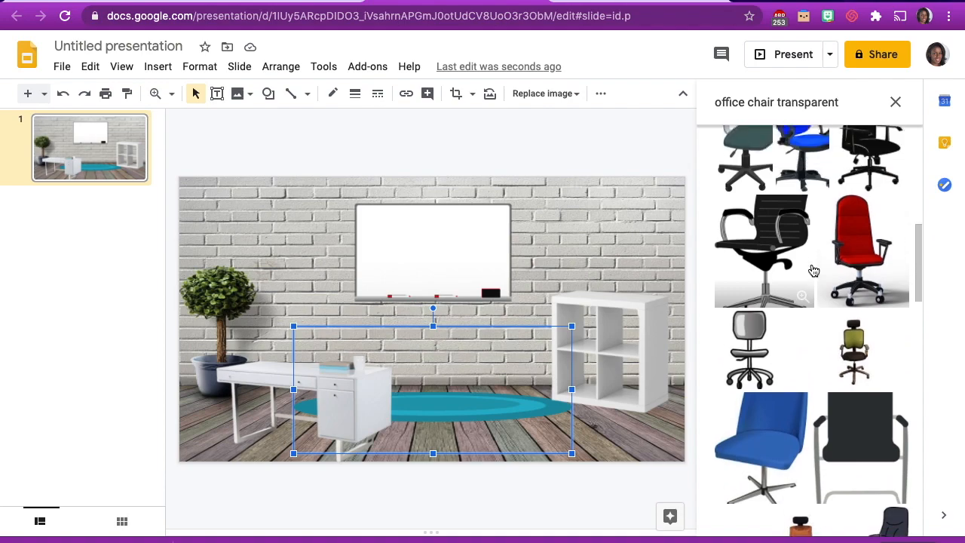
left_click(861, 253)
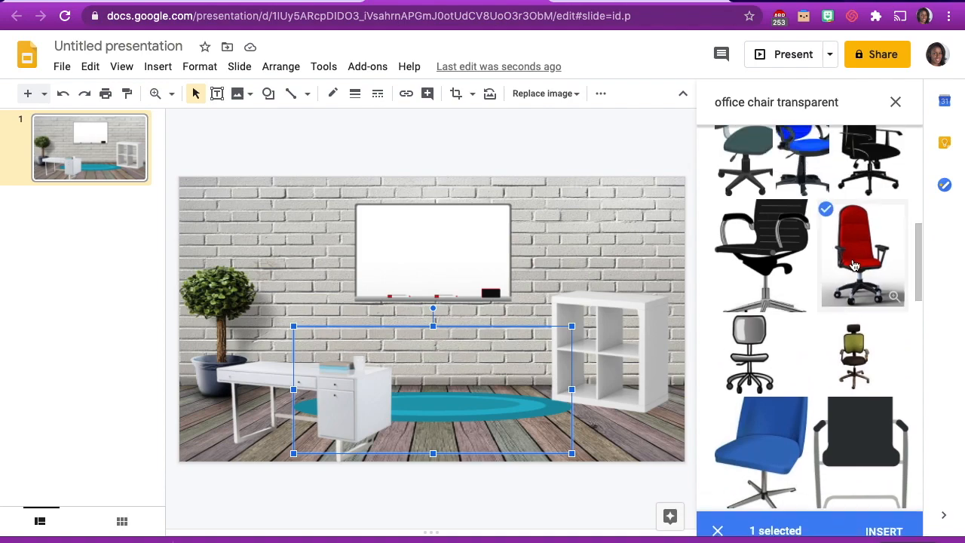
left_click(883, 531)
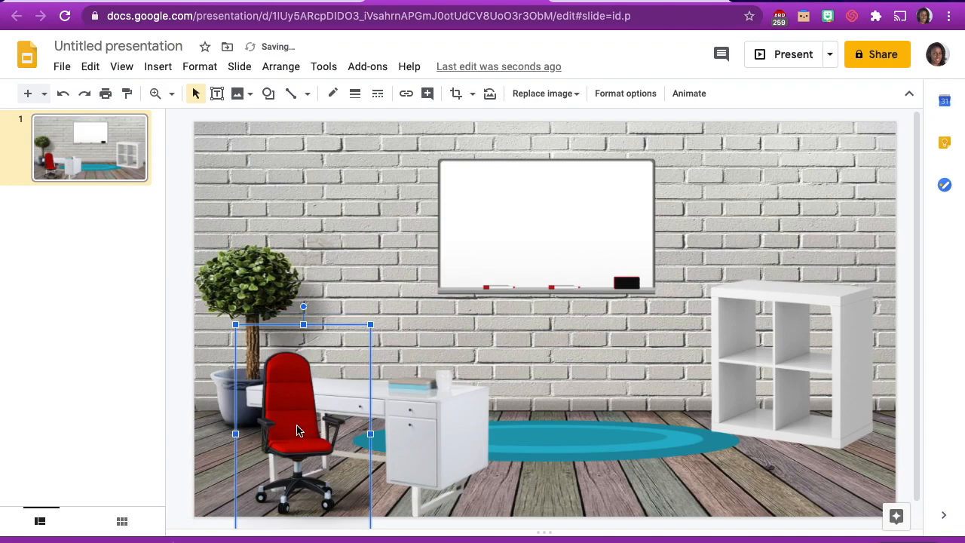
mouse_move(289, 410)
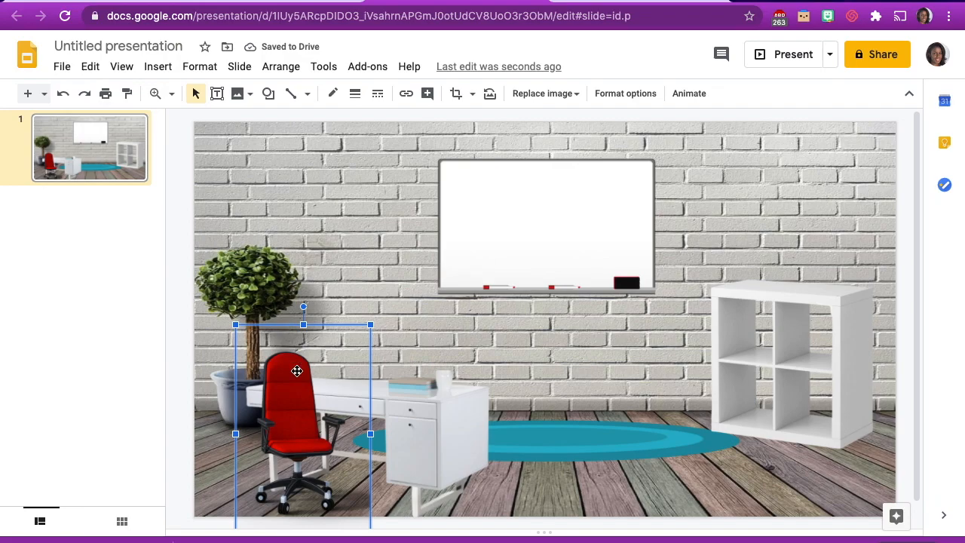
Step: Recolor the office chair light grey using Light 7 in Format options
right_click(297, 371)
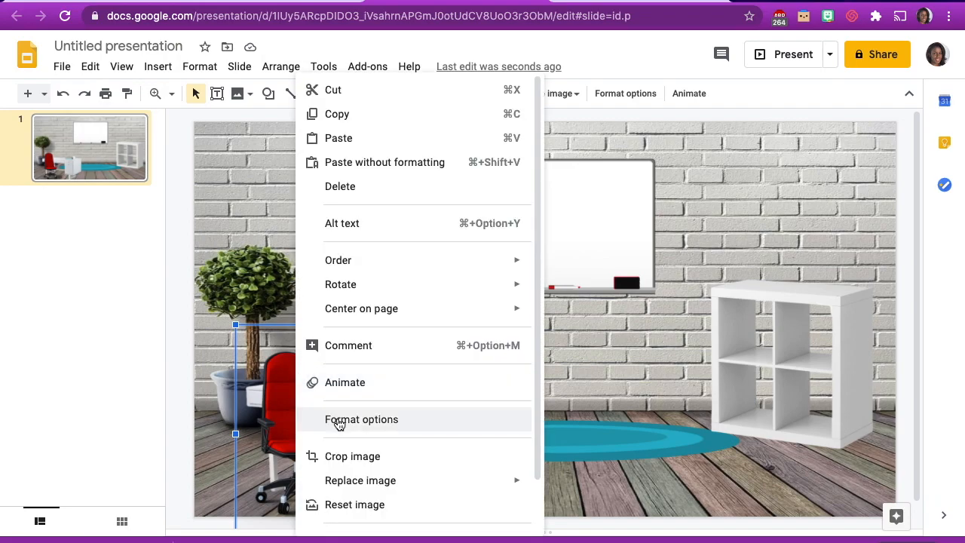
left_click(360, 419)
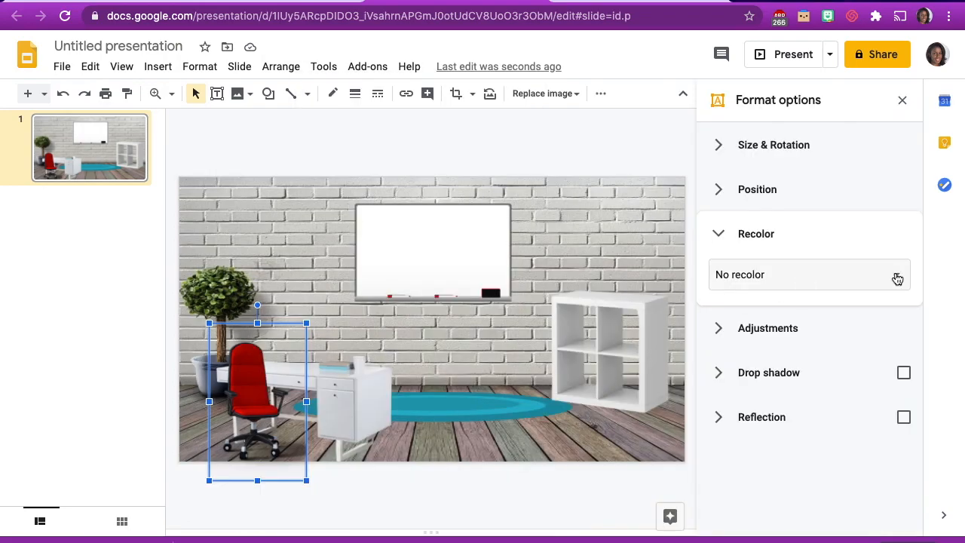
left_click(809, 274)
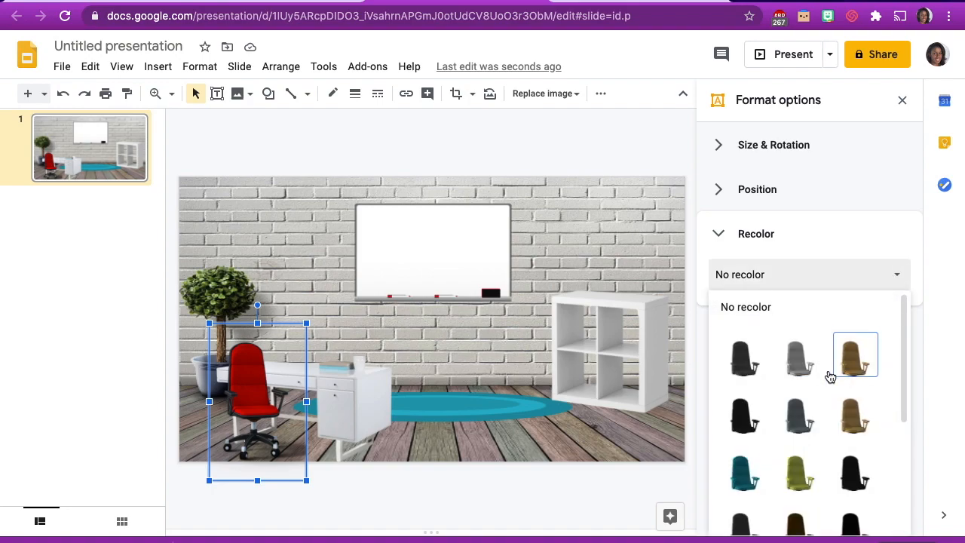
scroll("down", 3)
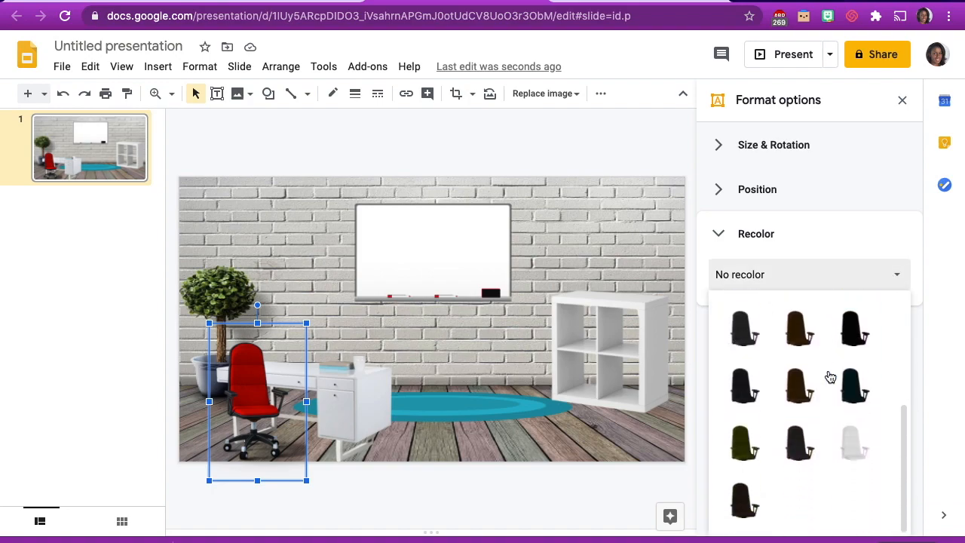
scroll("down", 3)
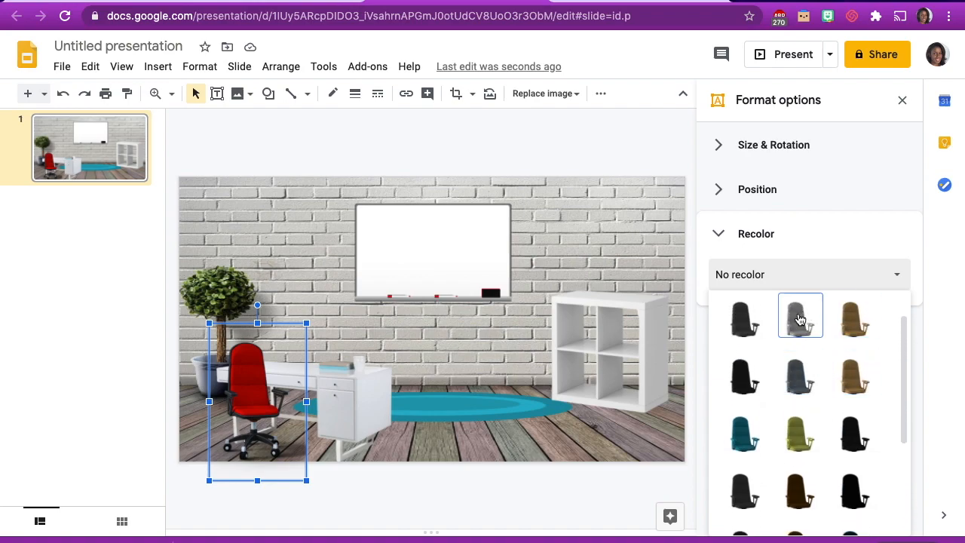
left_click(799, 315)
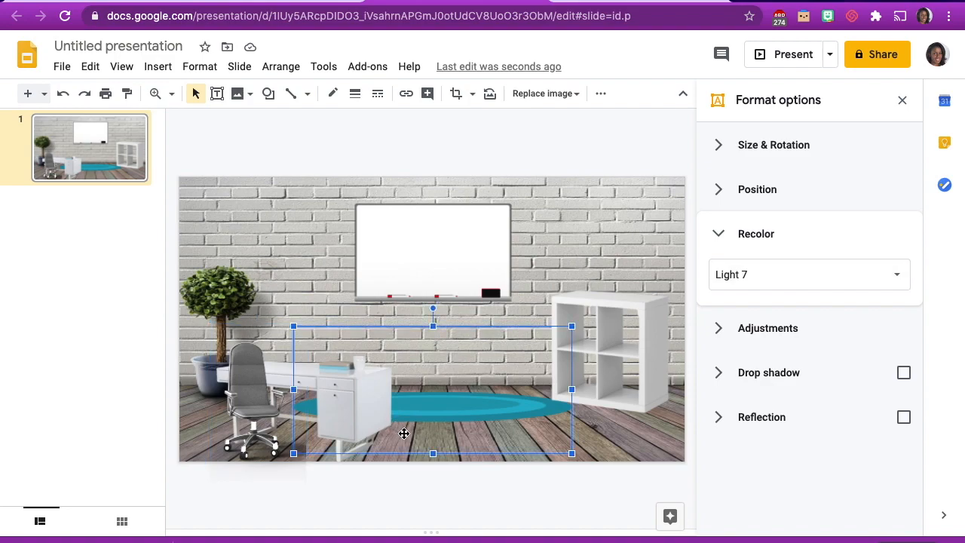
mouse_move(902, 101)
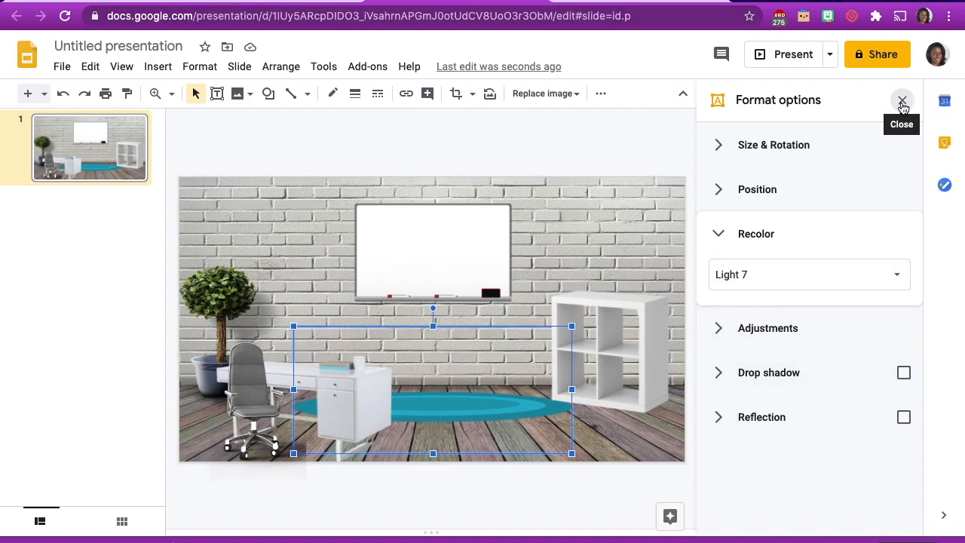
left_click(902, 100)
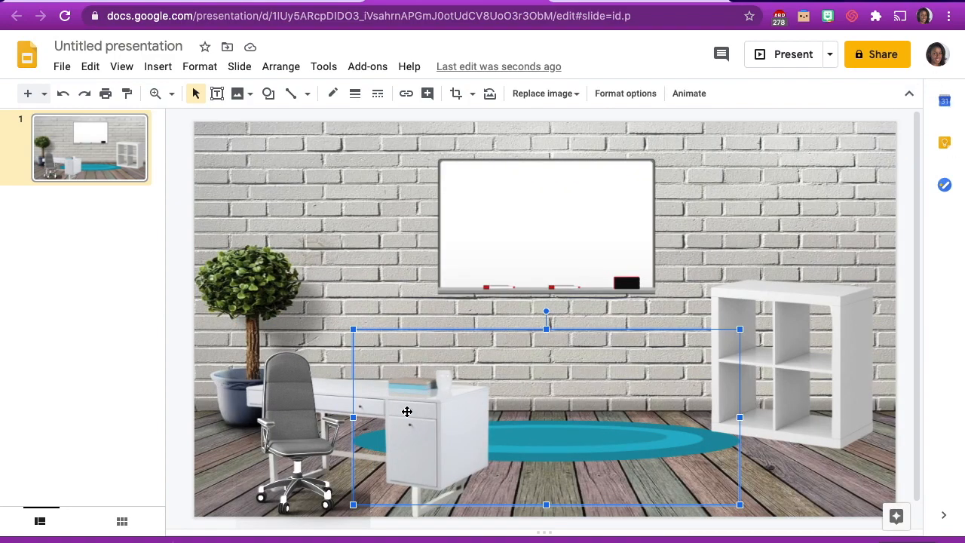
mouse_move(727, 462)
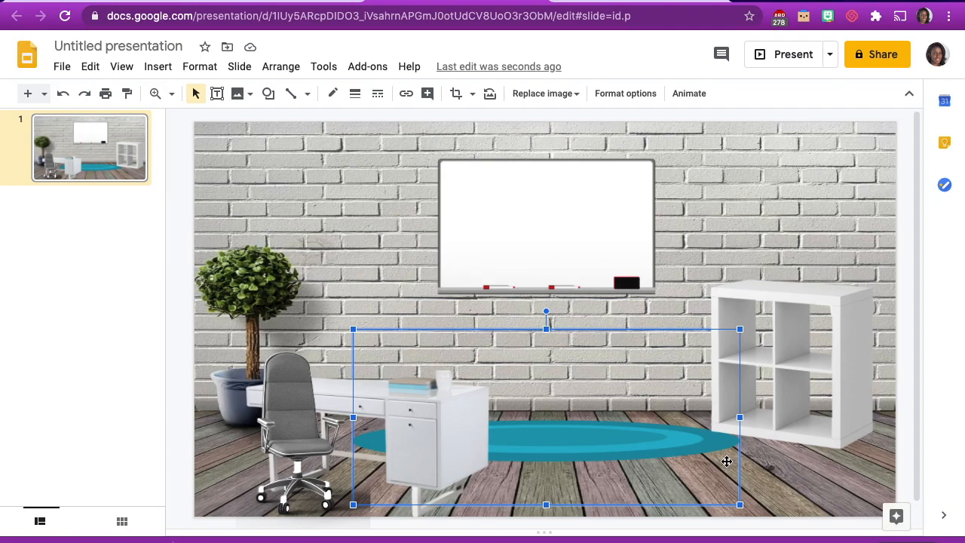
left_click(573, 472)
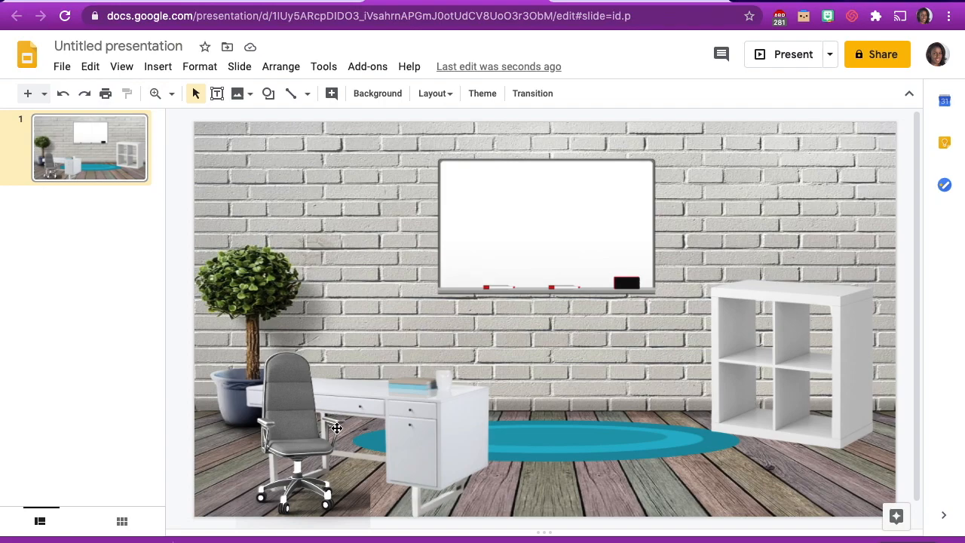
mouse_move(468, 516)
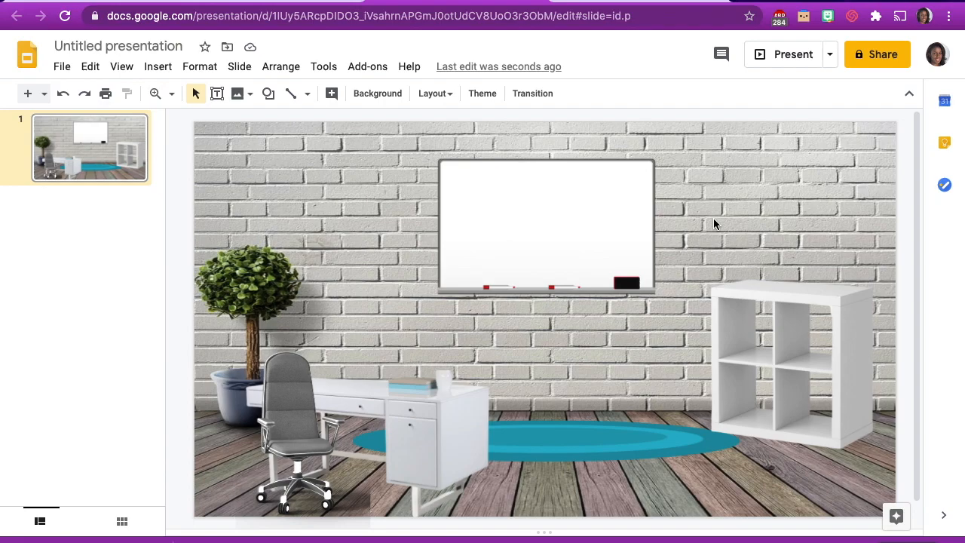
mouse_move(156, 22)
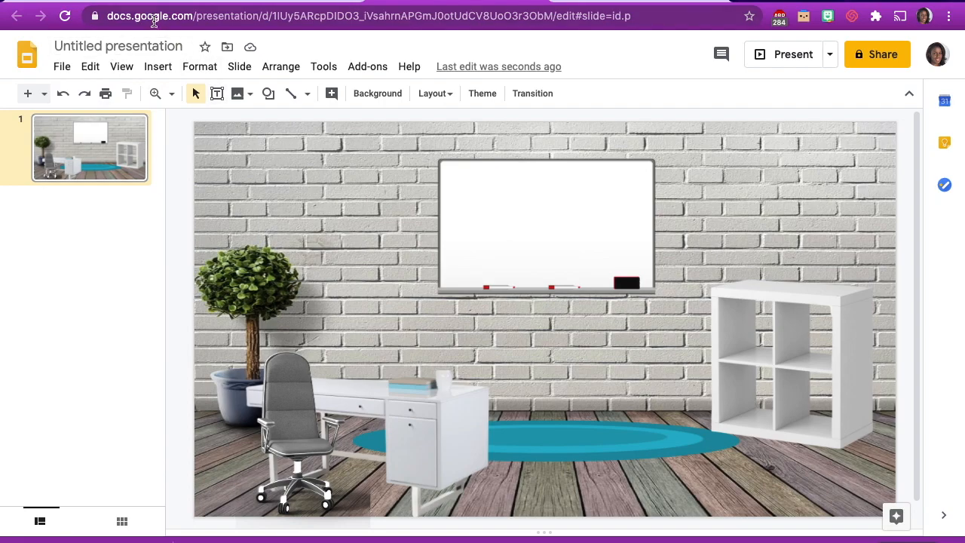
Step: Open the Insert menu to show the image options
left_click(157, 67)
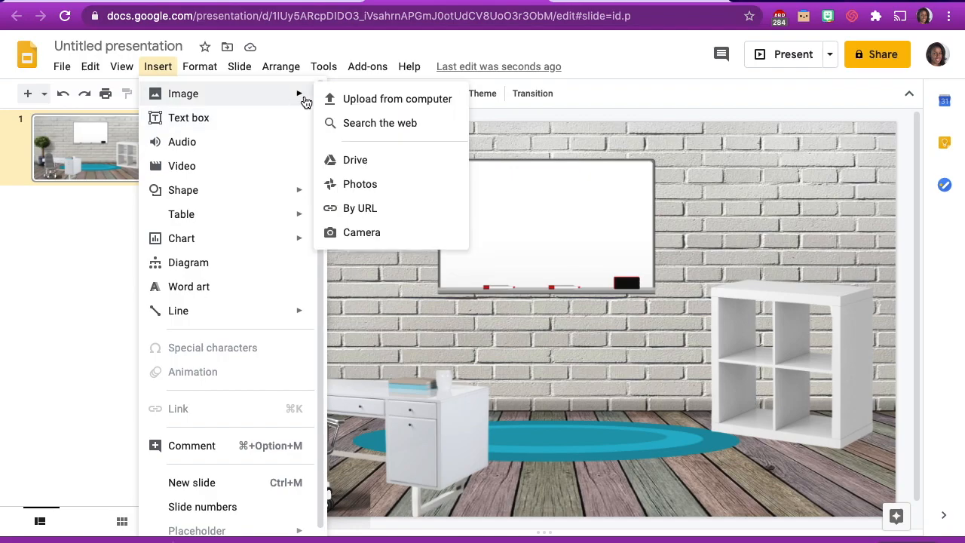
Step: Upload the tv-png-lcd-screen flat-screen TV image from the computer onto the slide
left_click(397, 99)
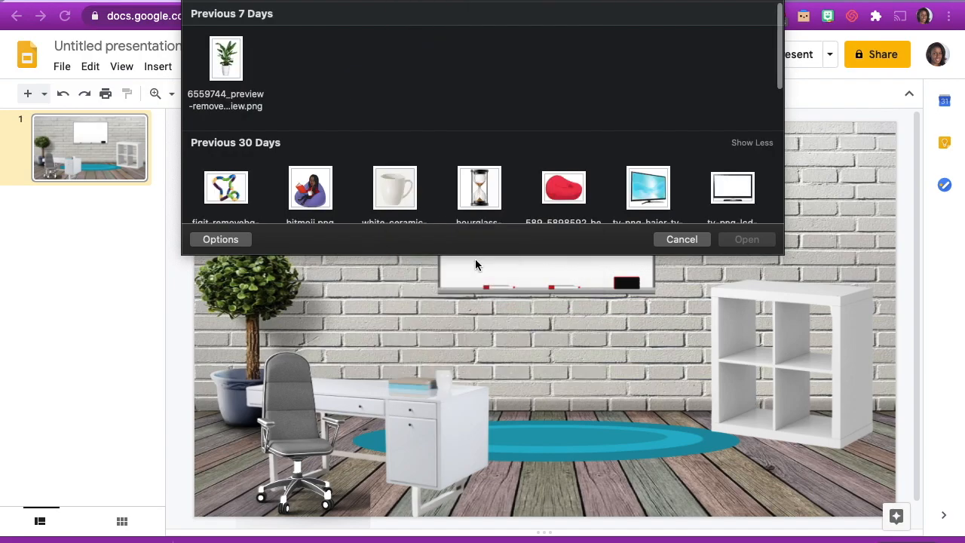
scroll("down", 3)
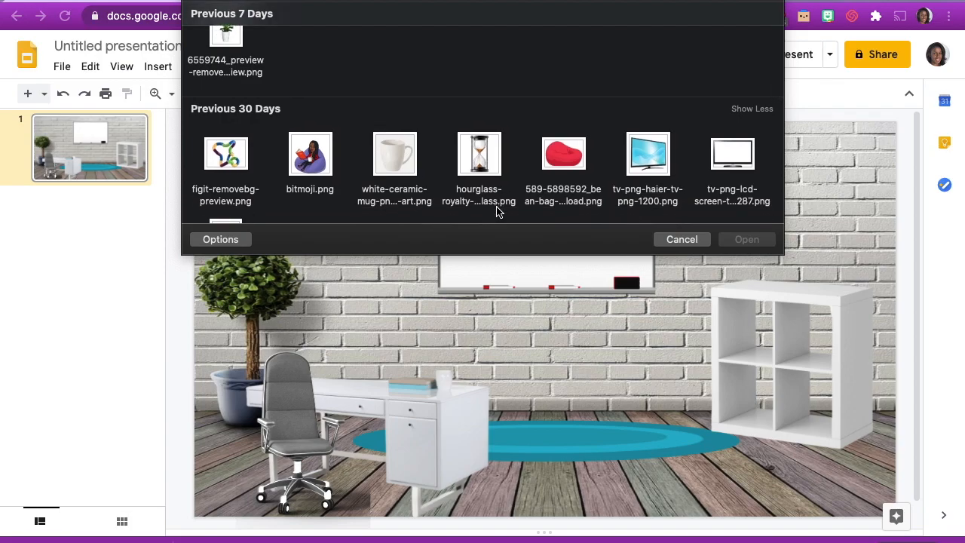
mouse_move(740, 156)
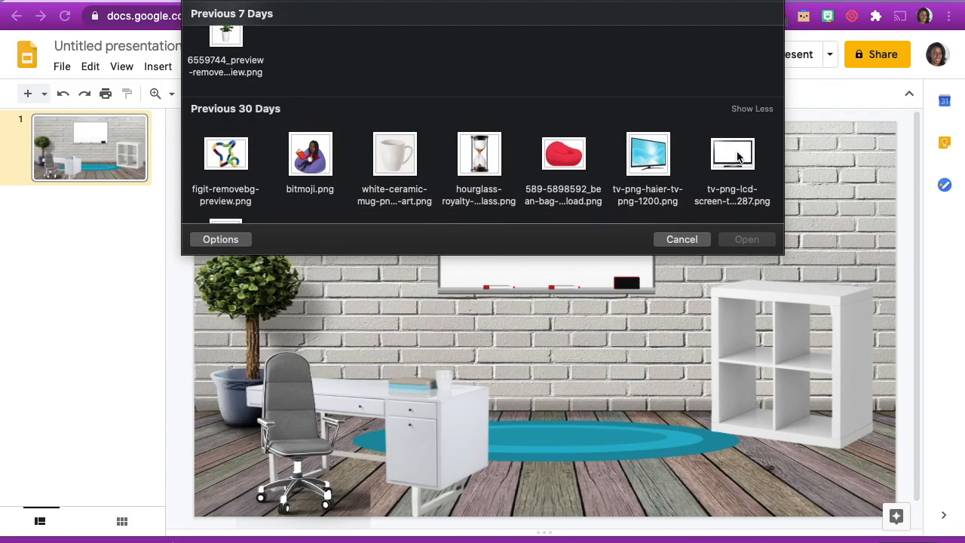
left_click(731, 153)
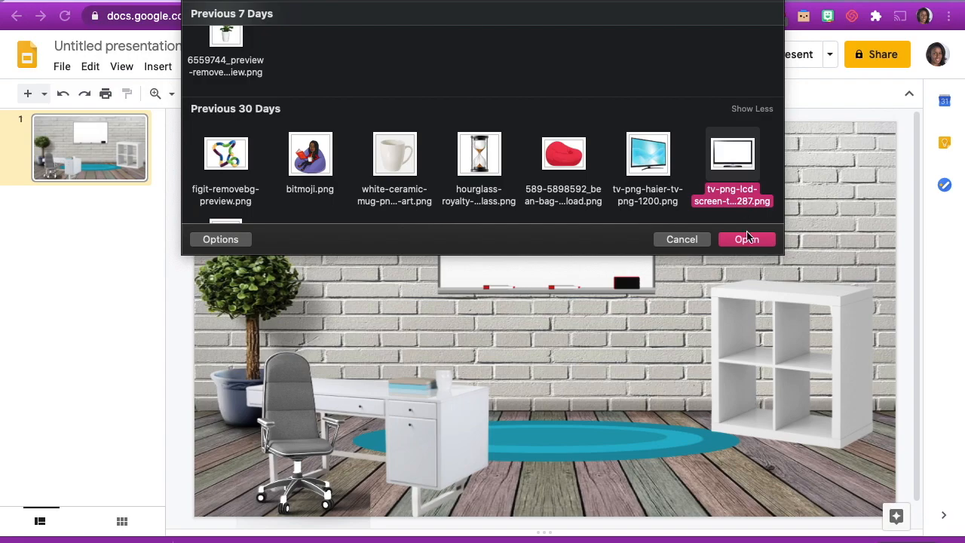
left_click(746, 239)
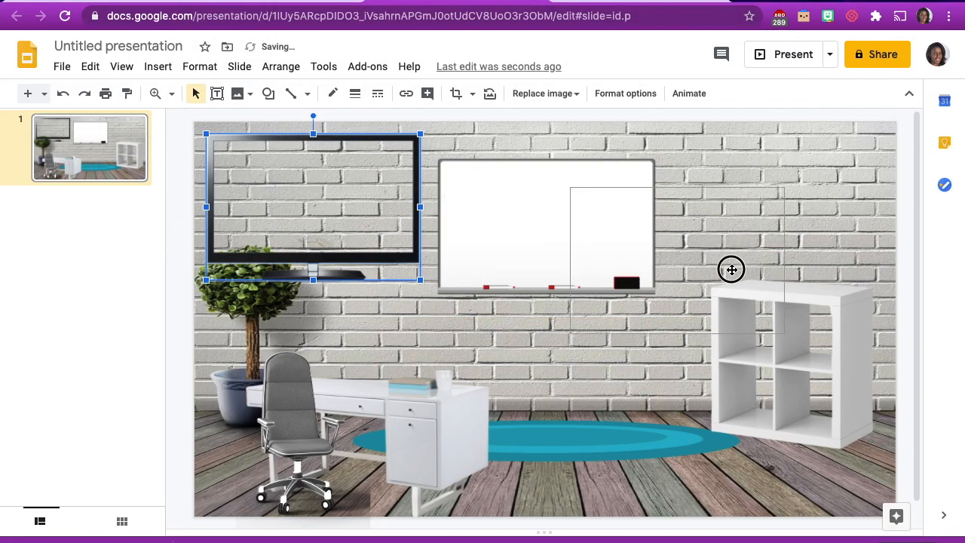
Step: Shrink the TV image and place it on top of the white shelf at right
left_click_drag(313, 207, 776, 227)
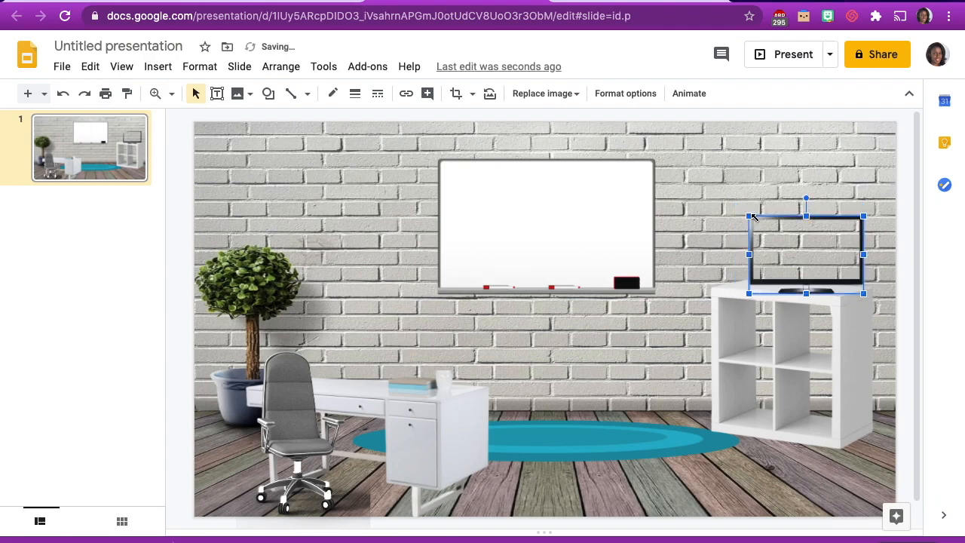
left_click_drag(805, 254, 778, 254)
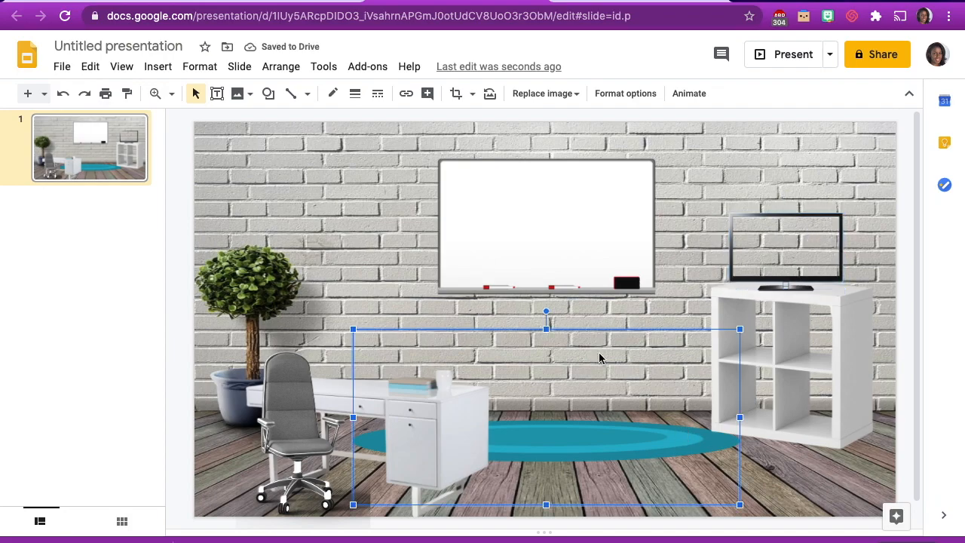
mouse_move(315, 222)
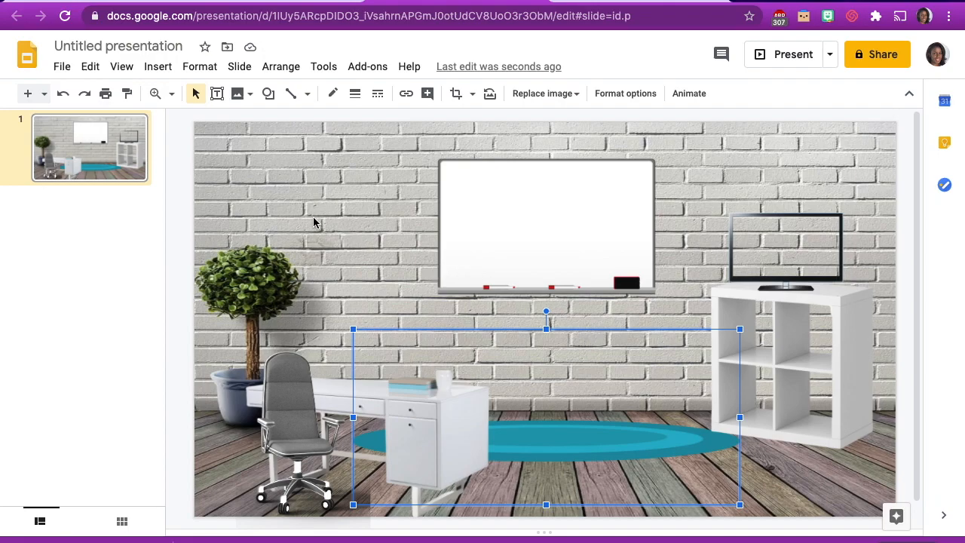
mouse_move(563, 248)
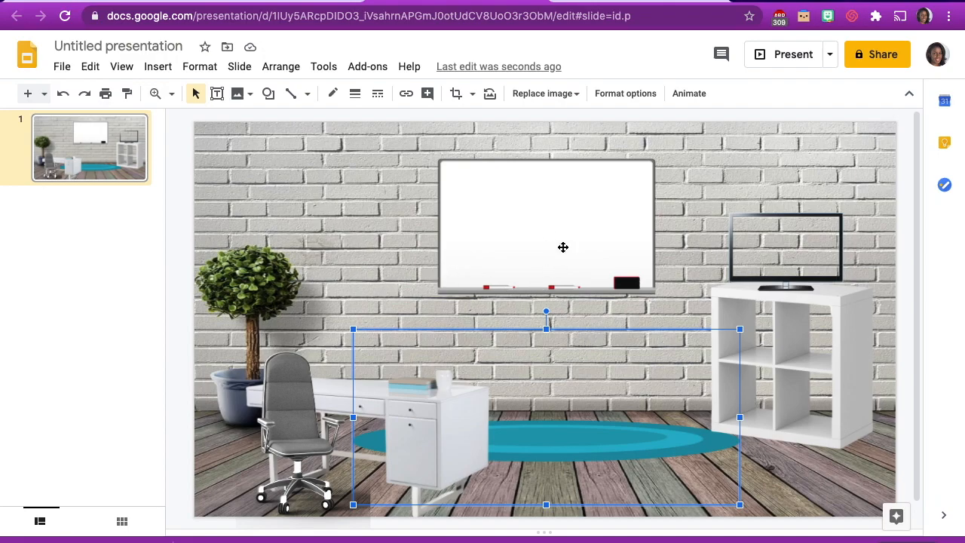
mouse_move(544, 226)
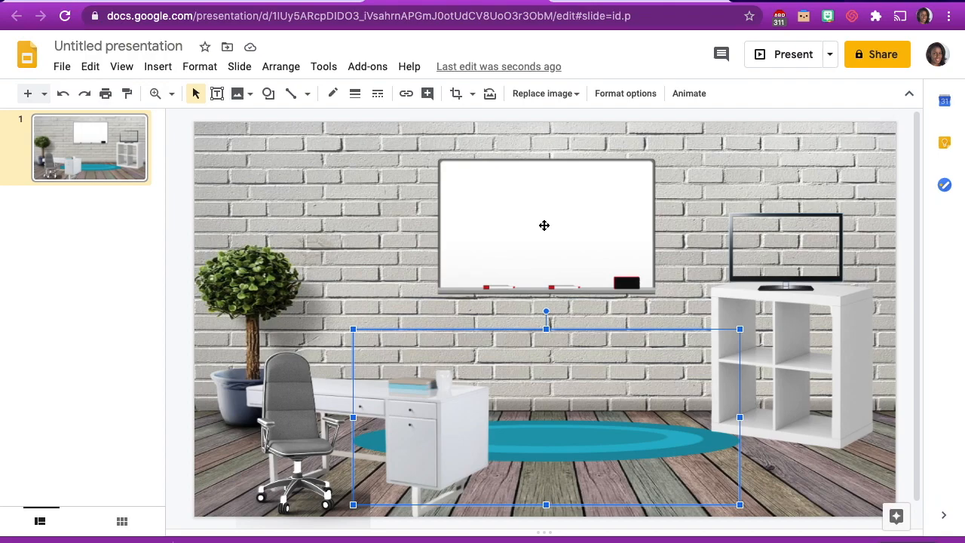
mouse_move(238, 132)
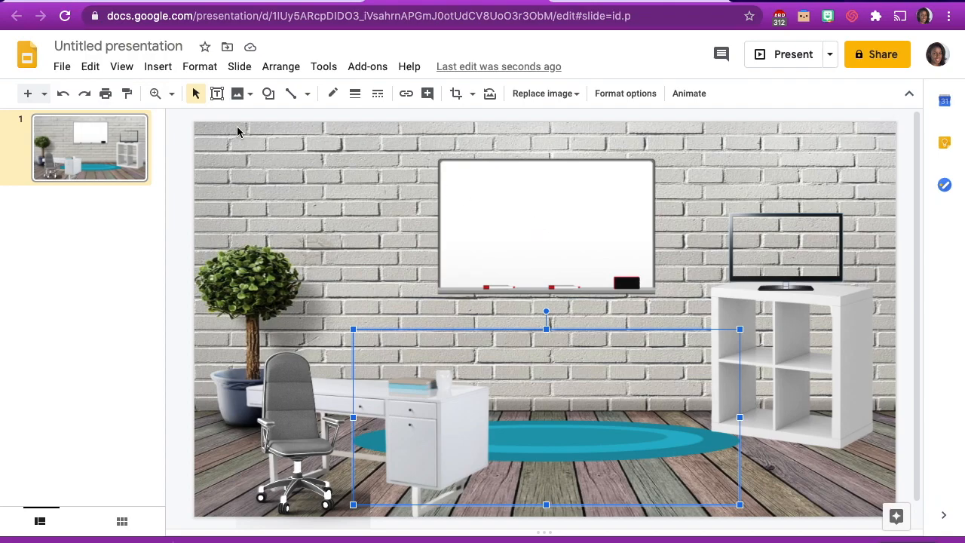
Step: Search the web image panel for 'rug' and browse the rug results
left_click(157, 66)
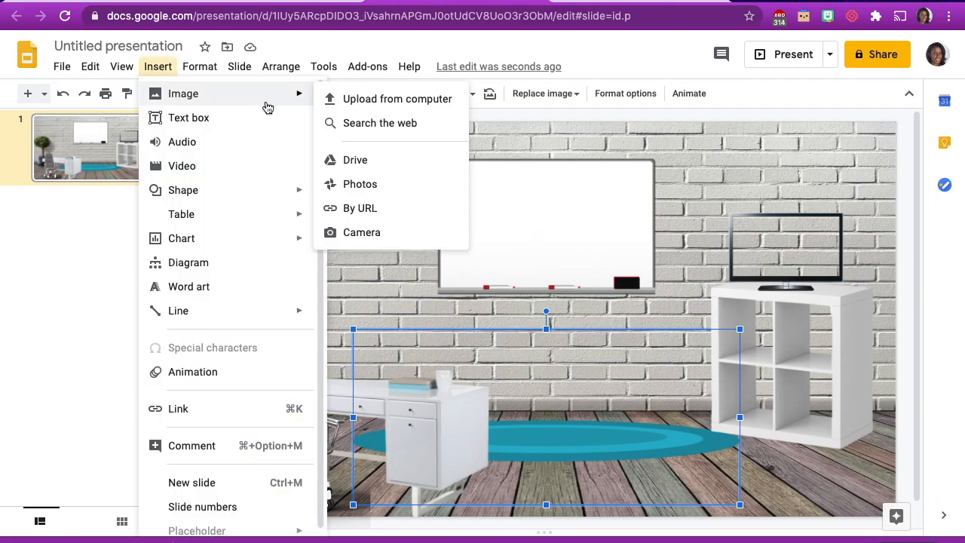
left_click(379, 123)
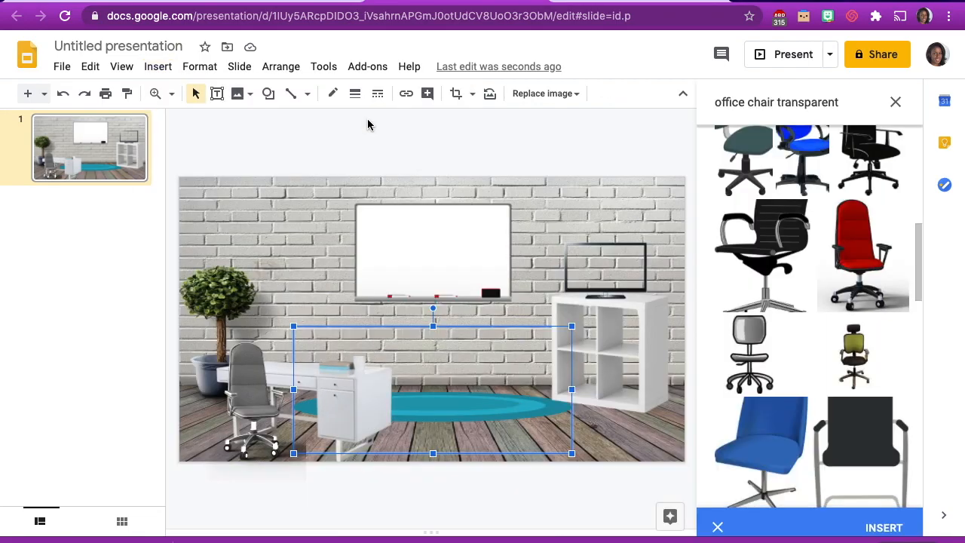
left_click(776, 102)
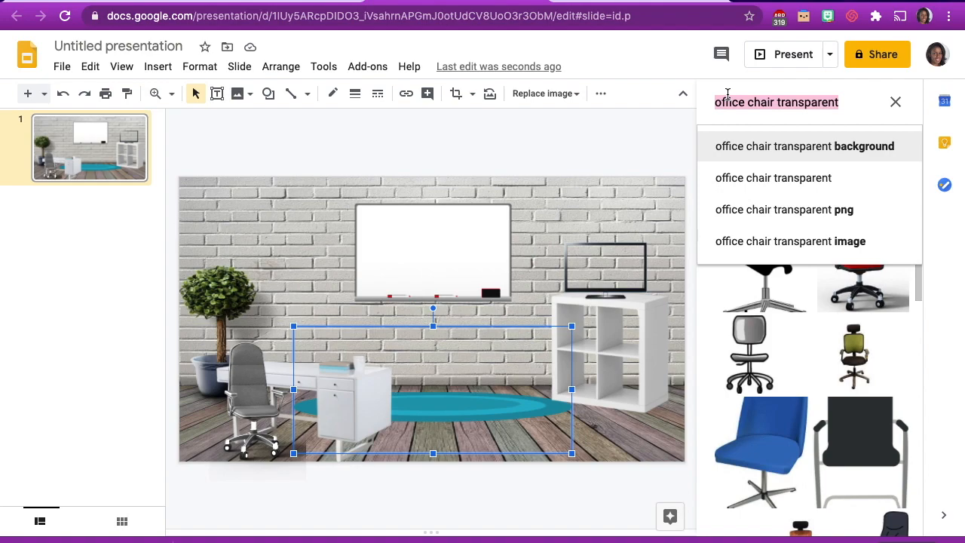
type("rug")
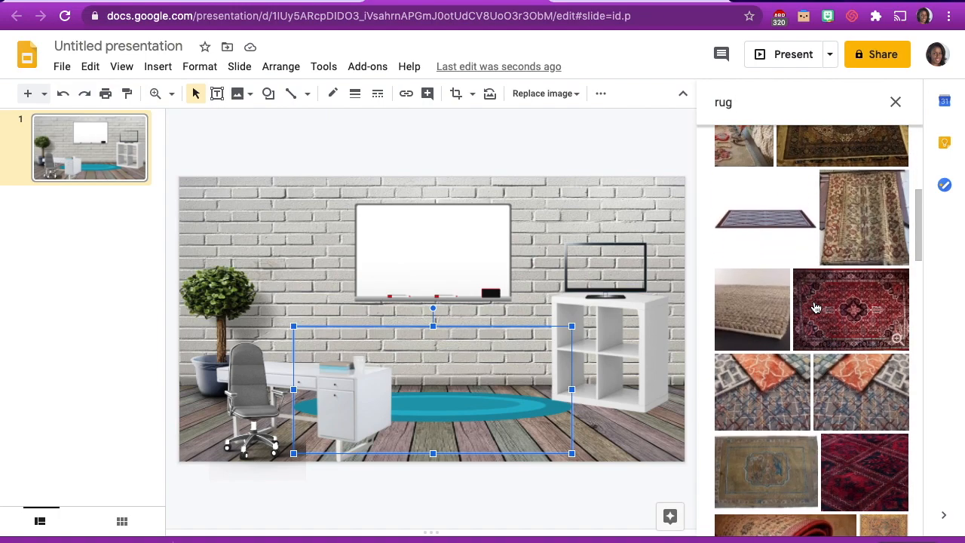
scroll("down", 3)
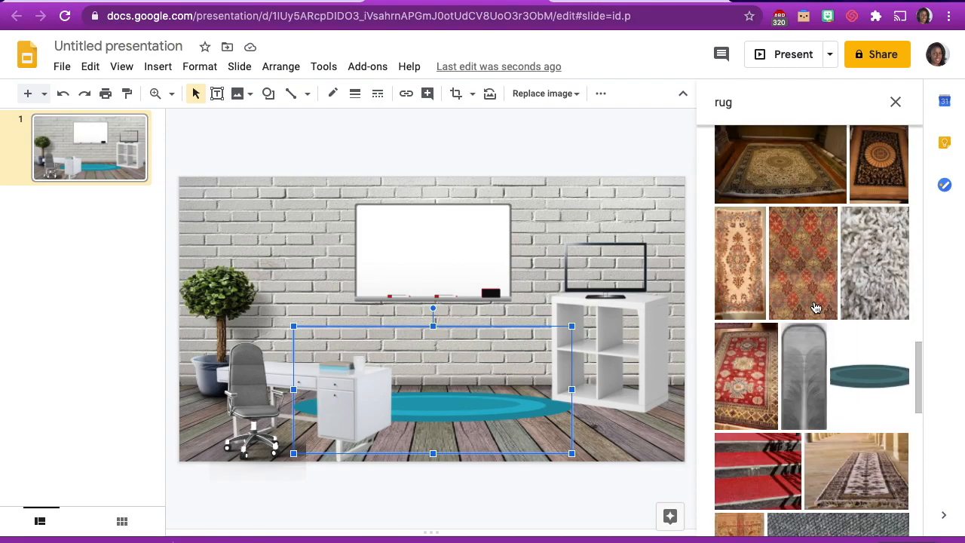
scroll("down", 3)
type("remove.bg")
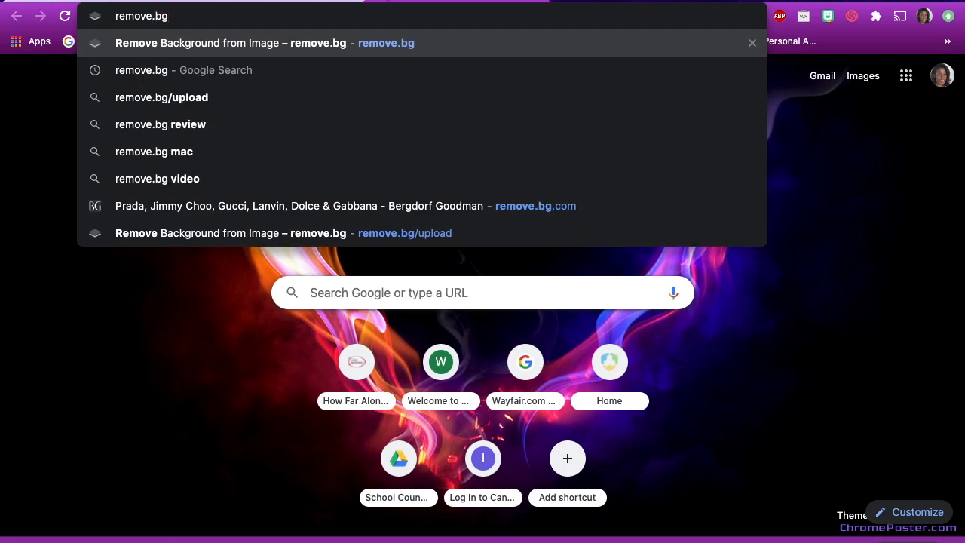
Step: Upload the small table photo to remove.bg and download the background-free version
left_click(264, 42)
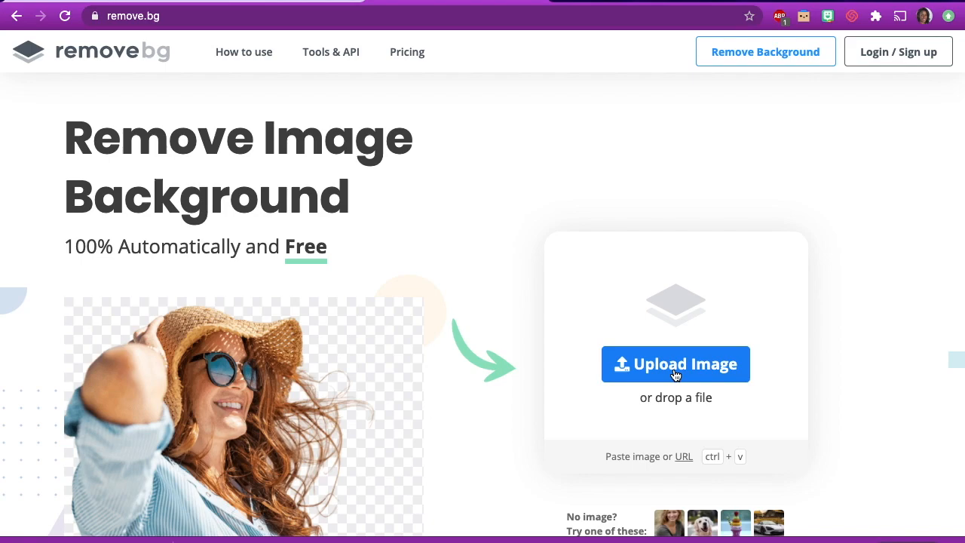
left_click(675, 363)
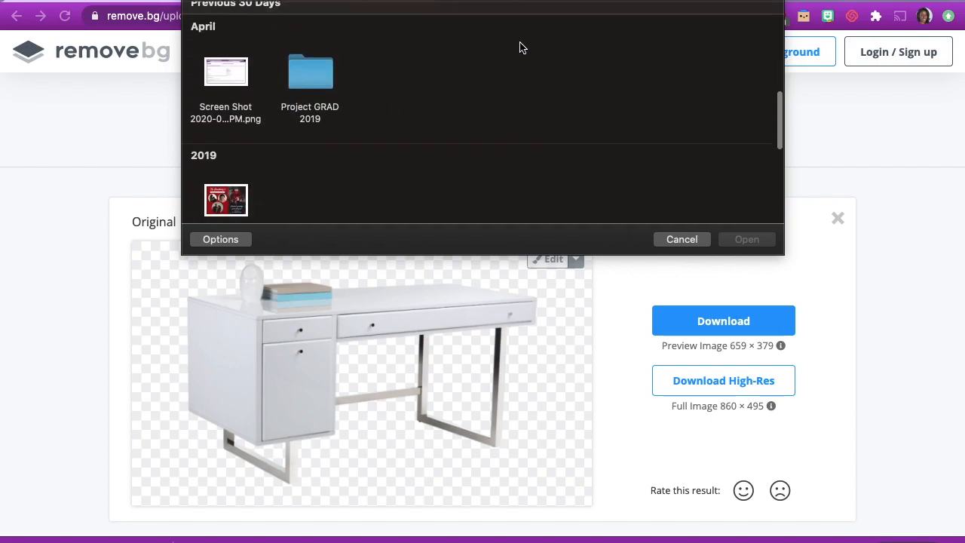
scroll("down", 3)
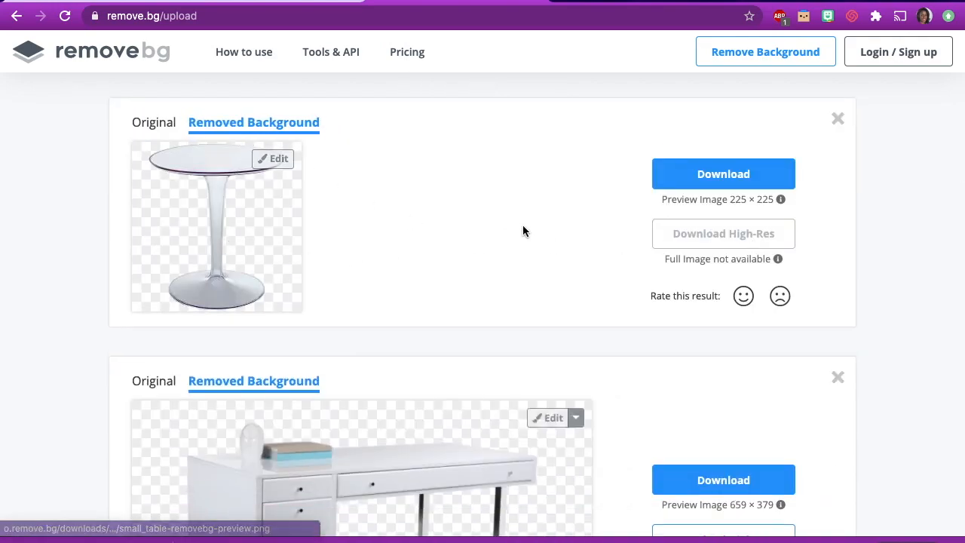
left_click(723, 173)
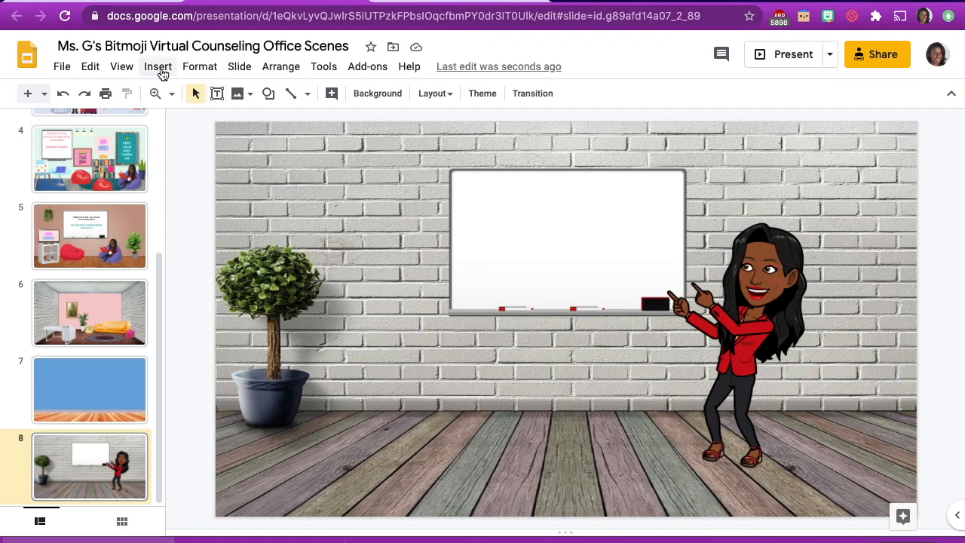
Step: Upload small_table-removebg-preview.png from the Downloads folder onto the office slide
left_click(158, 67)
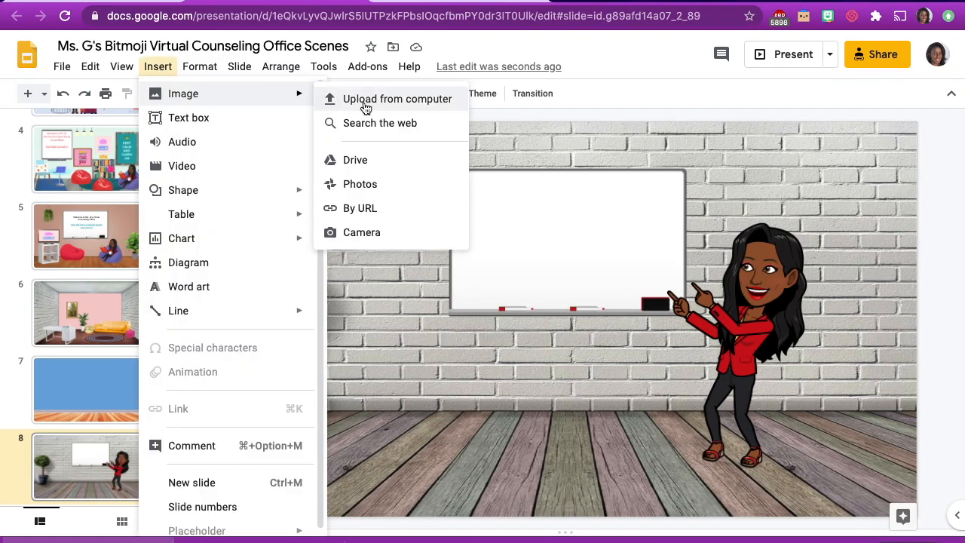
left_click(398, 98)
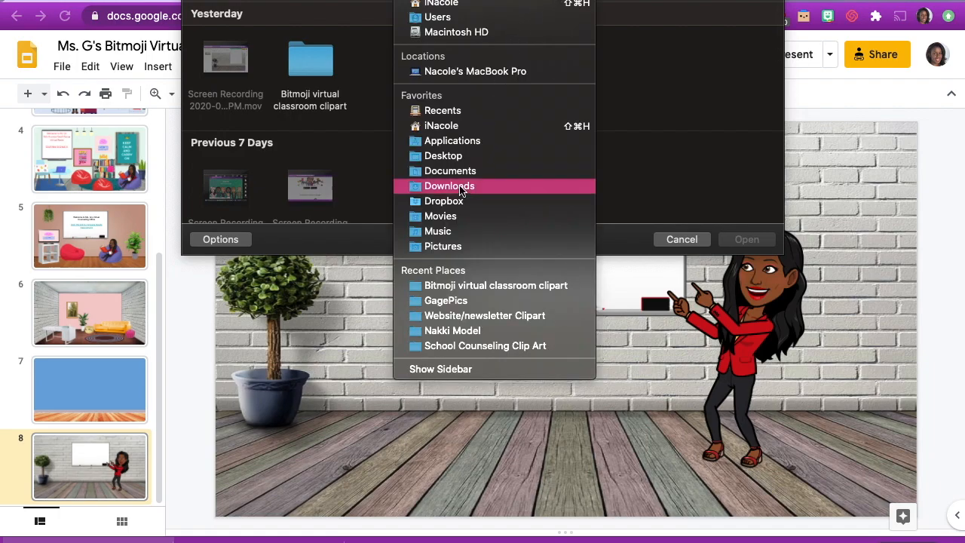
left_click(448, 186)
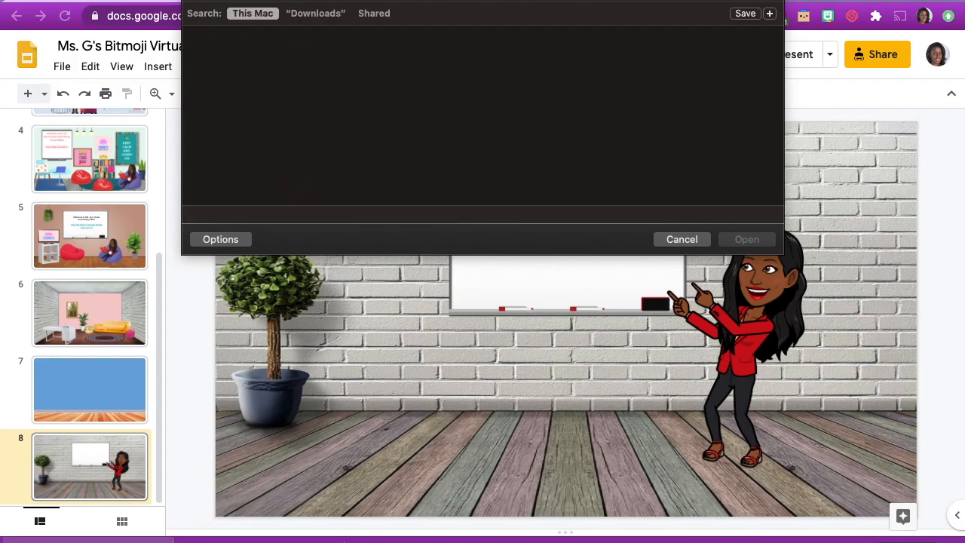
type("small")
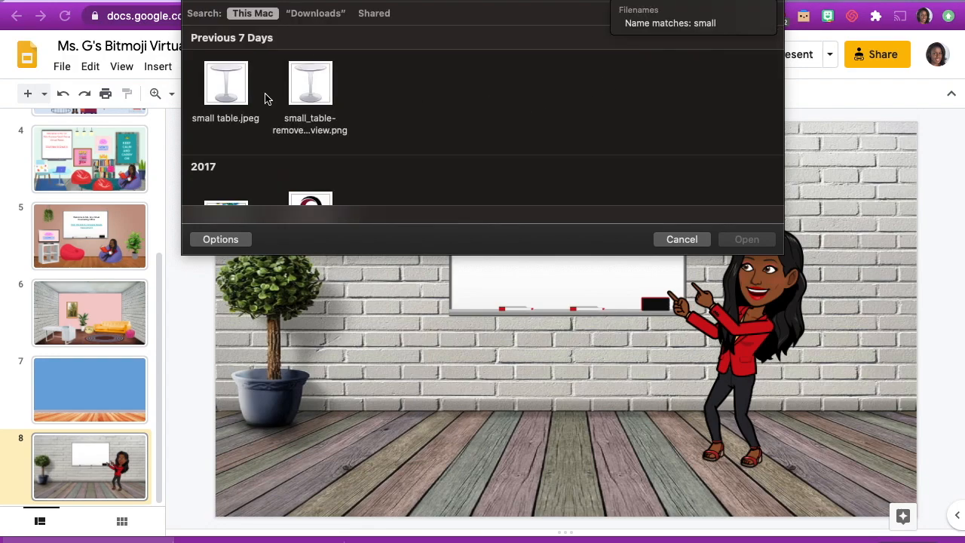
left_click(309, 83)
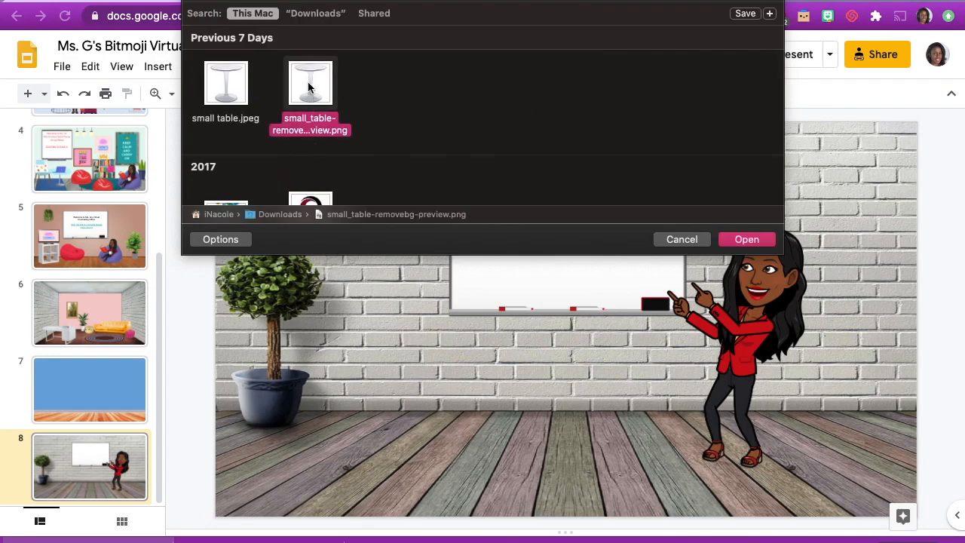
left_click(746, 239)
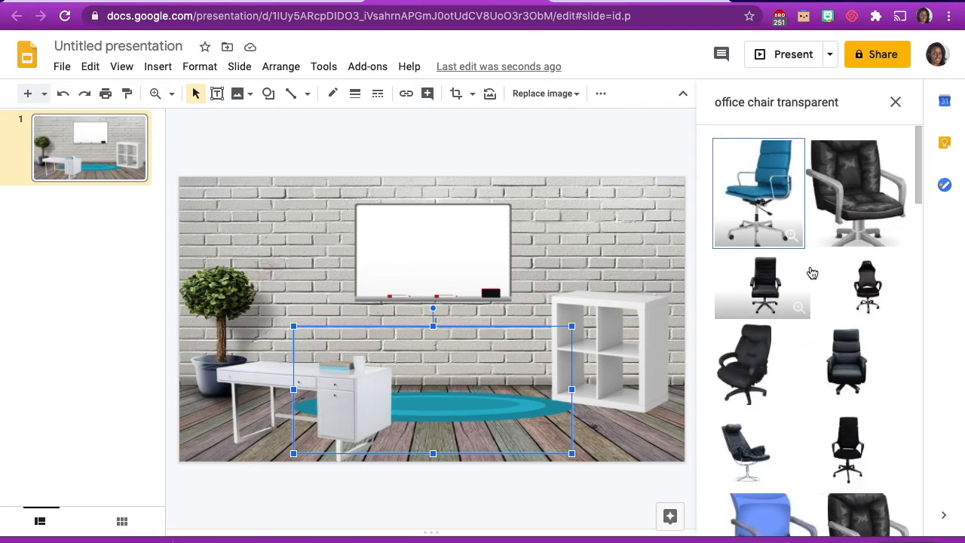
Step: Place the red chair at the white desk and recolor it gray through Format options
scroll("down", 3)
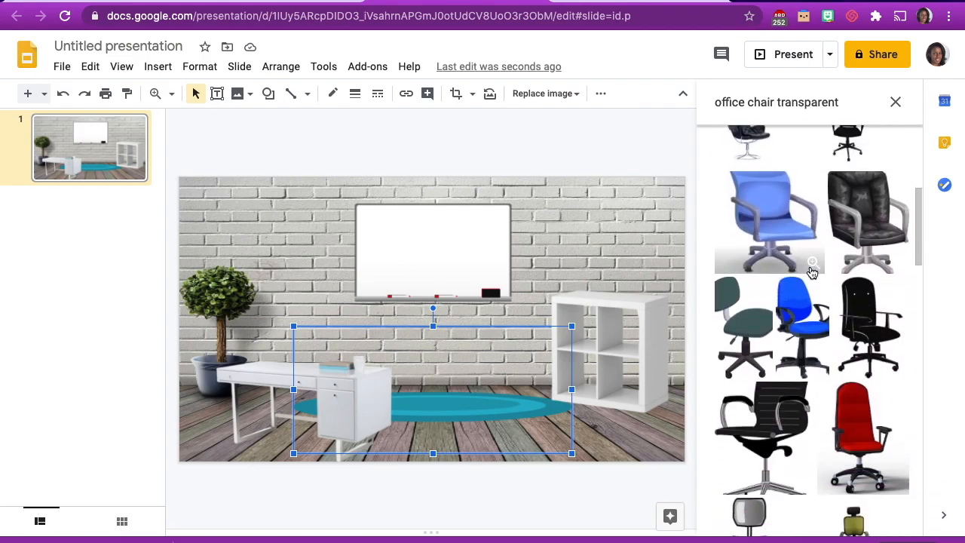
scroll("down", 3)
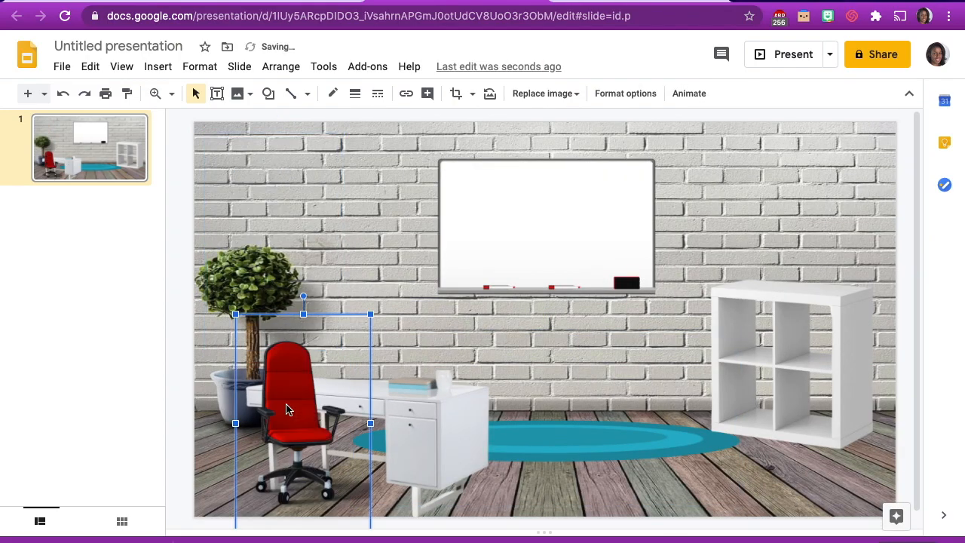
left_click_drag(286, 407, 300, 419)
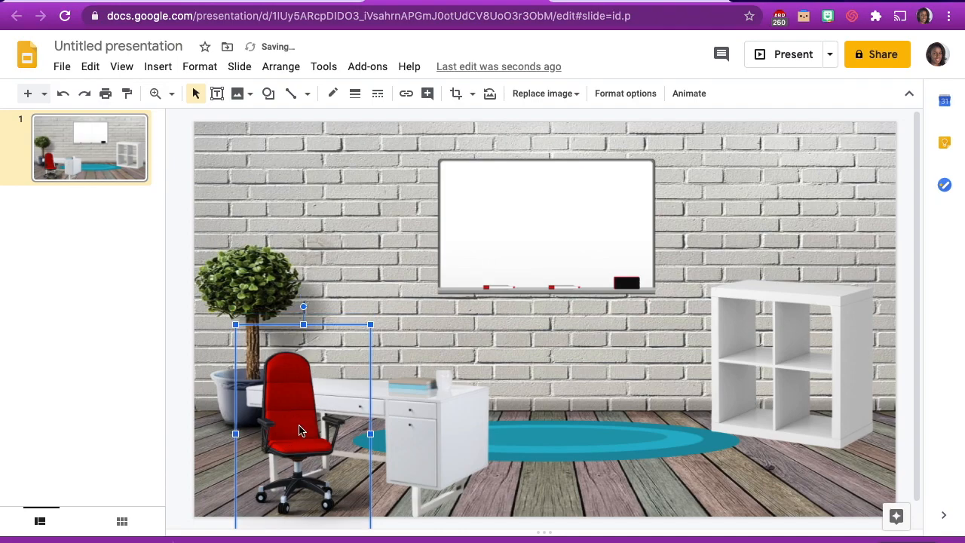
right_click(301, 429)
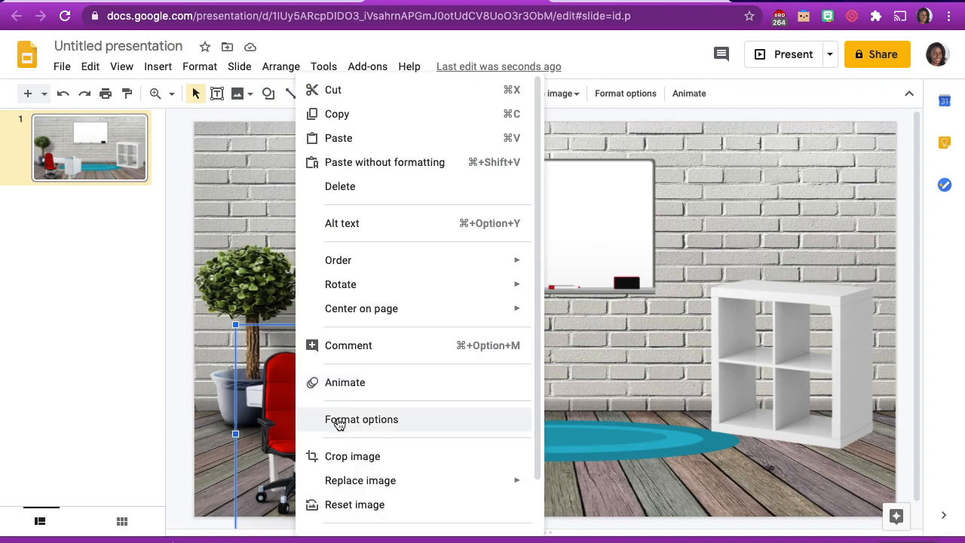
left_click(361, 419)
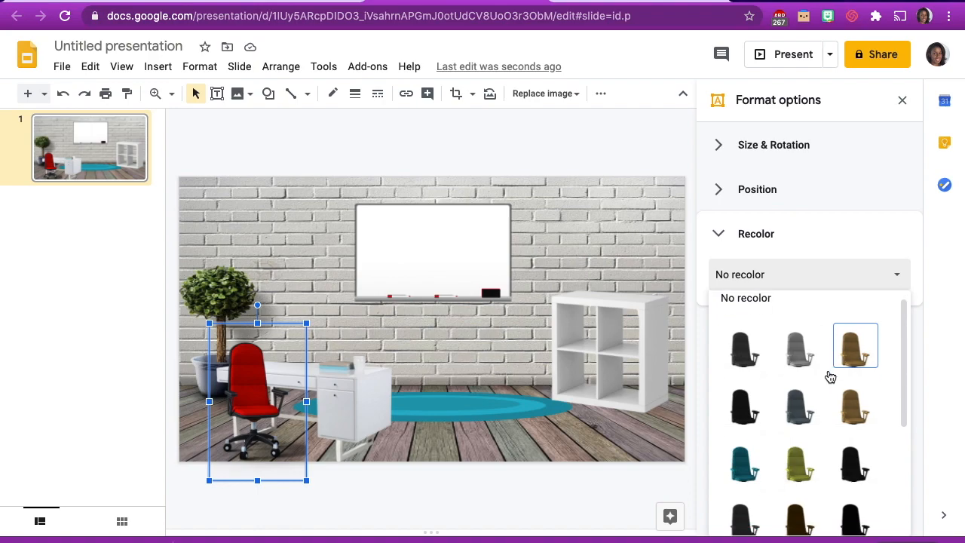
scroll("down", 3)
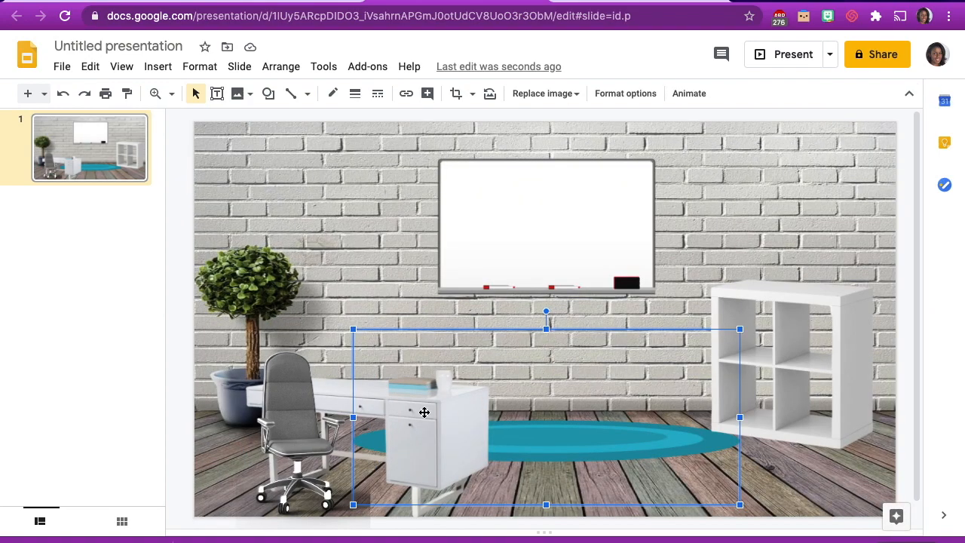
Step: Go to GIPHY's homepage in the browser
left_click(756, 467)
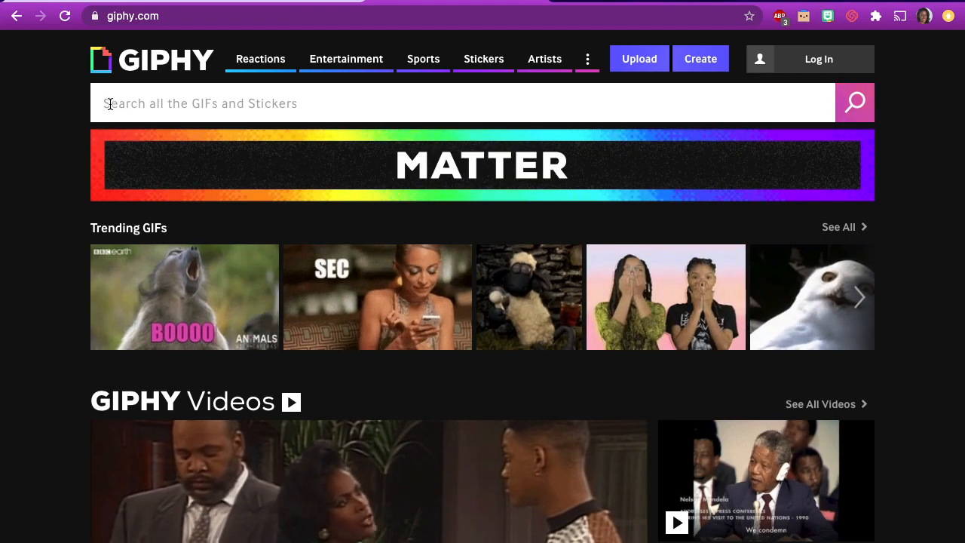
Step: Search GIPHY for 'health' and copy the avocado-and-banana workout GIF's direct link
type("health")
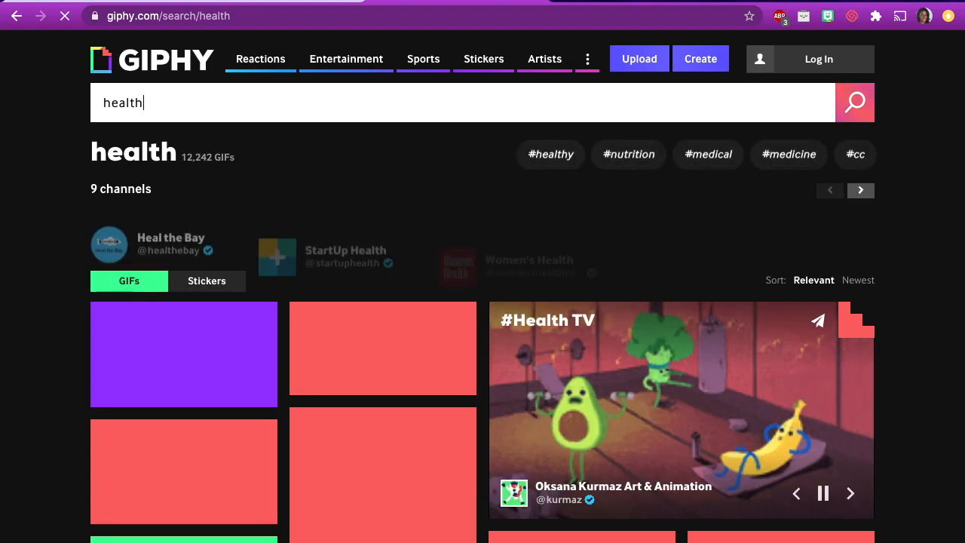
scroll("down", 3)
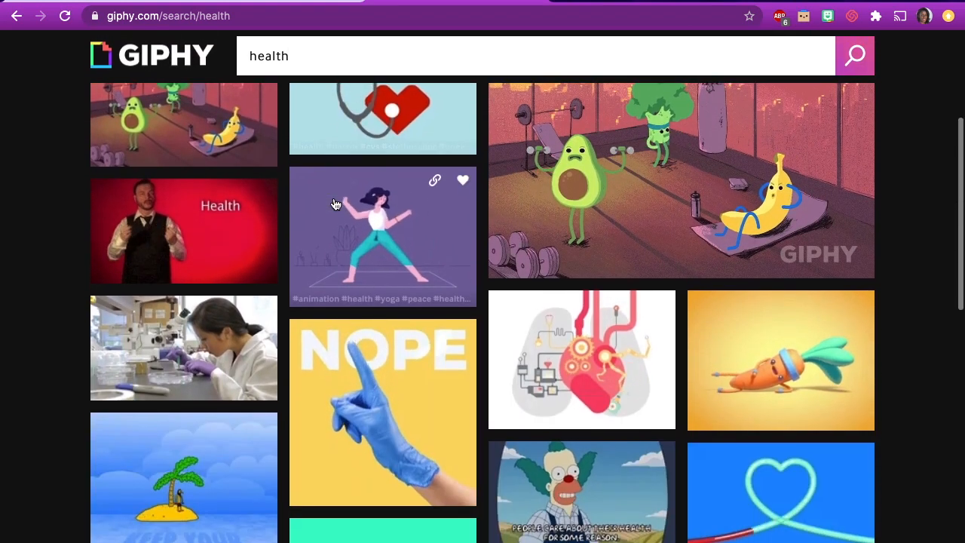
scroll("down", 3)
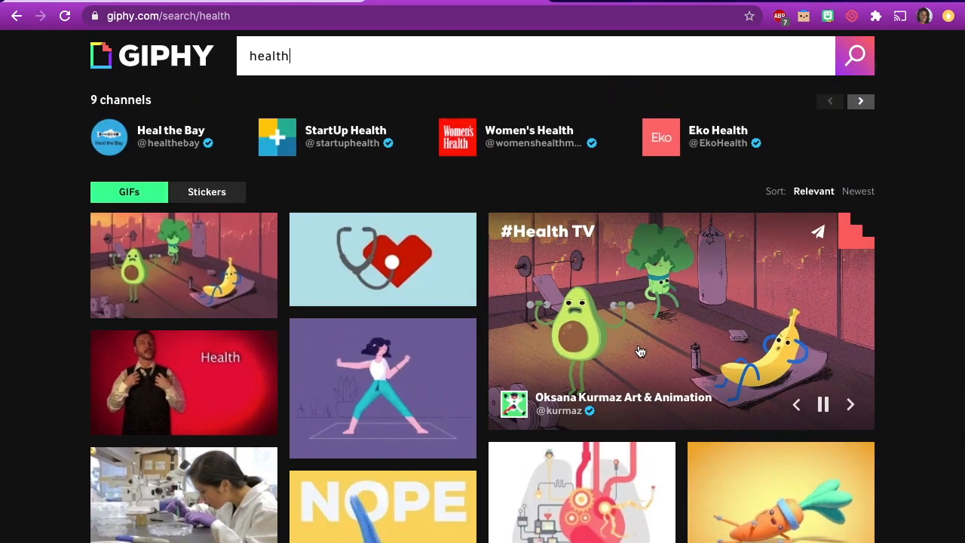
left_click(641, 351)
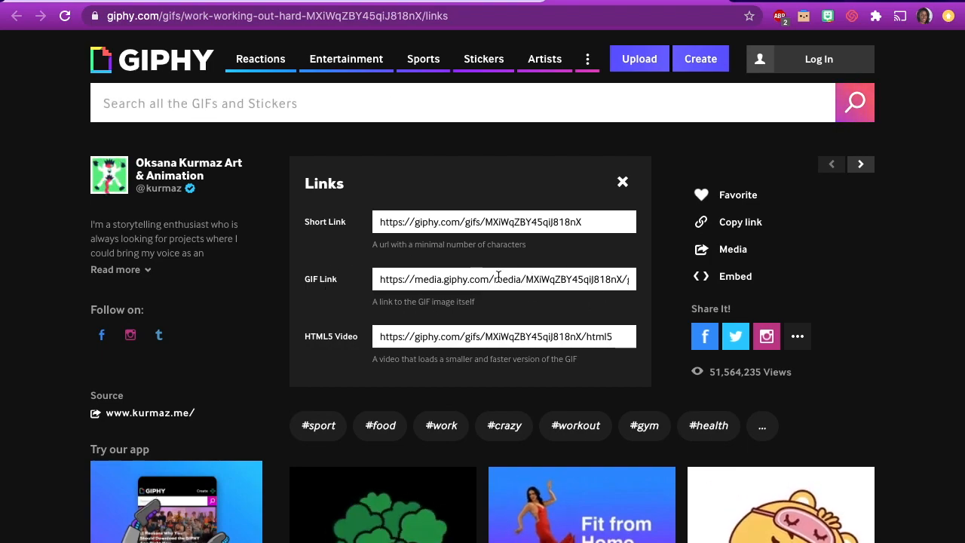
right_click(497, 279)
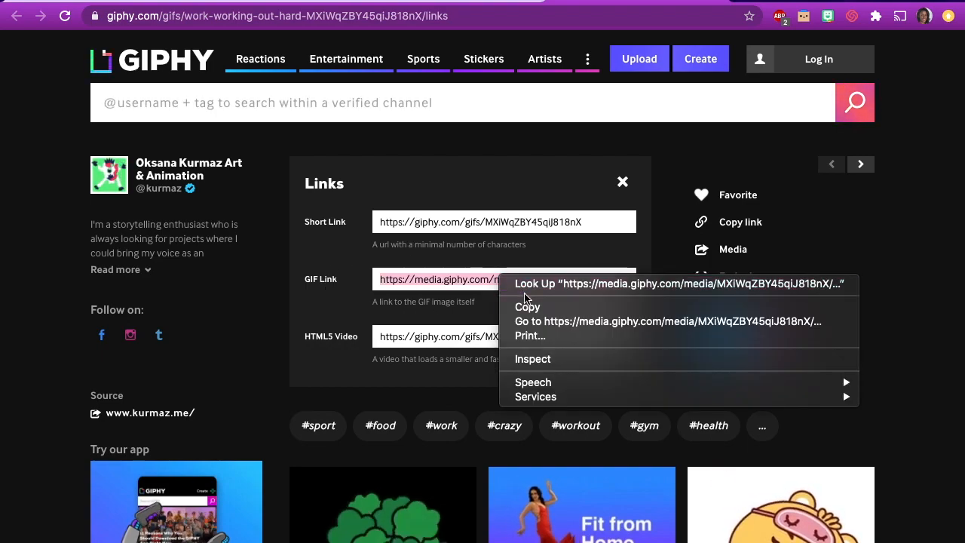
left_click(527, 307)
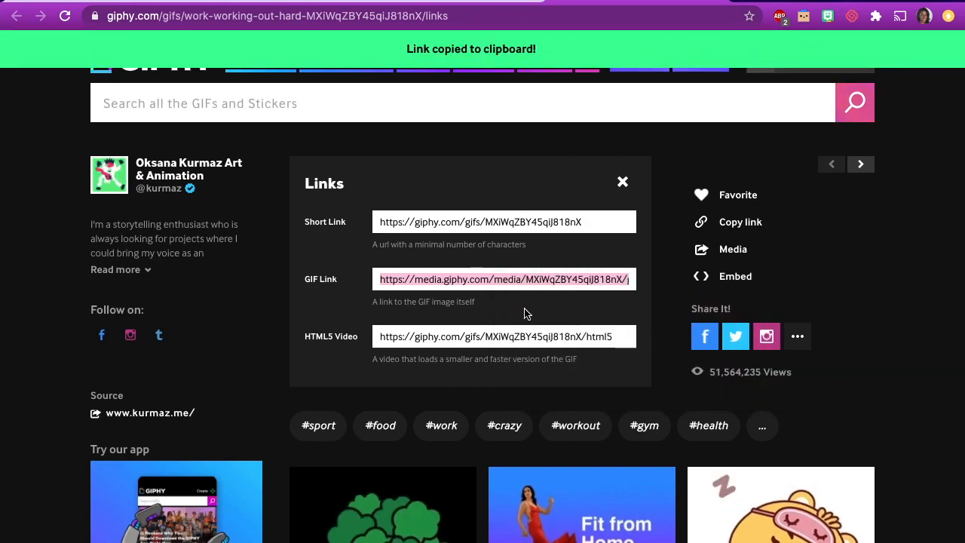
mouse_move(530, 308)
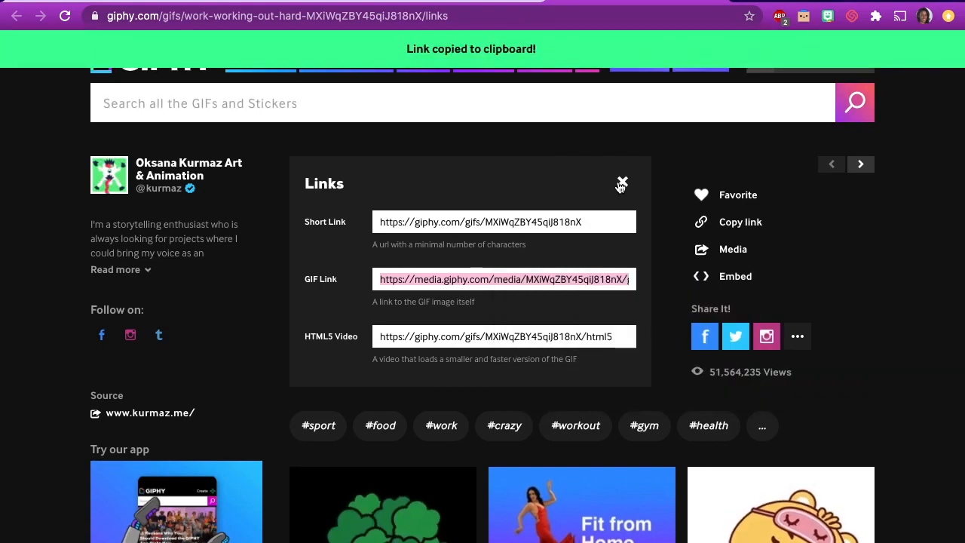
left_click(621, 185)
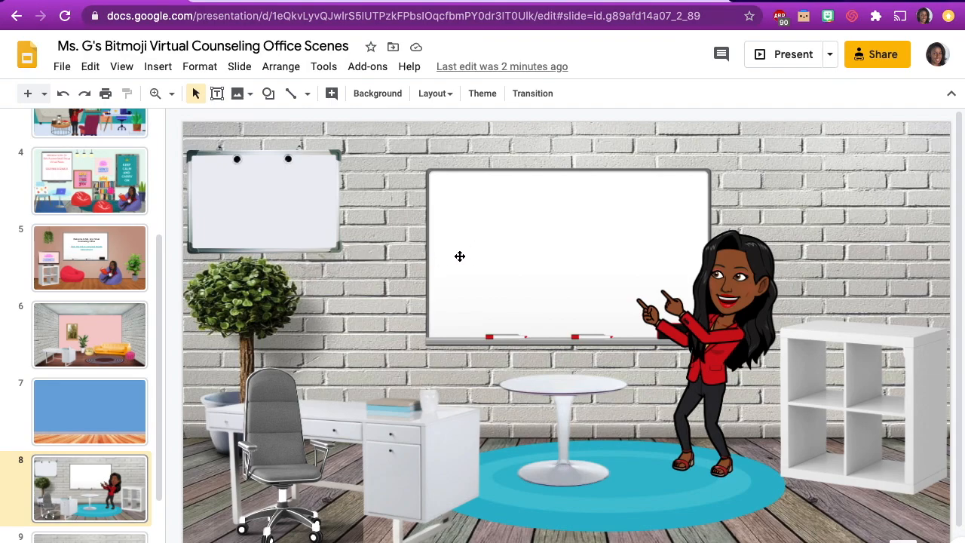
mouse_move(476, 265)
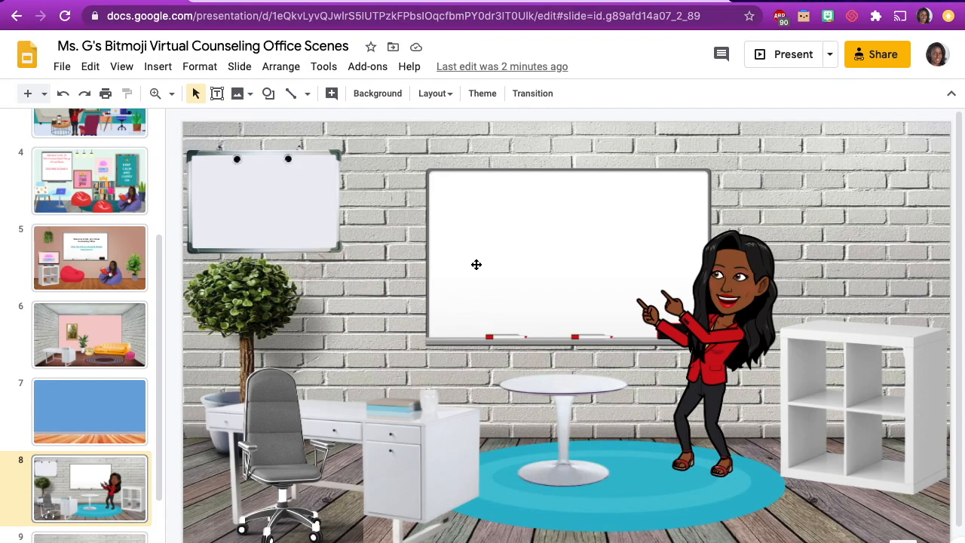
mouse_move(182, 140)
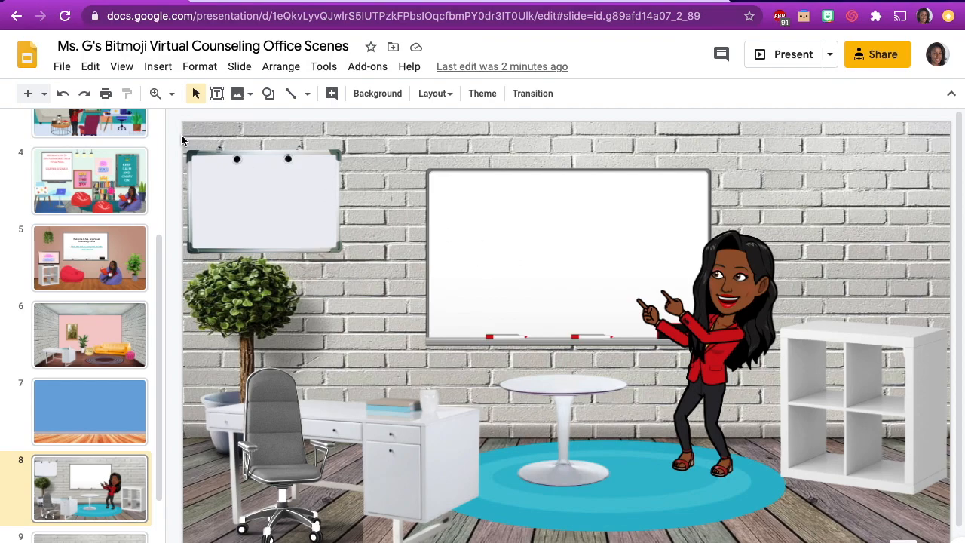
Step: Insert the avocado workout GIF onto slide 8 by pasting its link into By URL
left_click(158, 67)
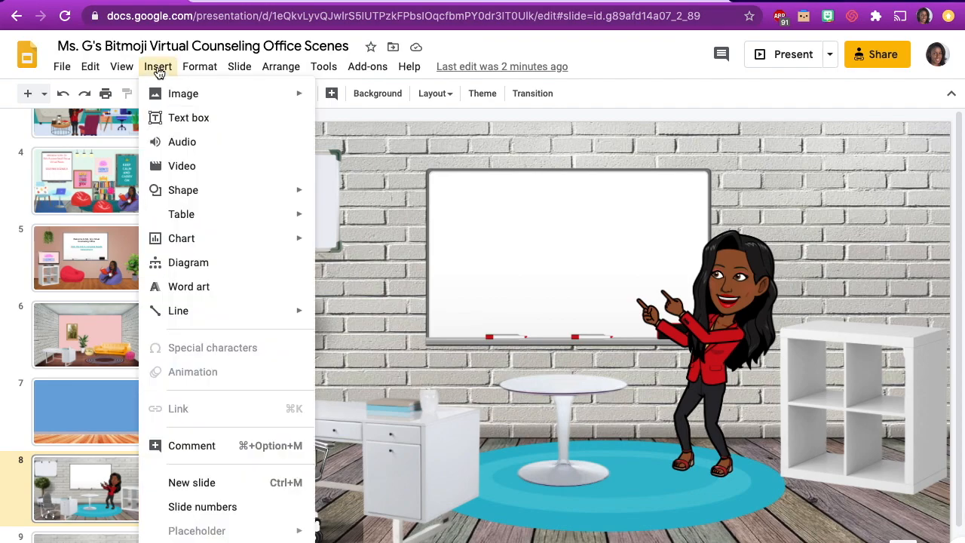
mouse_move(183, 92)
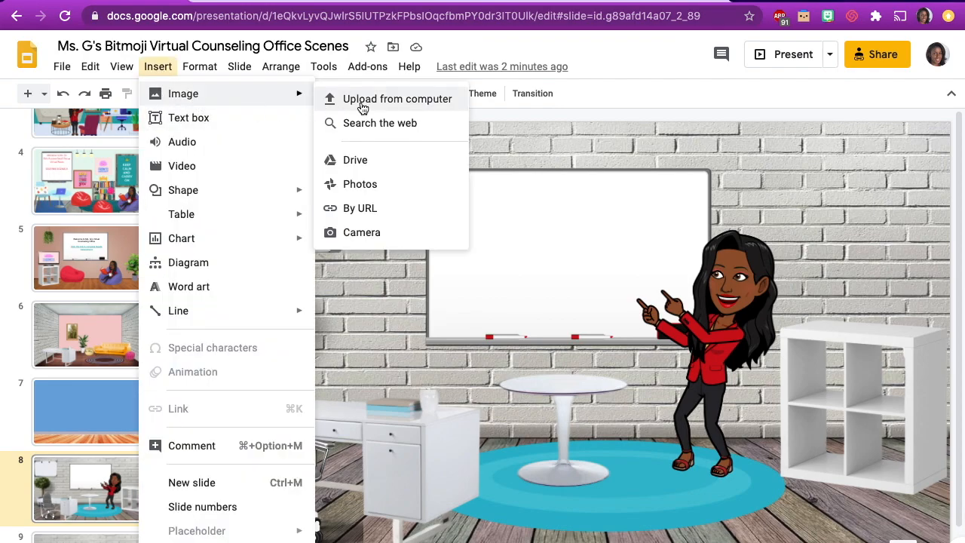
mouse_move(359, 208)
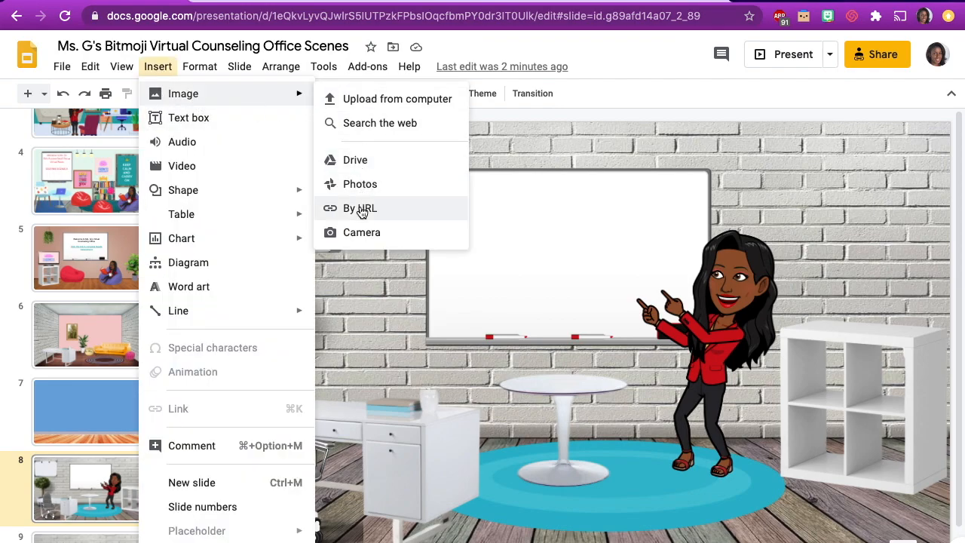
left_click(358, 208)
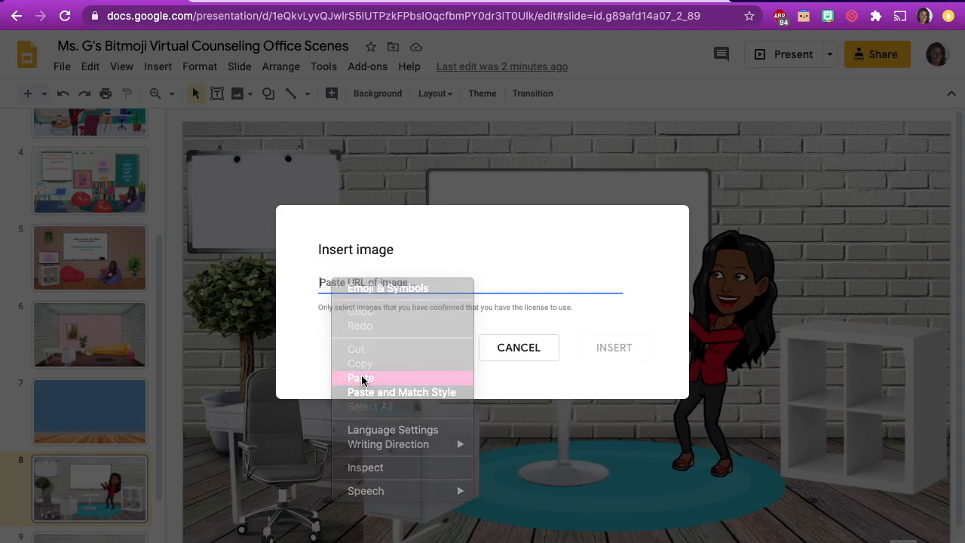
left_click(360, 377)
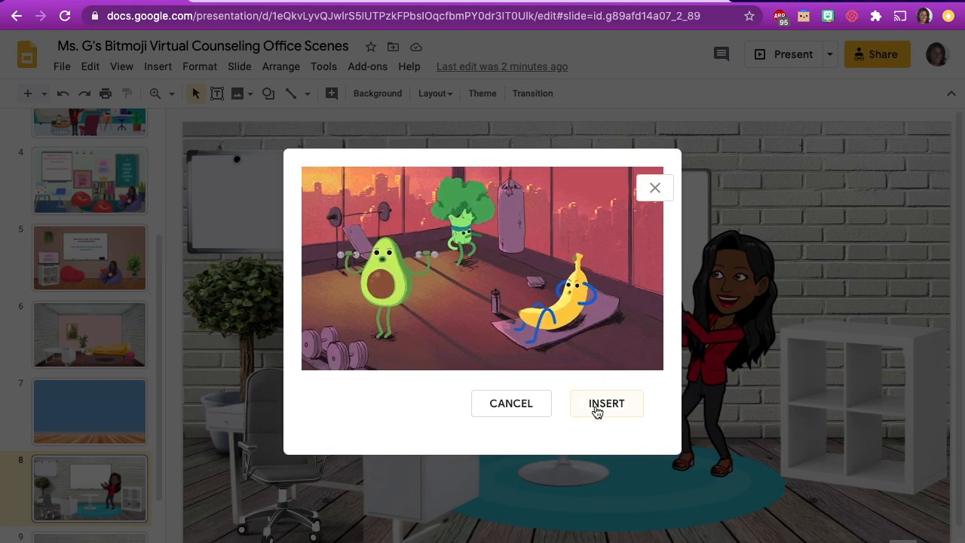
left_click(607, 403)
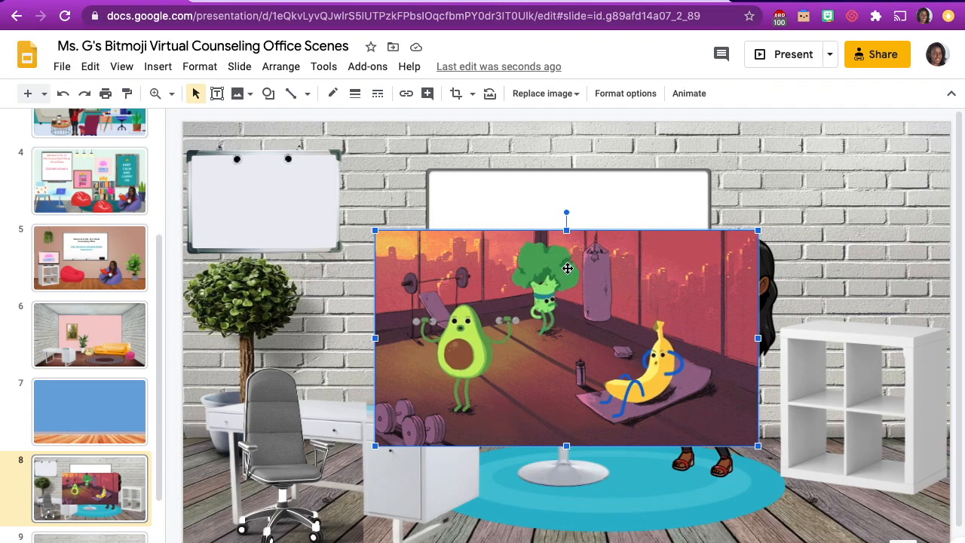
Step: Move the workout GIF up and trim its corner and edges to fit the whiteboard
left_click_drag(567, 337, 566, 279)
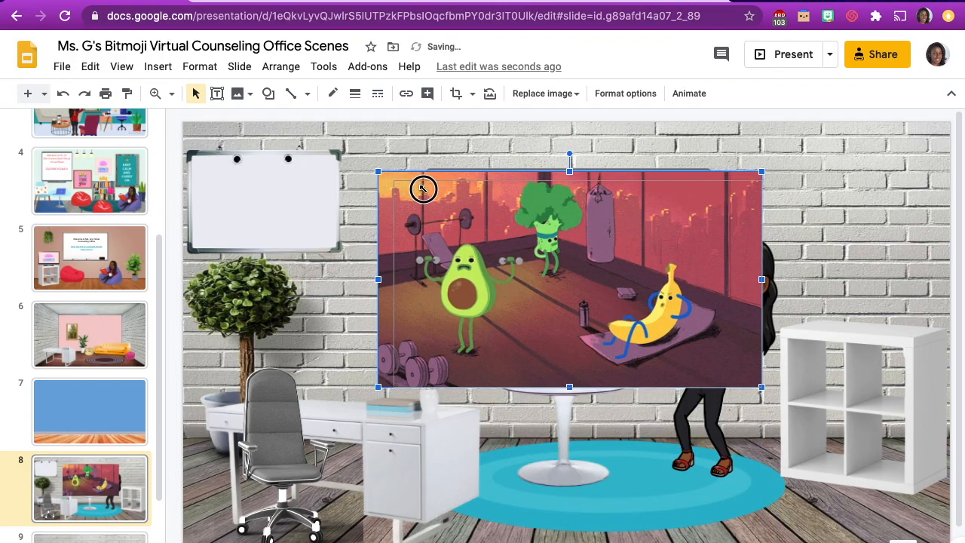
left_click_drag(422, 189, 591, 205)
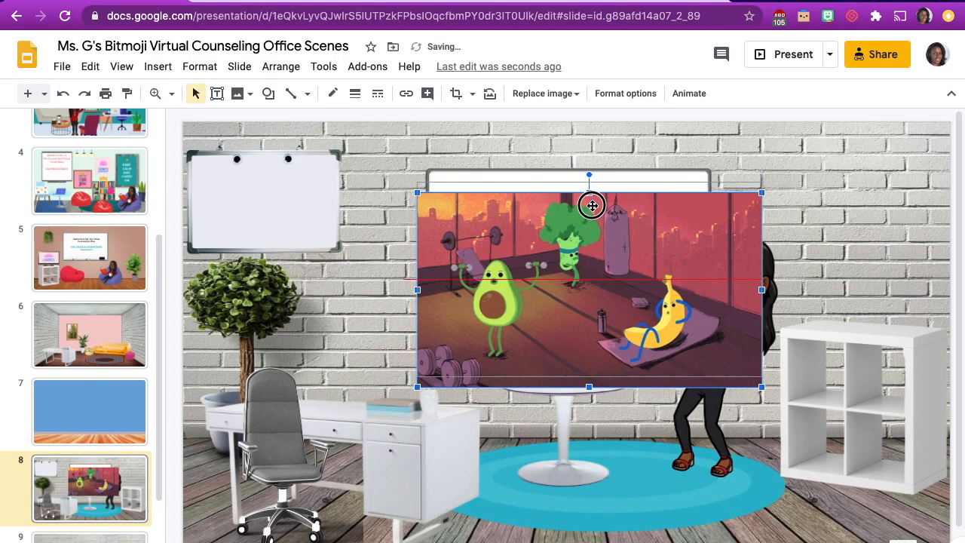
left_click_drag(592, 205, 588, 185)
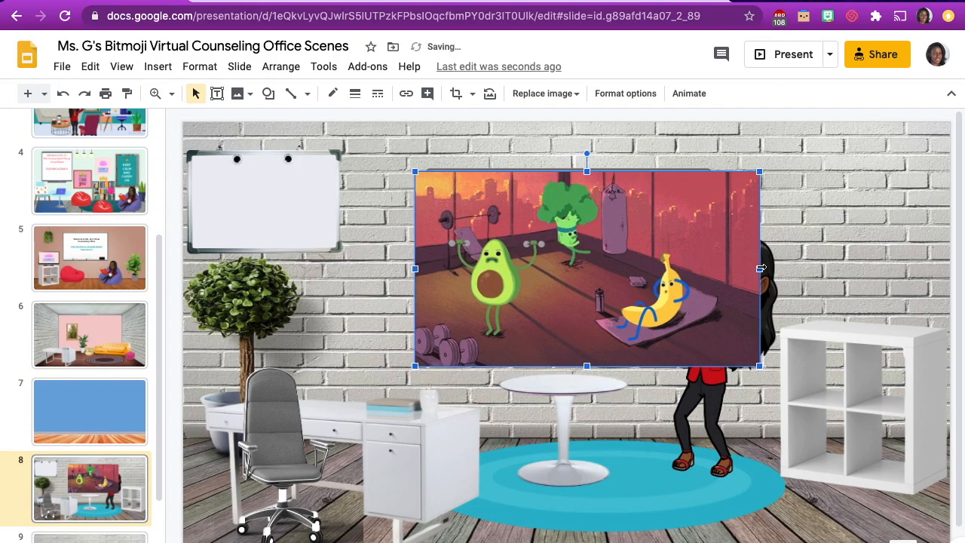
left_click_drag(759, 269, 706, 269)
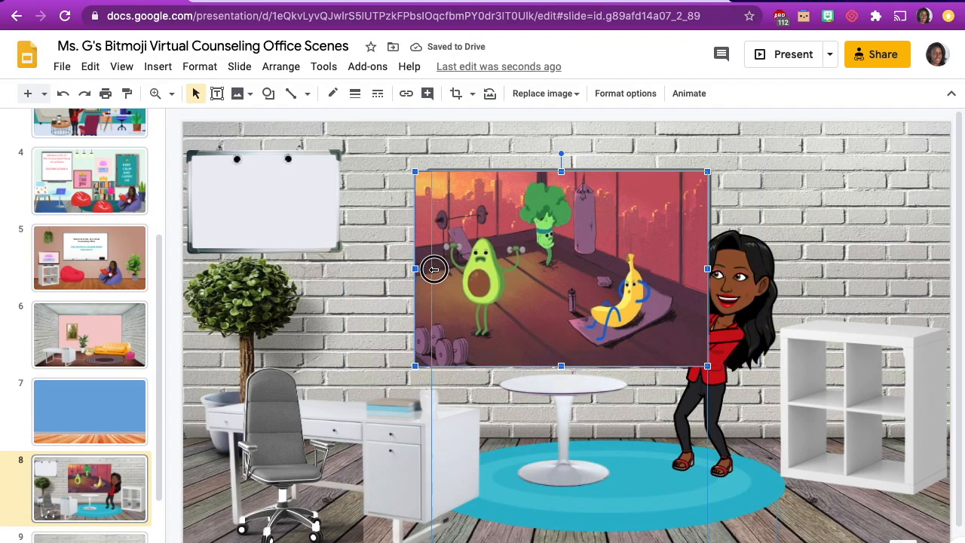
left_click_drag(414, 269, 433, 268)
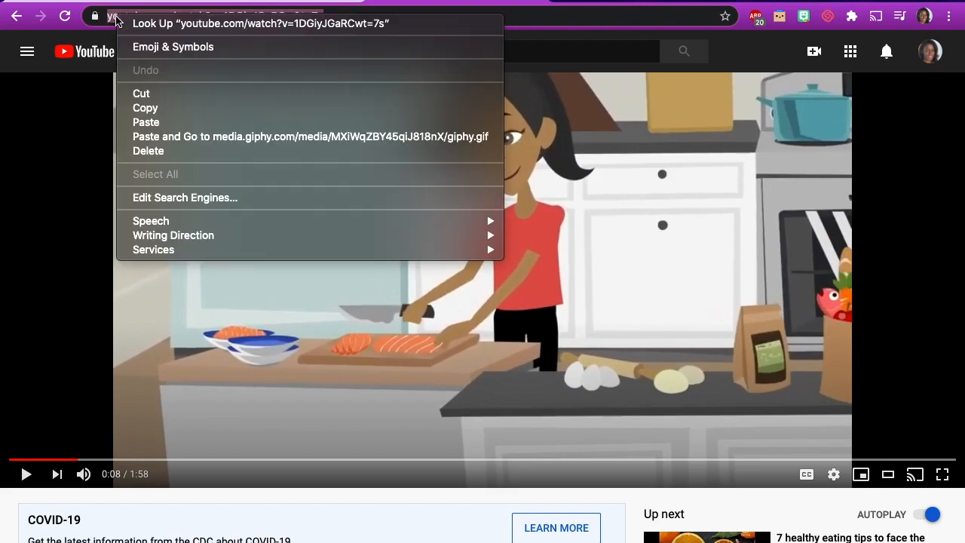
mouse_move(145, 113)
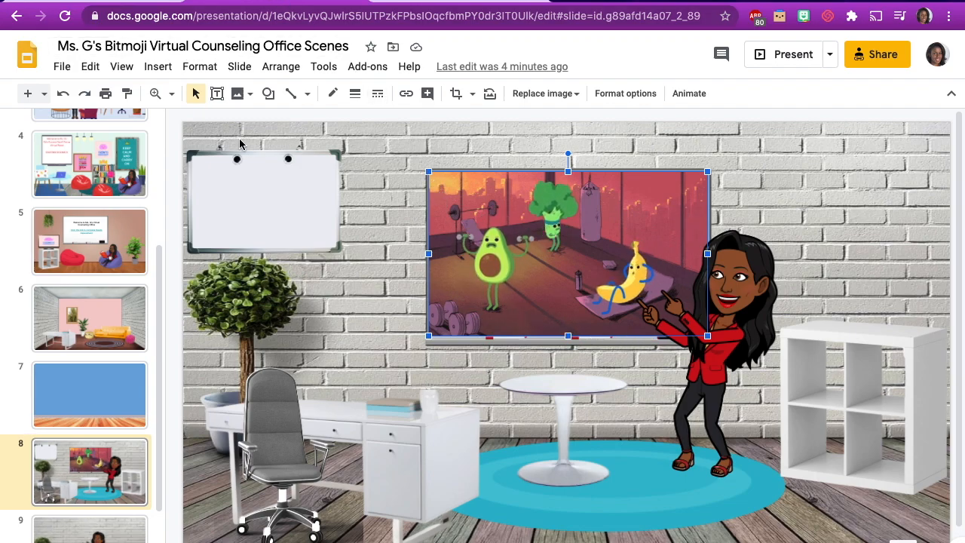
Step: Link the whiteboard workout GIF to the YouTube cooking video URL
left_click(158, 67)
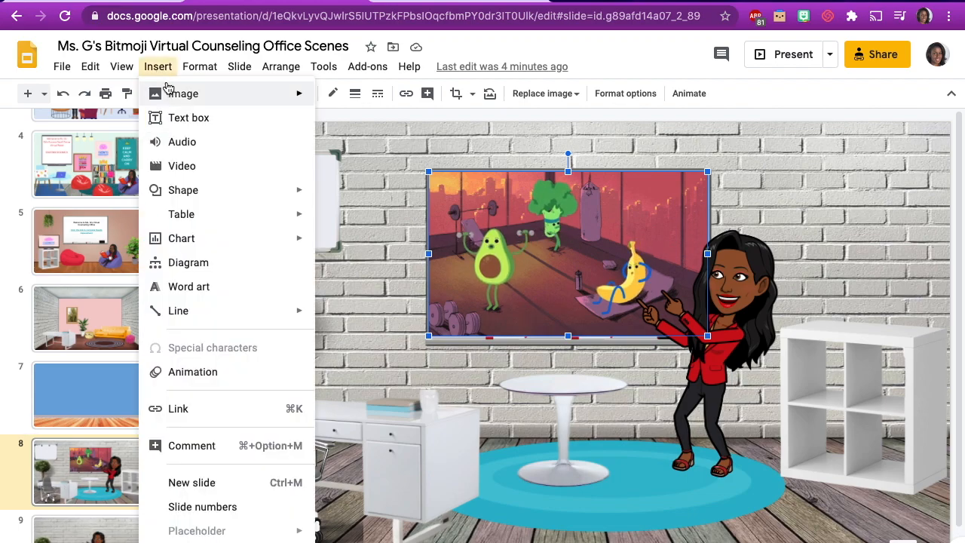
mouse_move(177, 409)
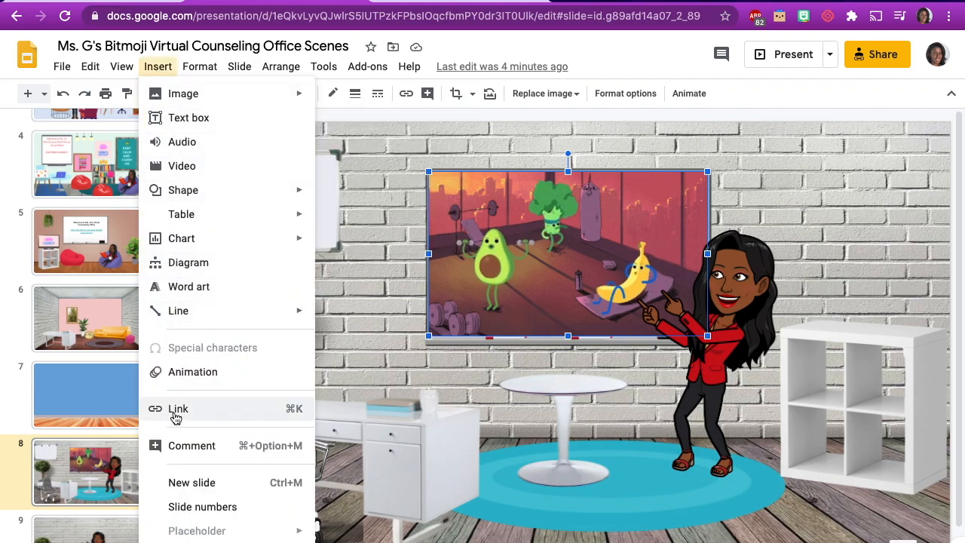
left_click(178, 408)
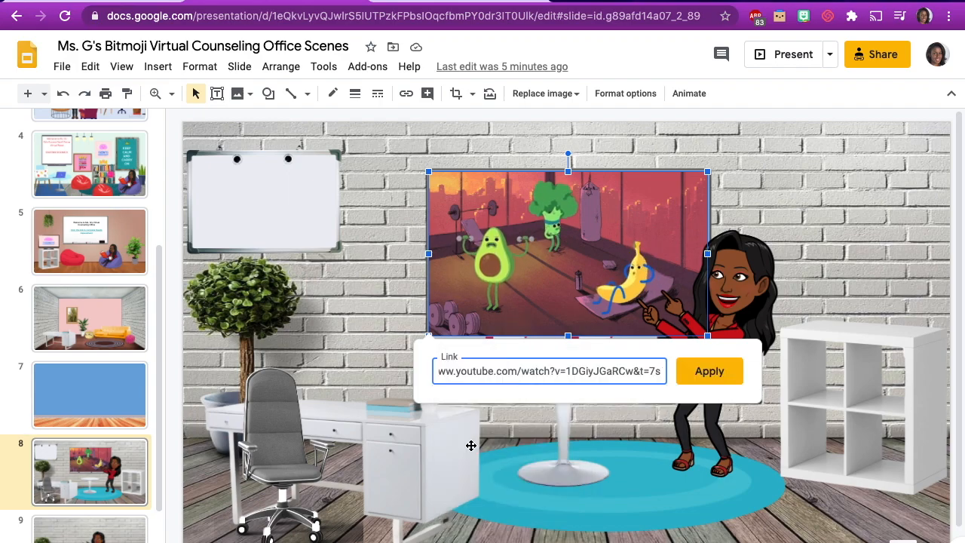
left_click(708, 371)
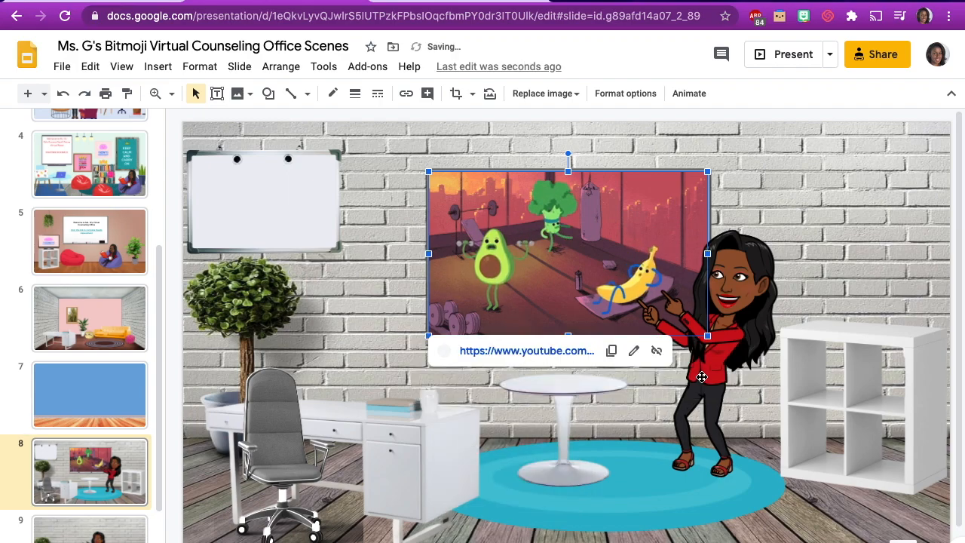
left_click(346, 299)
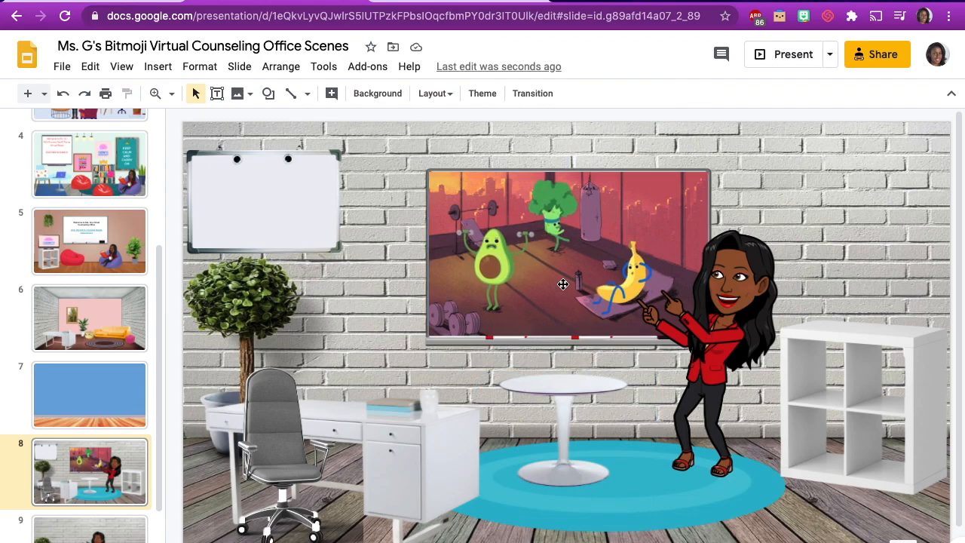
left_click(563, 285)
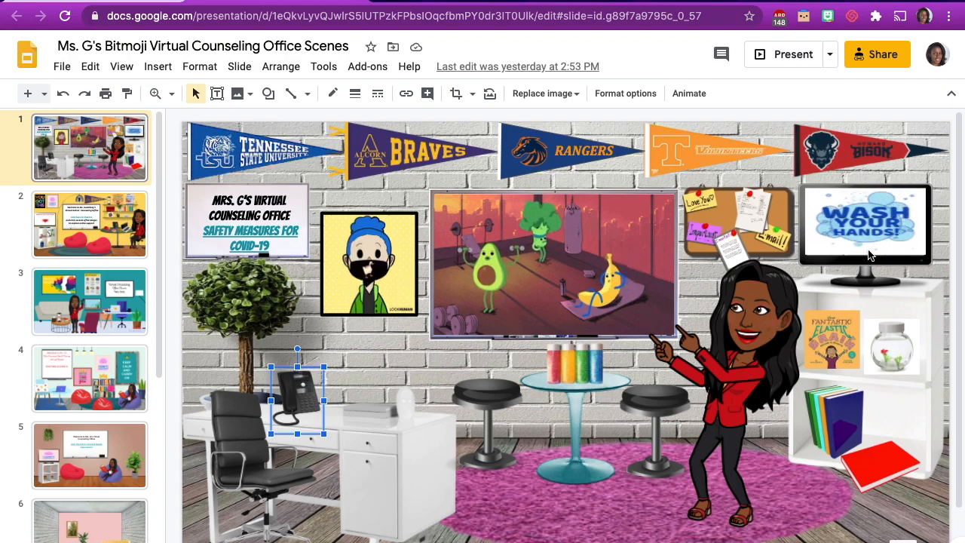
Step: Select the desk telephone and follow its forms.gle link to the 7th Grade Check In! form
left_click(864, 221)
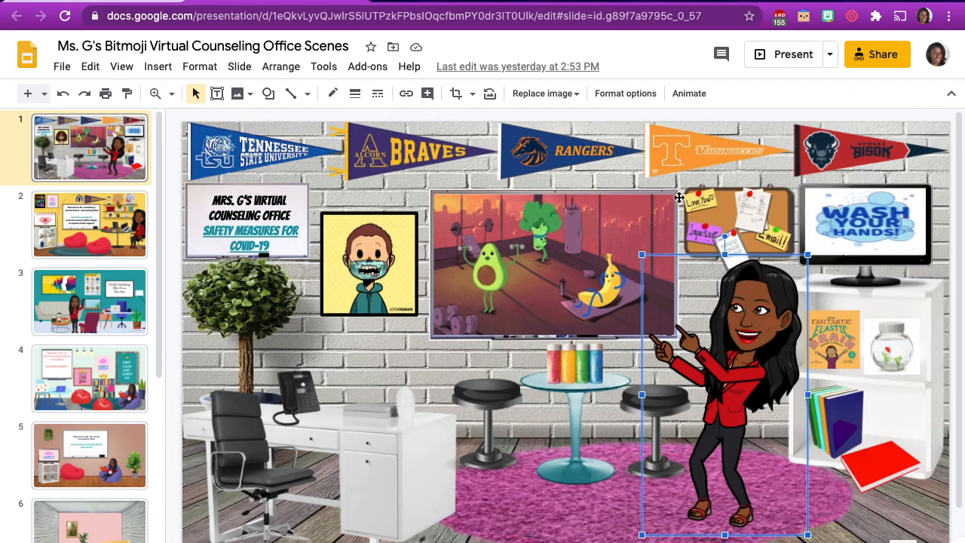
left_click(554, 263)
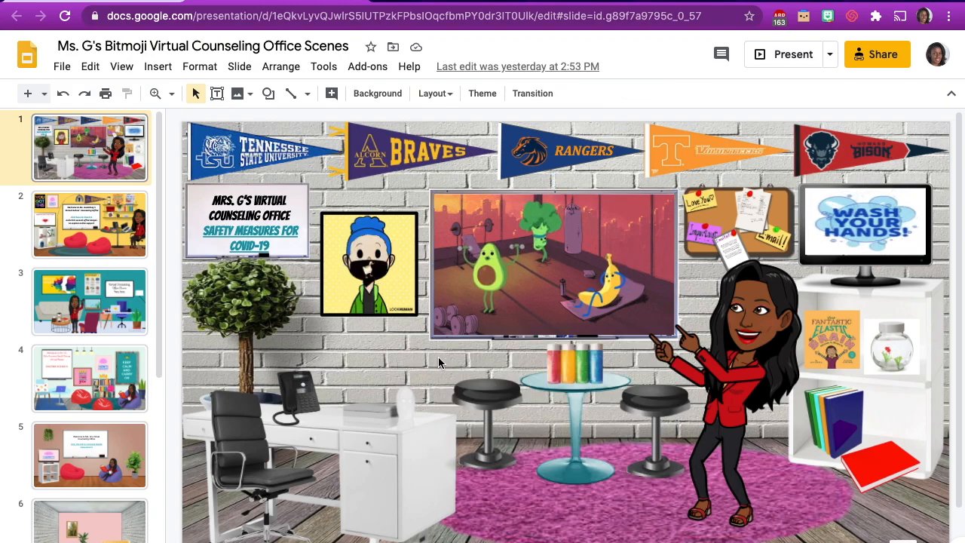
left_click(574, 364)
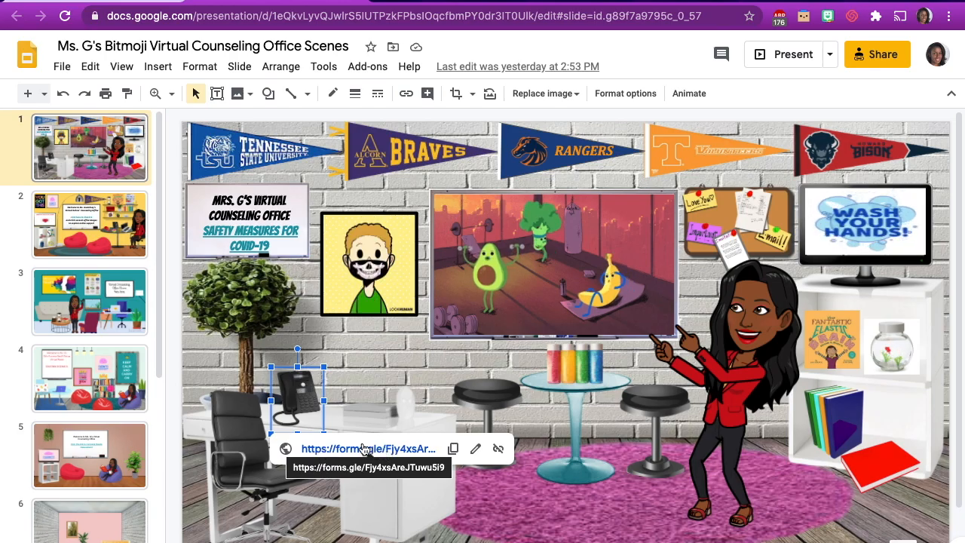
left_click(368, 448)
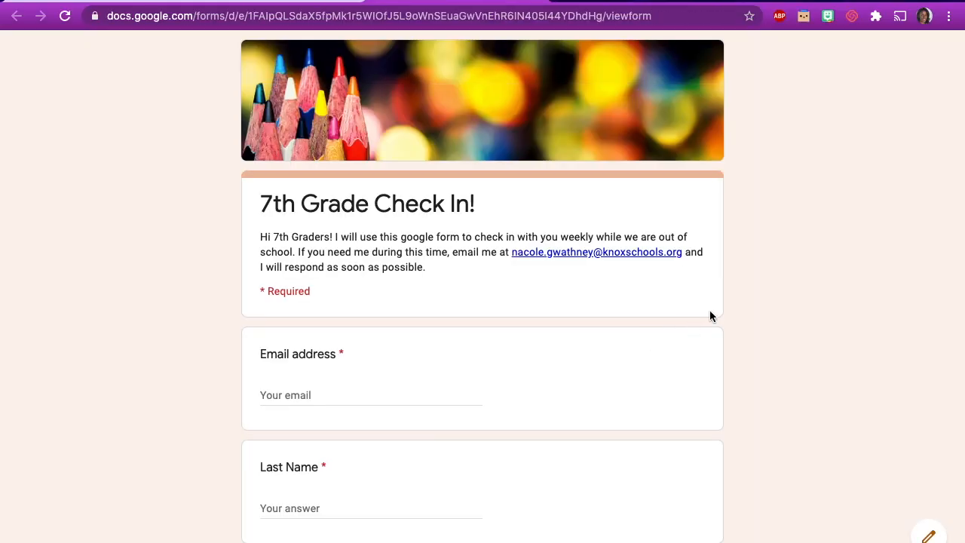
Step: Scroll through the 7th Grade Check In! form questions and back up
scroll("down", 3)
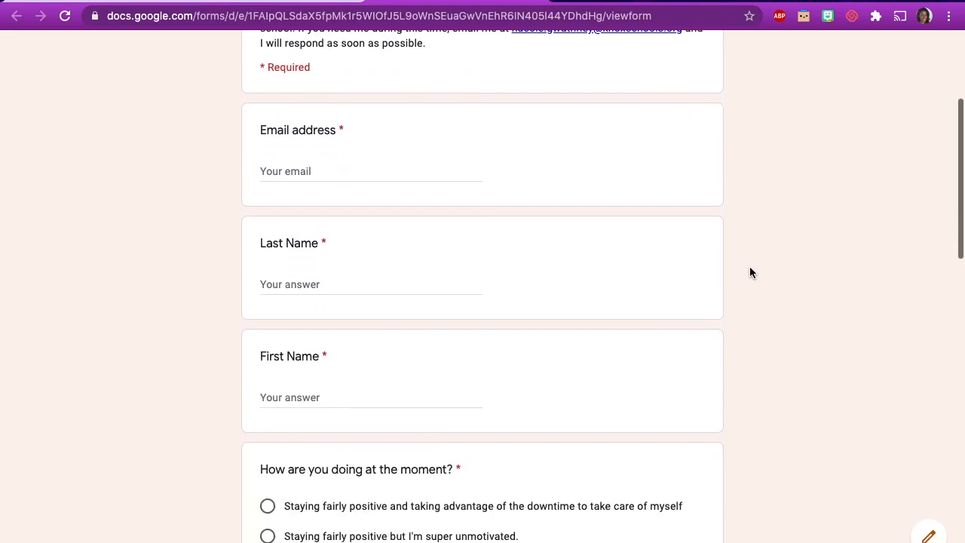
scroll("up", 3)
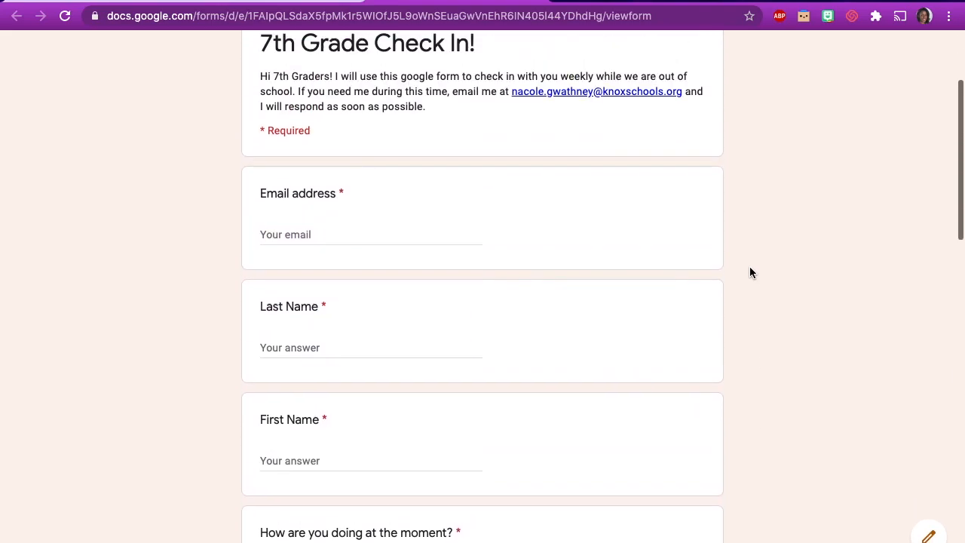
scroll("up", 3)
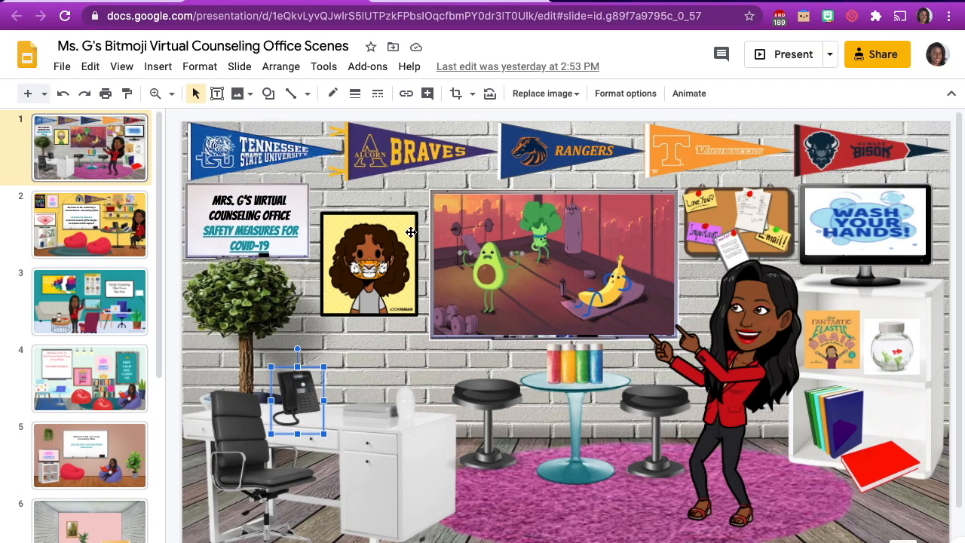
Step: Check the wall poster's YouTube link, then present the sharing-your-office tutorial slide
left_click(369, 264)
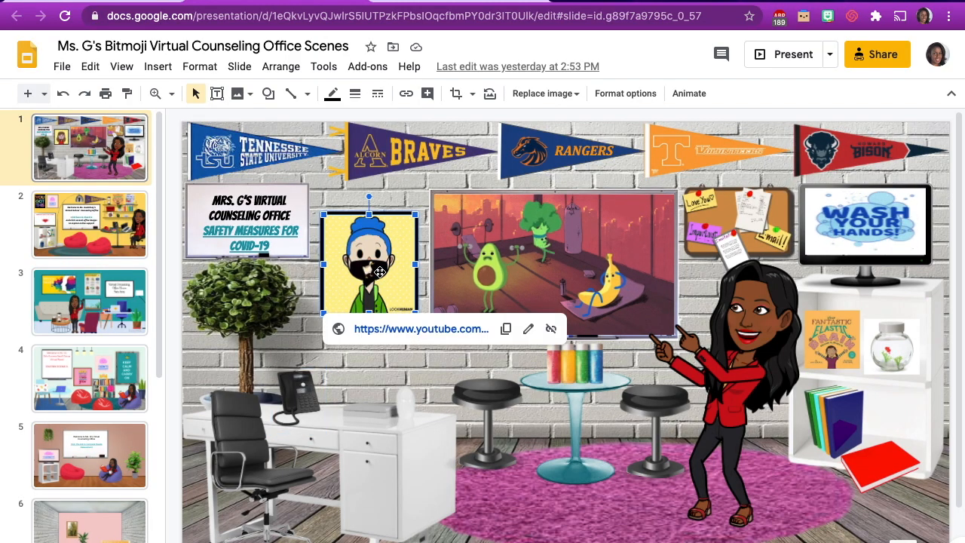
mouse_move(411, 330)
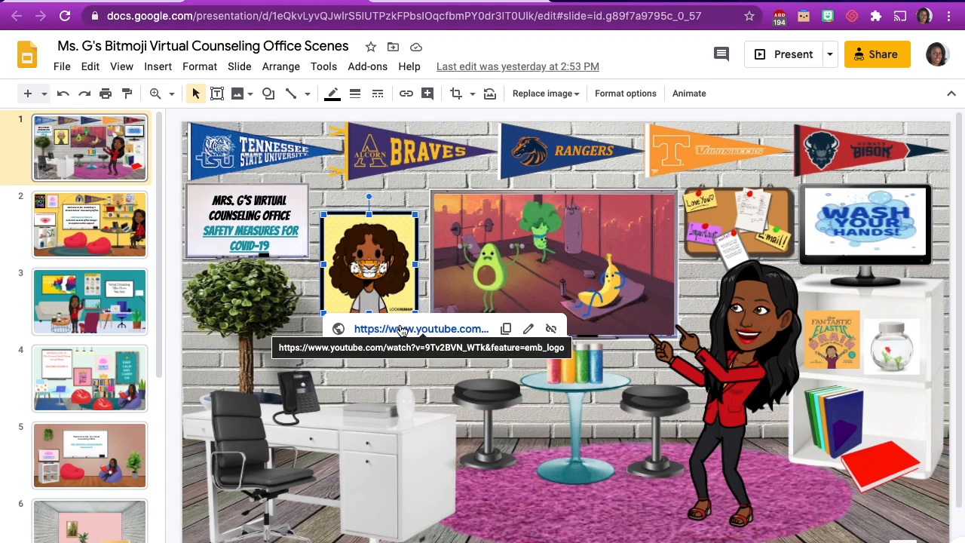
left_click(422, 329)
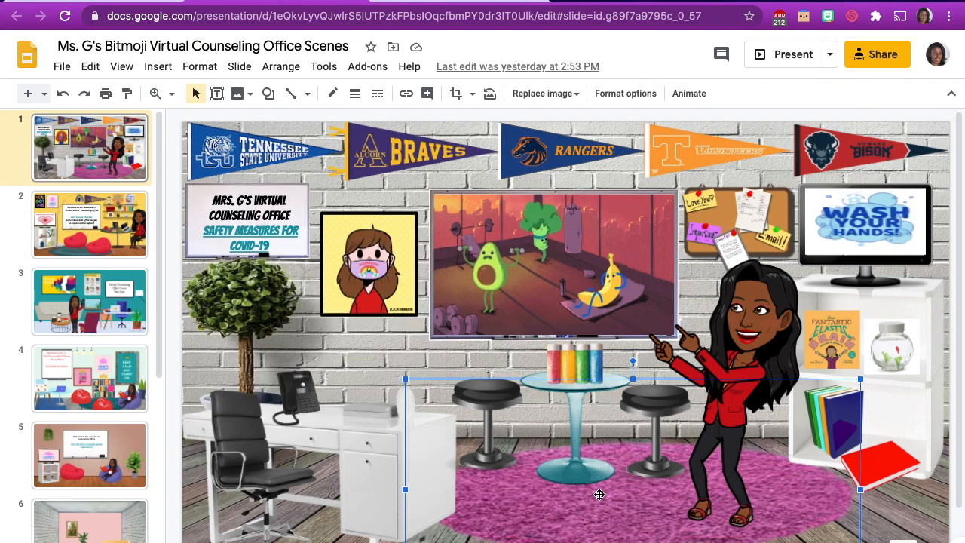
left_click(832, 339)
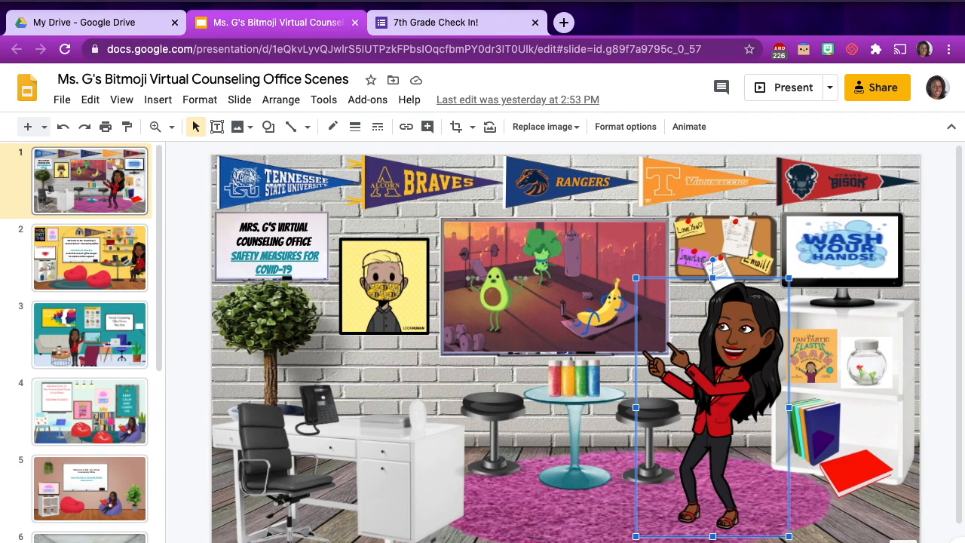
left_click(780, 87)
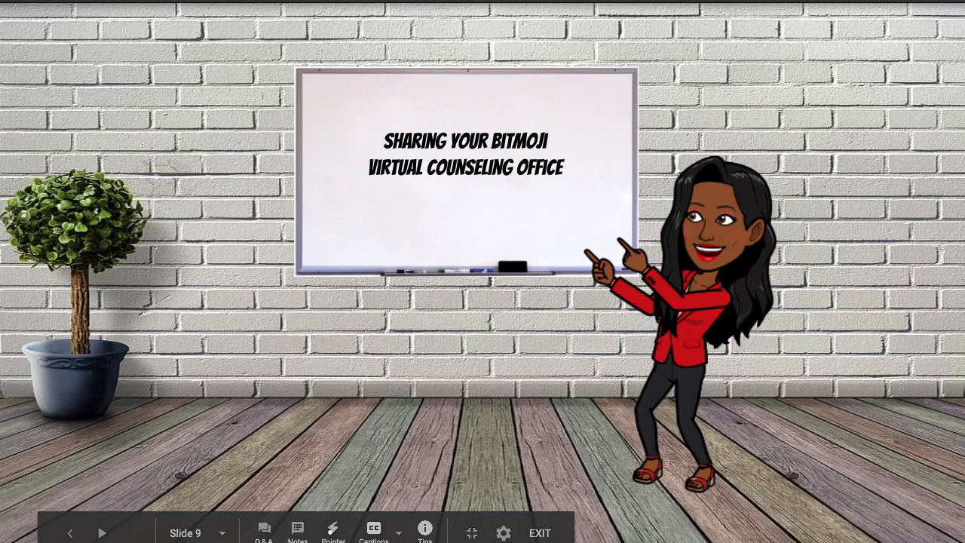
Step: Exit the tutorial slideshow to reach the one-slide office deck
left_click(539, 532)
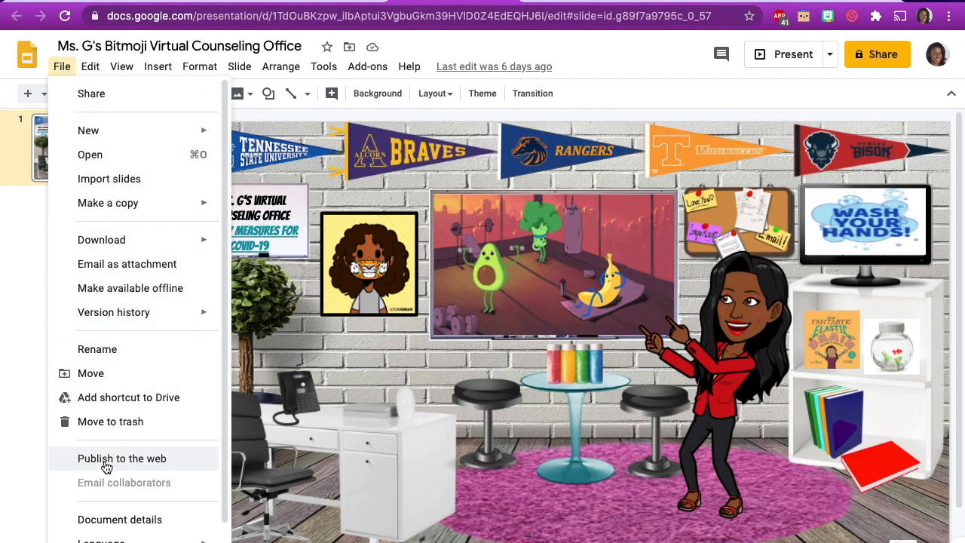
Step: Publish the deck to the web with 3-second advance, auto-start and looping enabled
left_click(121, 458)
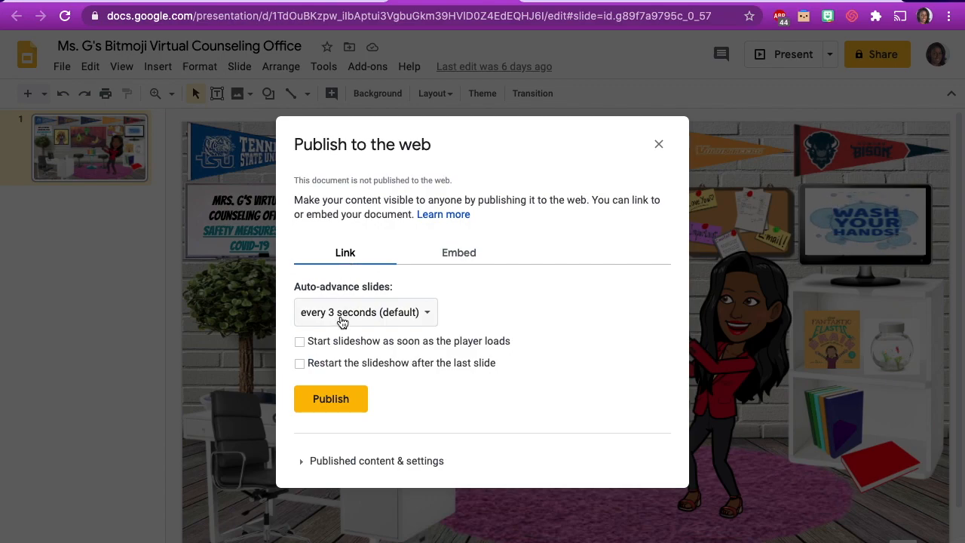
left_click(365, 312)
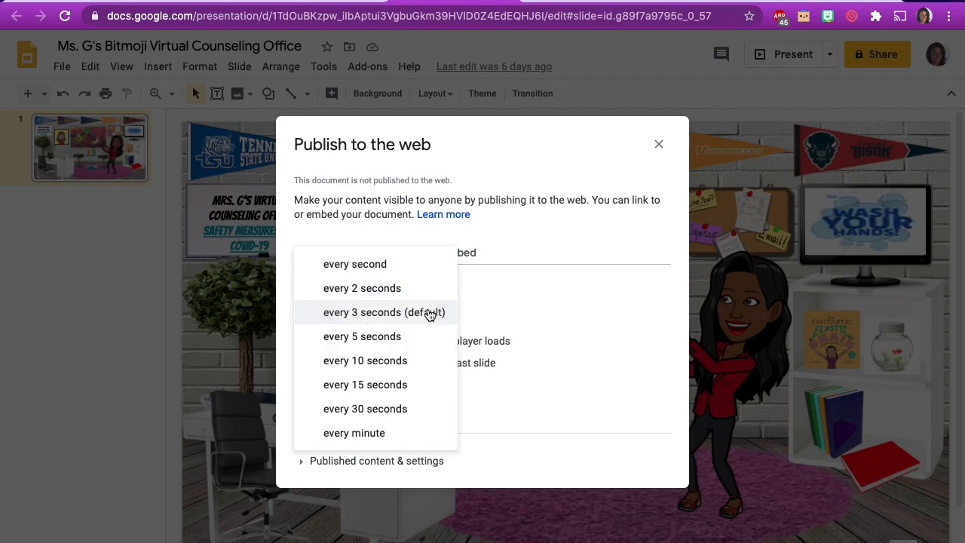
left_click(386, 312)
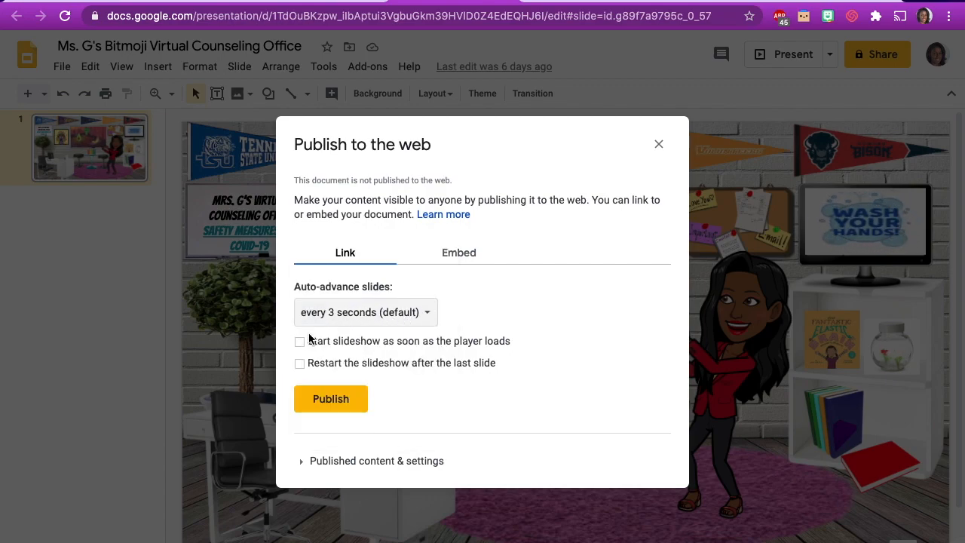
left_click(299, 340)
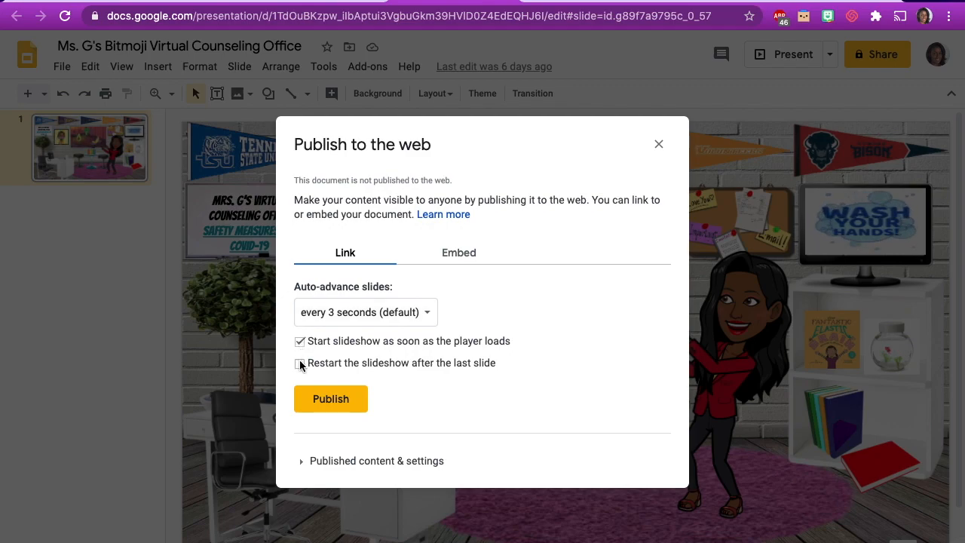
left_click(300, 362)
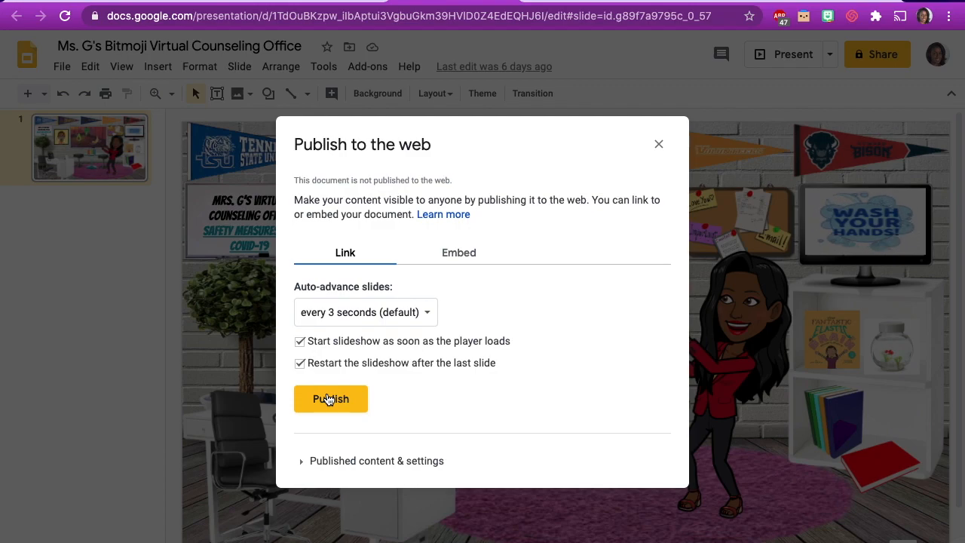
left_click(331, 398)
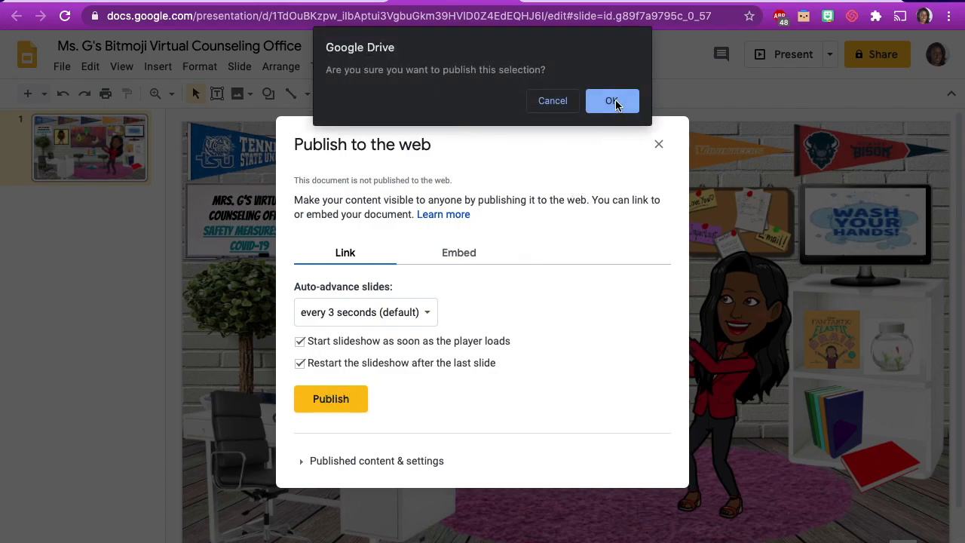
left_click(612, 101)
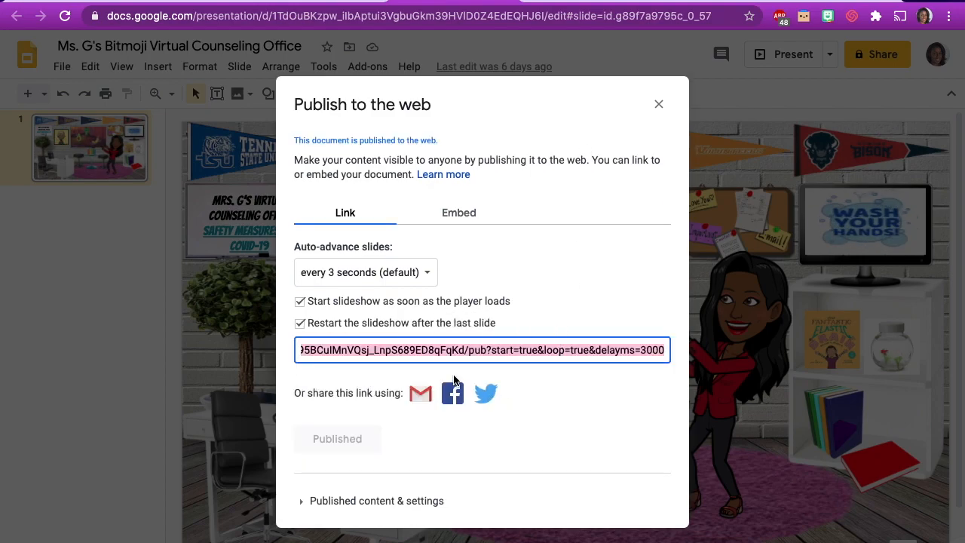
mouse_move(323, 407)
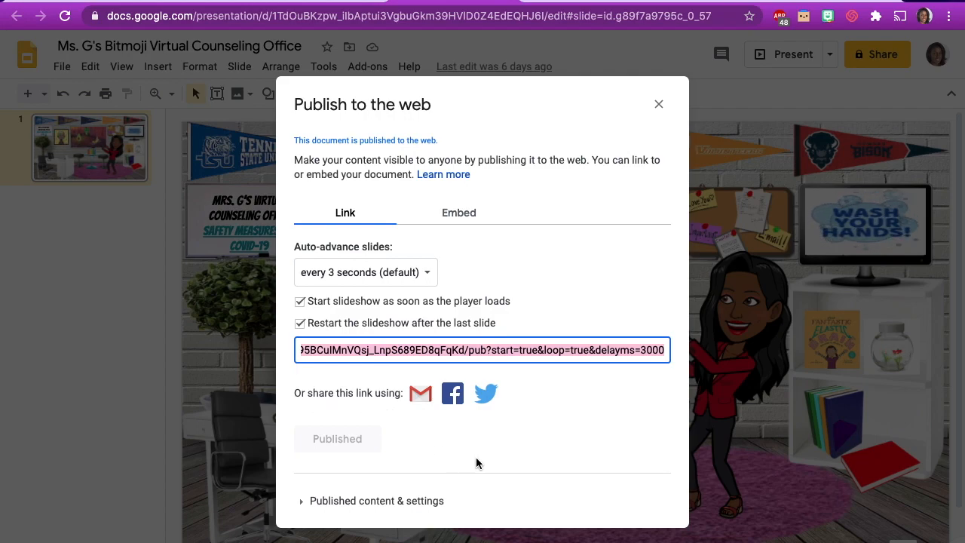
mouse_move(659, 104)
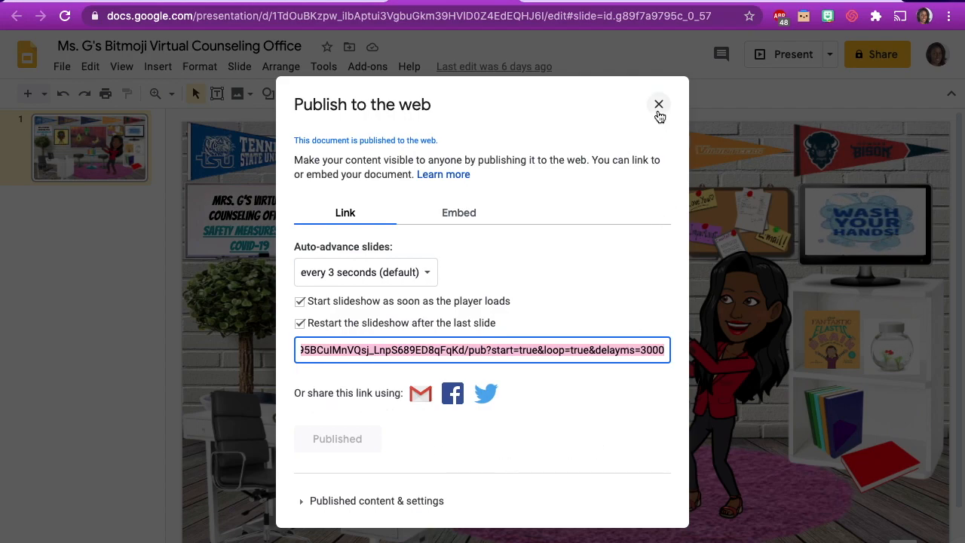
left_click(659, 104)
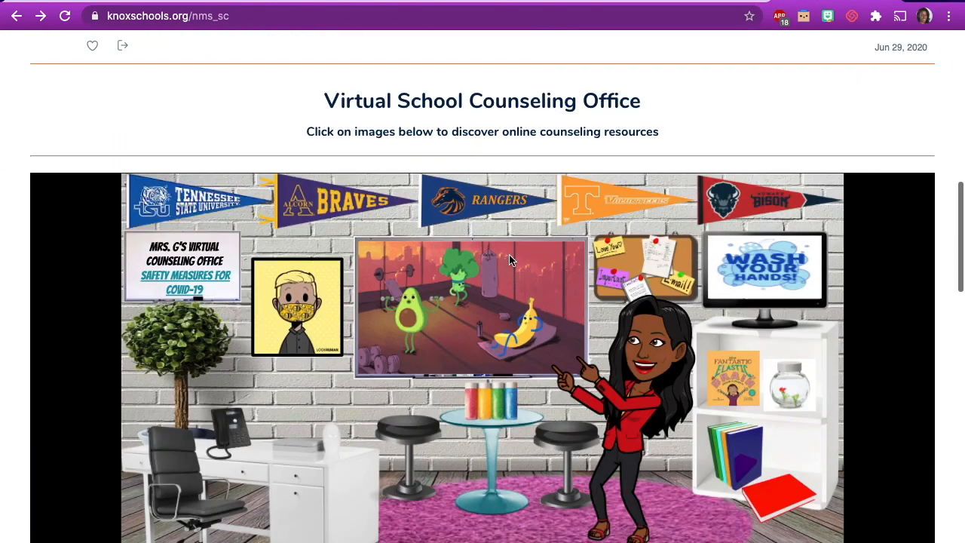
Step: Scroll the Knox Schools counseling page down to the embedded published office slide
scroll("down", 3)
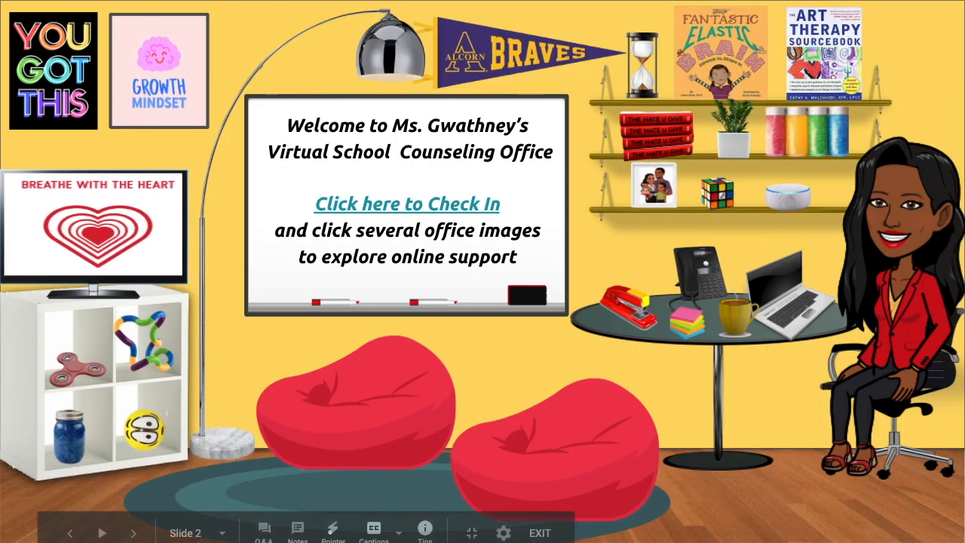
Step: Advance through Office Hours, Girls Success Small Group and Needs Assessment scenes, then exit
left_click(134, 533)
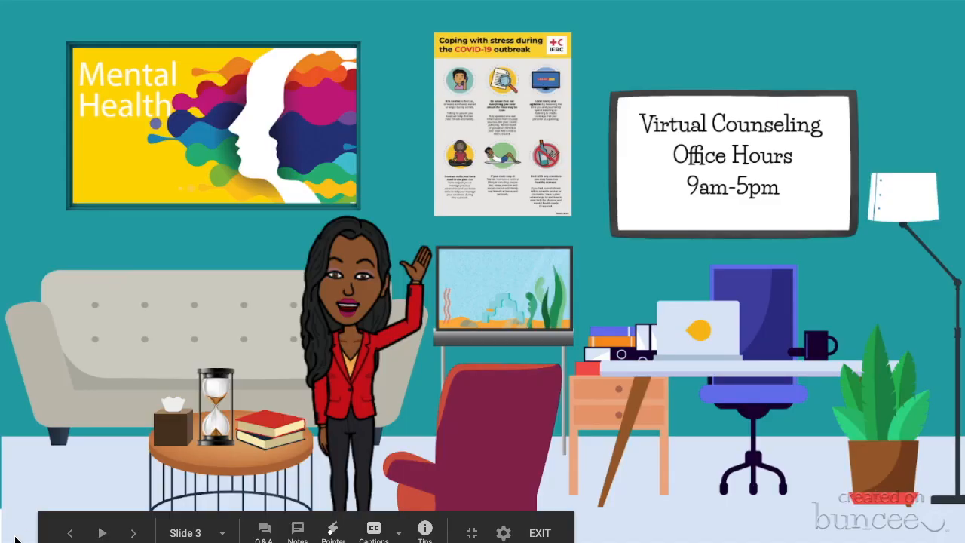
left_click(133, 532)
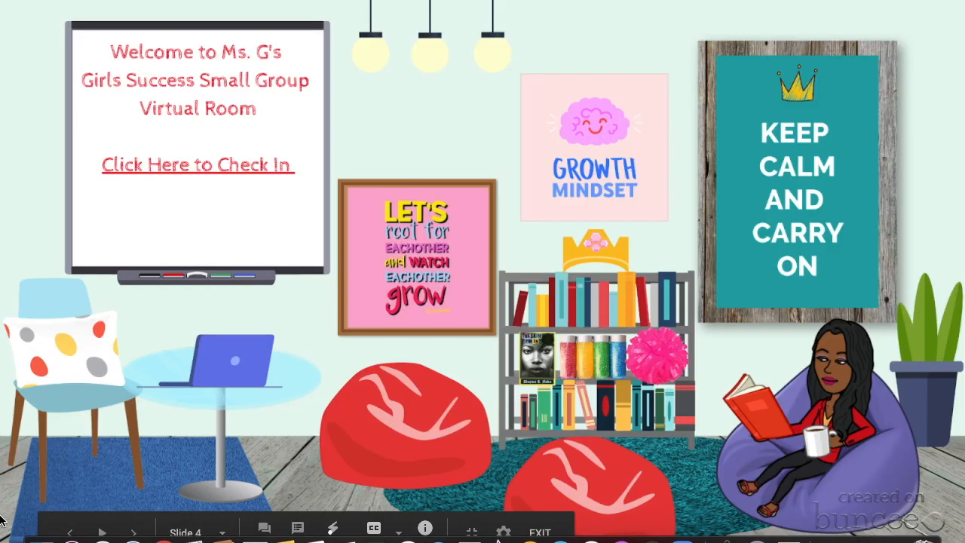
left_click(133, 532)
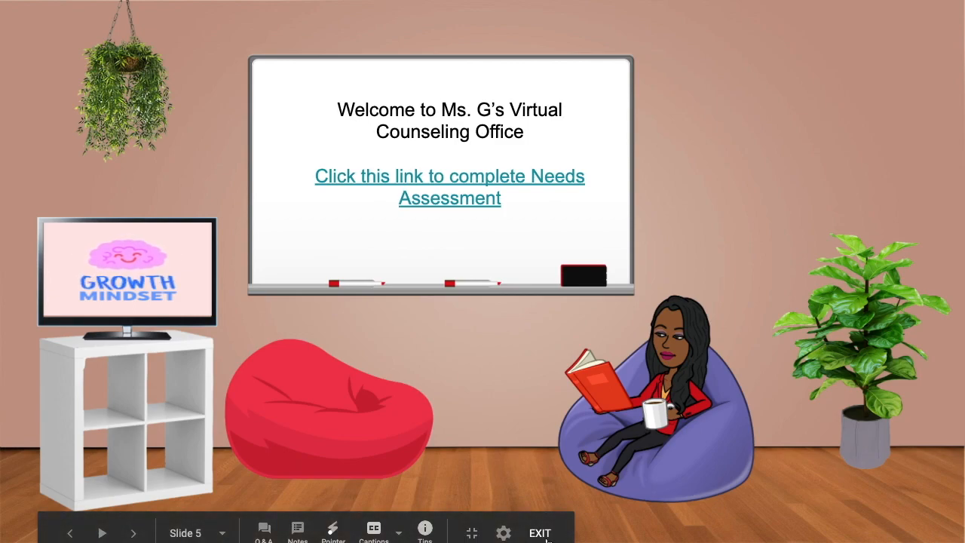
left_click(540, 532)
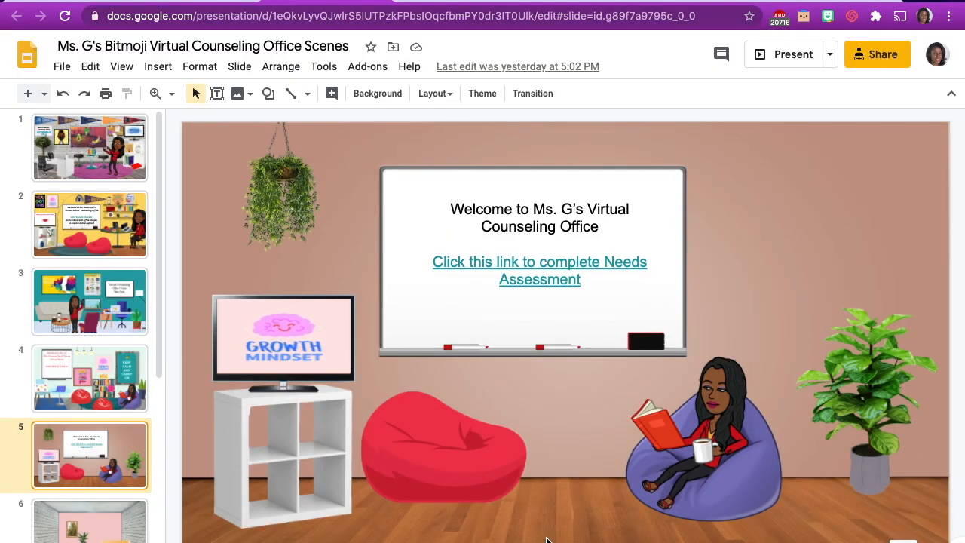